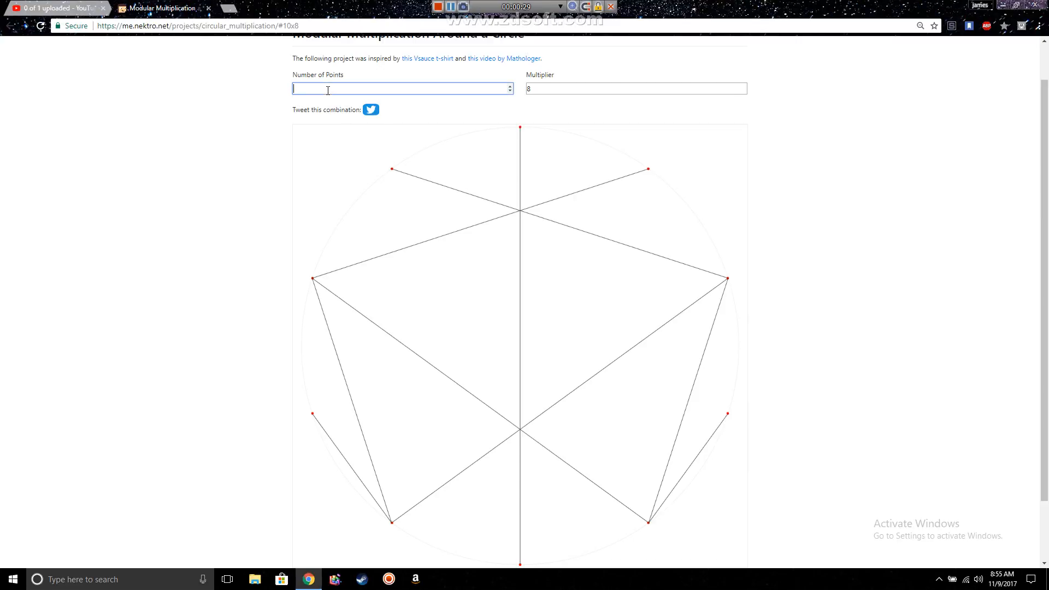
Set the 10-point circle's multiplier to 2 and view the redrawn chord pattern.
{"action": "type", "text": "6"}
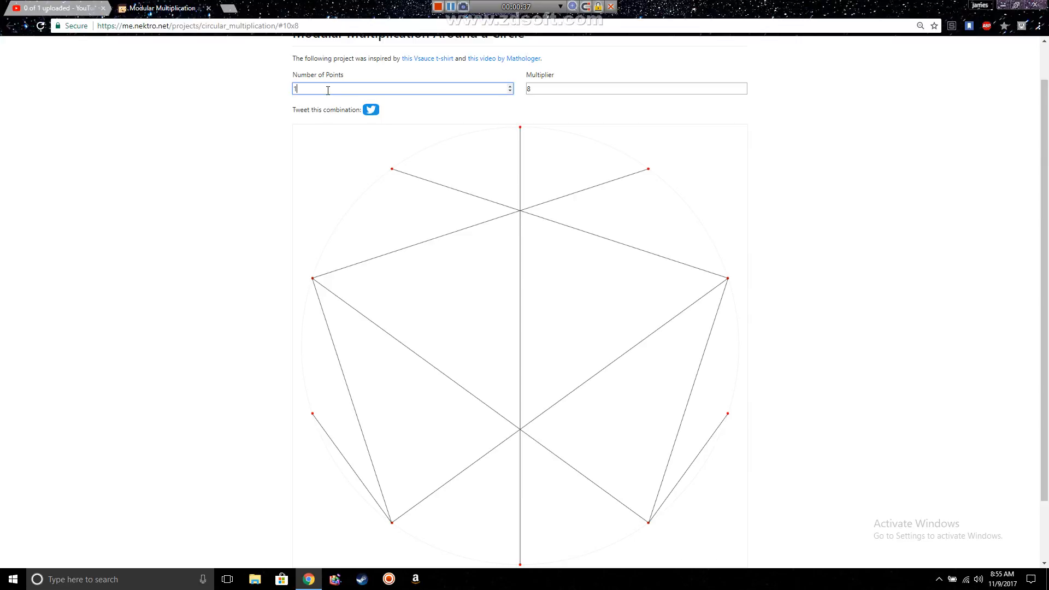
{"action": "left_click", "coordinate": [636, 87]}
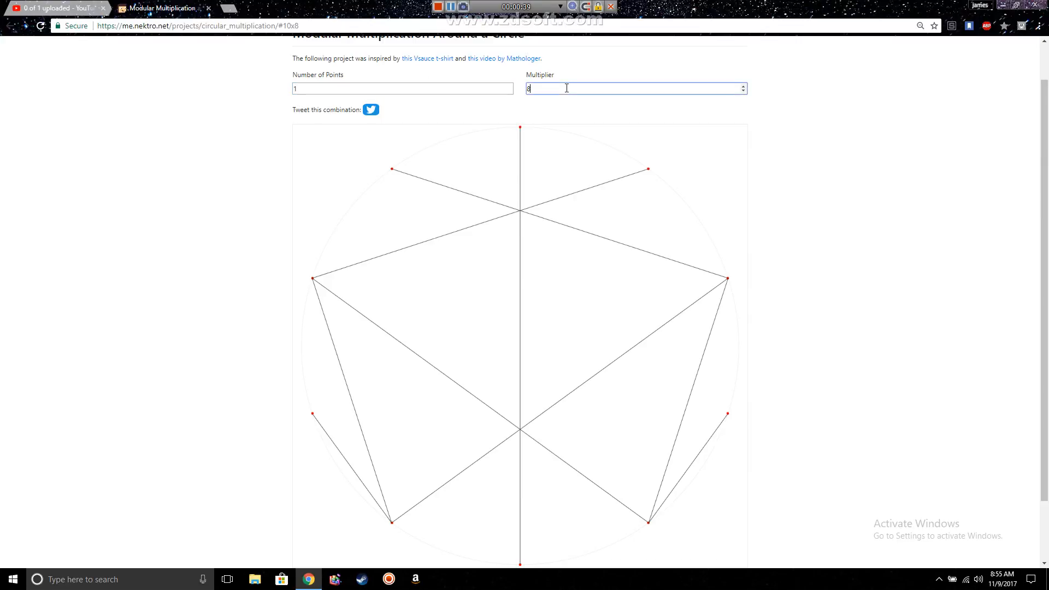
{"action": "left_click", "coordinate": [742, 91]}
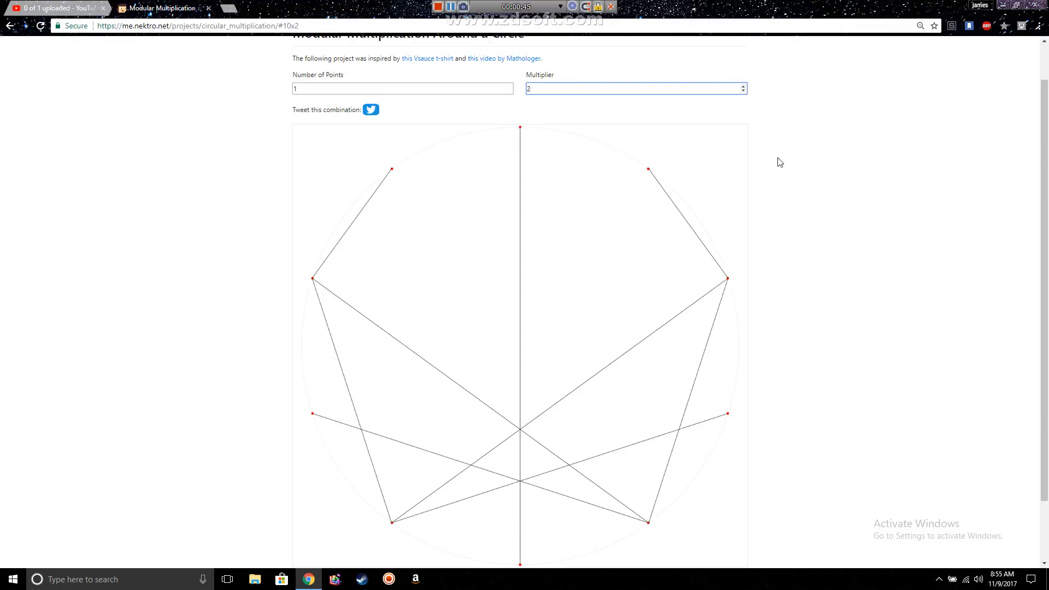
{"action": "scroll", "scroll_direction": "down", "scroll_amount": 3}
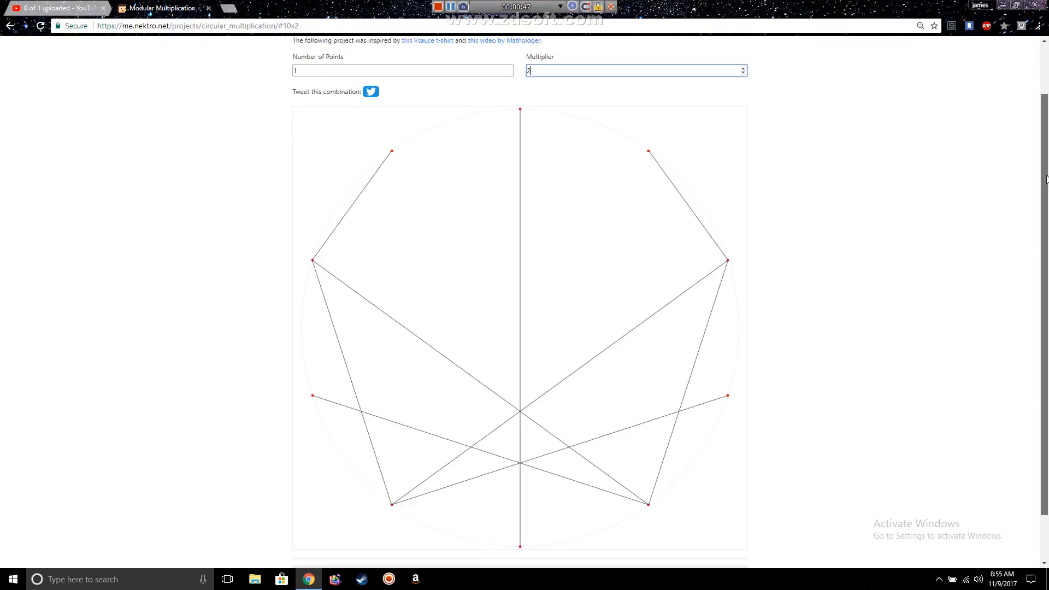
{"action": "scroll", "scroll_direction": "down", "scroll_amount": 3}
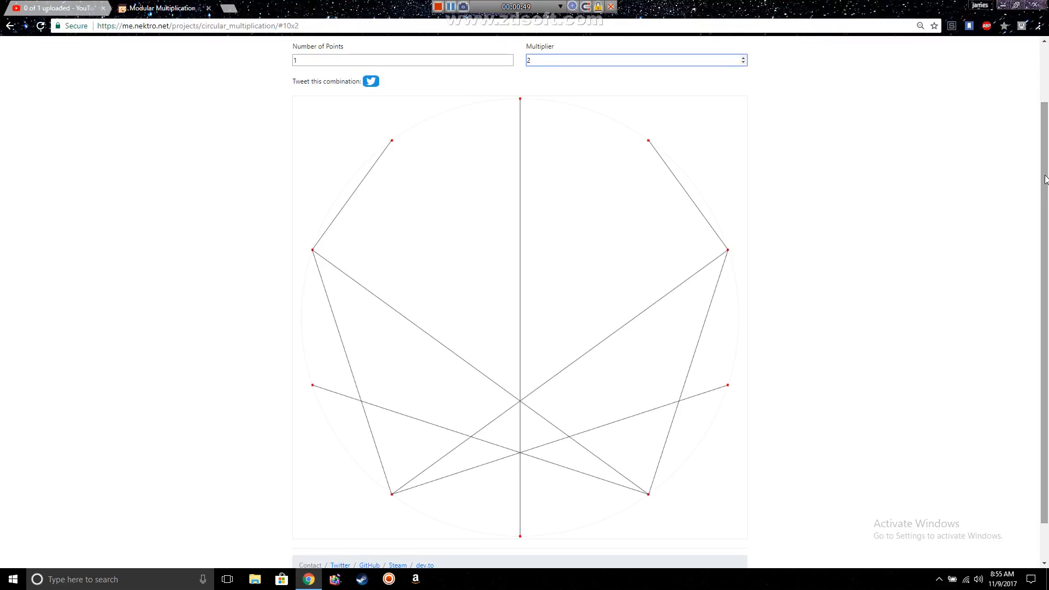
{"action": "mouse_move", "coordinate": [815, 96]}
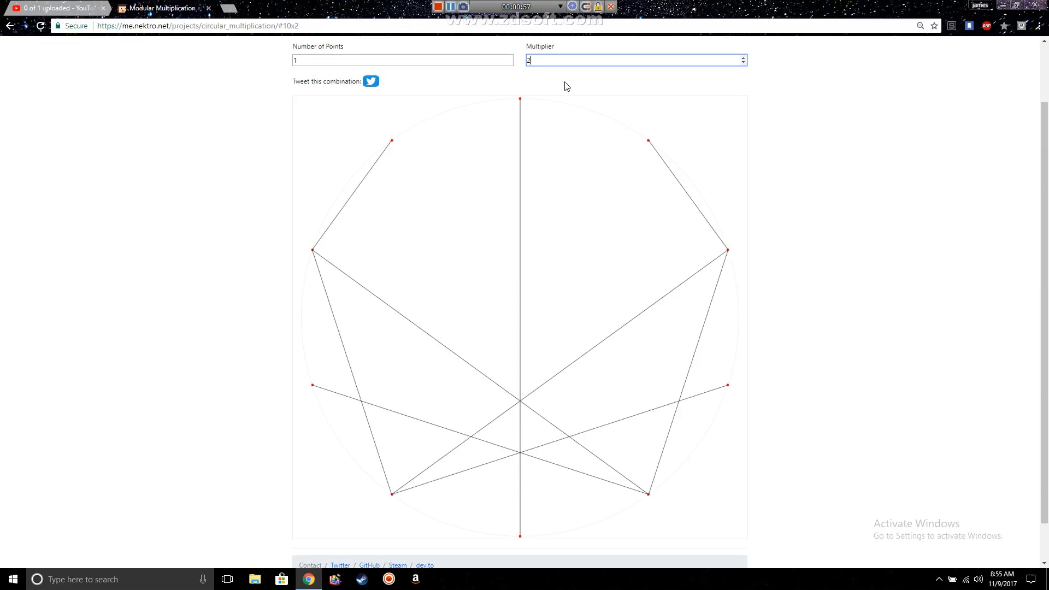
{"action": "mouse_move", "coordinate": [297, 295]}
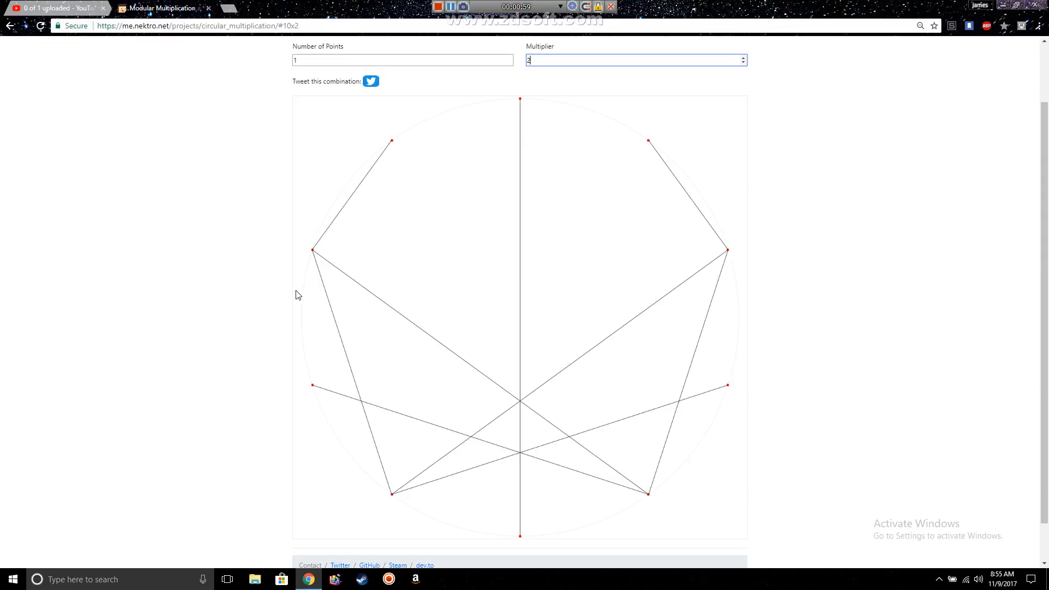
{"action": "mouse_move", "coordinate": [341, 367]}
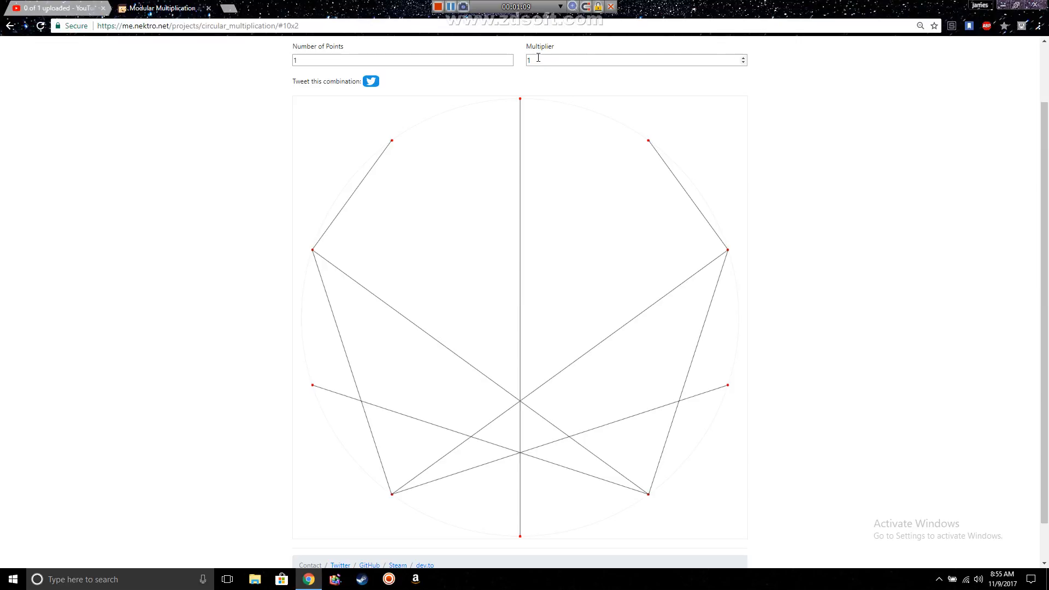
Replace the multiplier with 3, drawing a crossed star on the 10-point circle.
{"action": "left_click", "coordinate": [636, 59]}
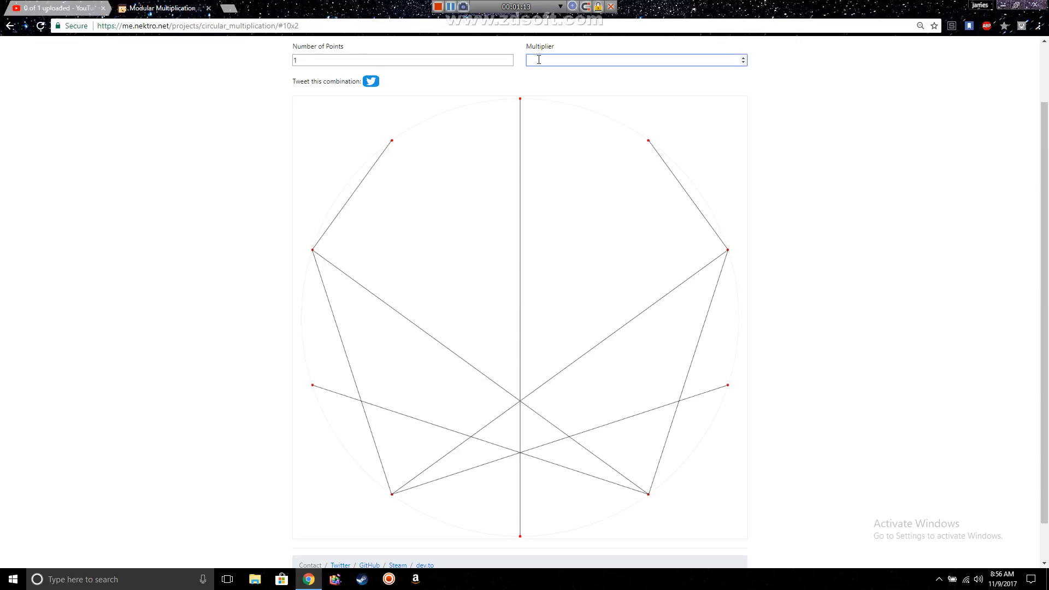
{"action": "type", "text": "3"}
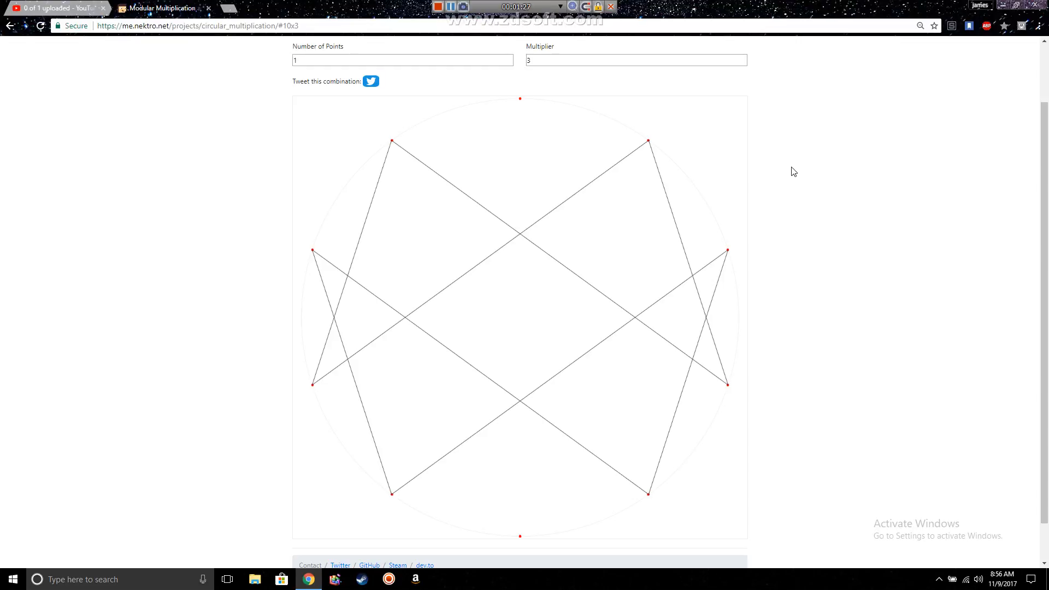
{"action": "mouse_move", "coordinate": [540, 244]}
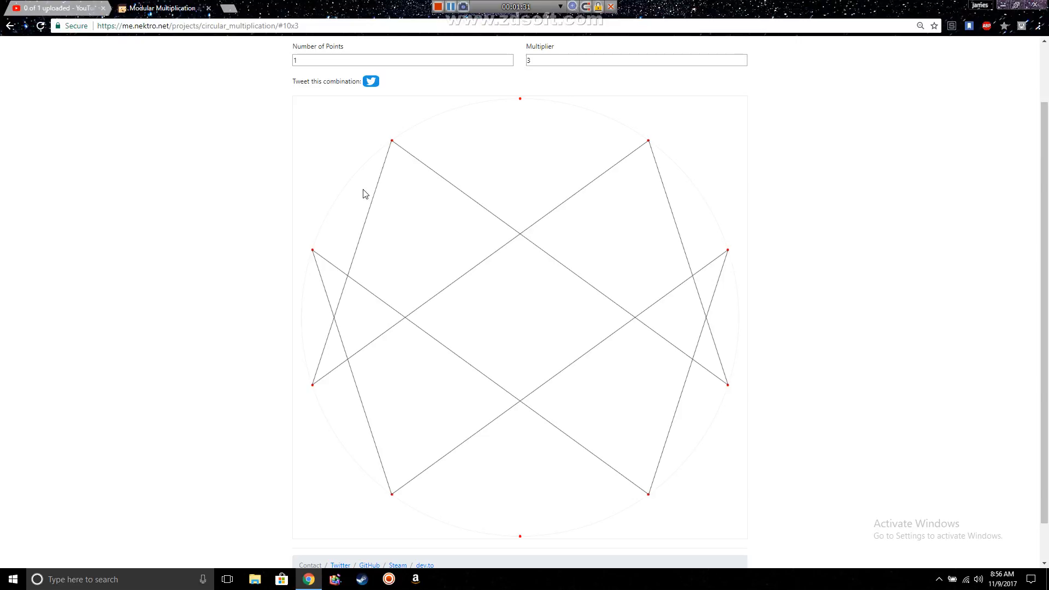
{"action": "mouse_move", "coordinate": [555, 234]}
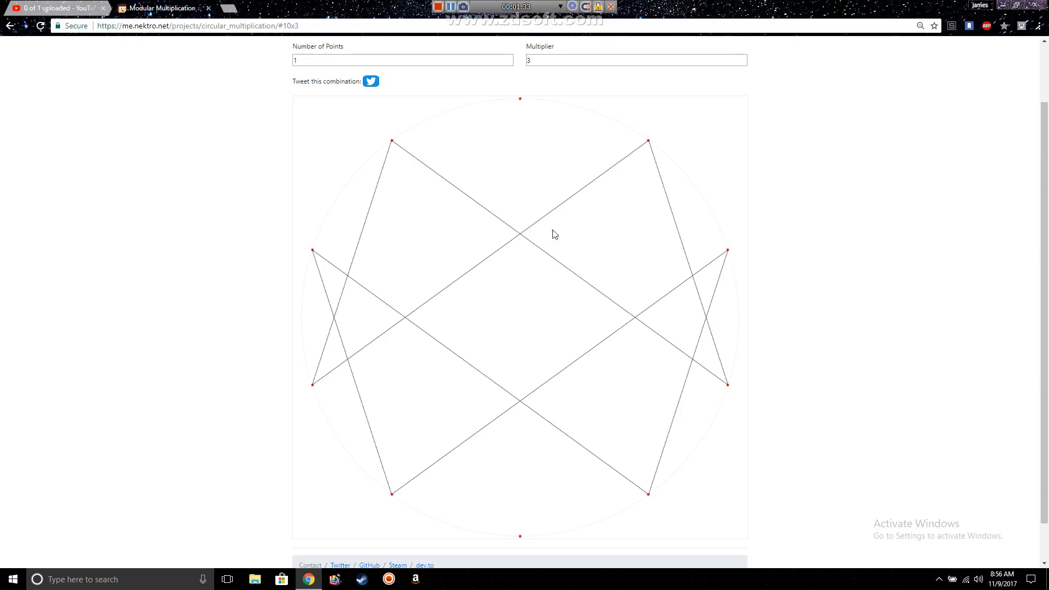
{"action": "mouse_move", "coordinate": [591, 255]}
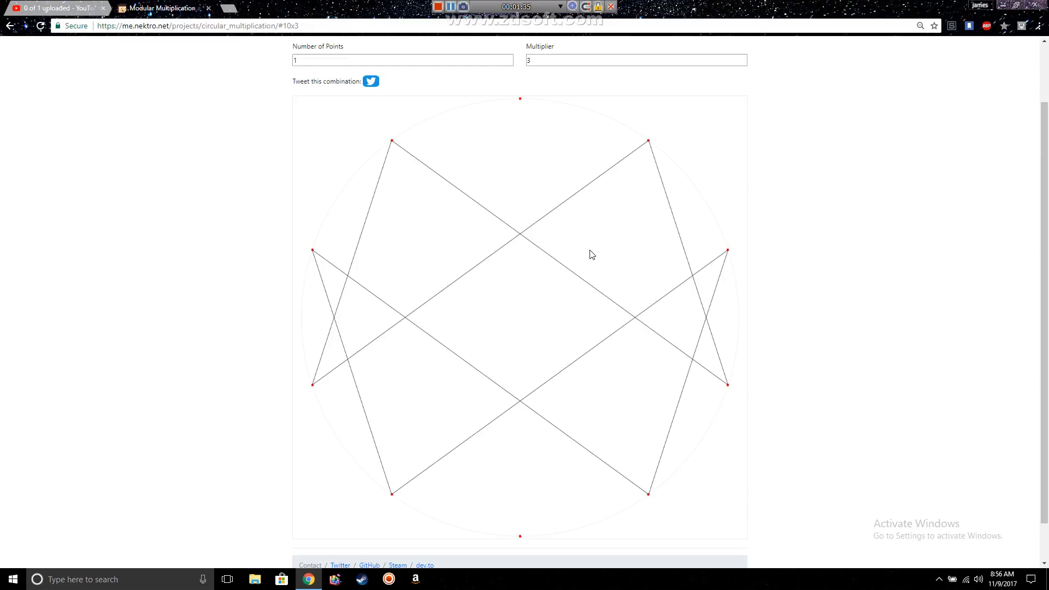
{"action": "mouse_move", "coordinate": [432, 189]}
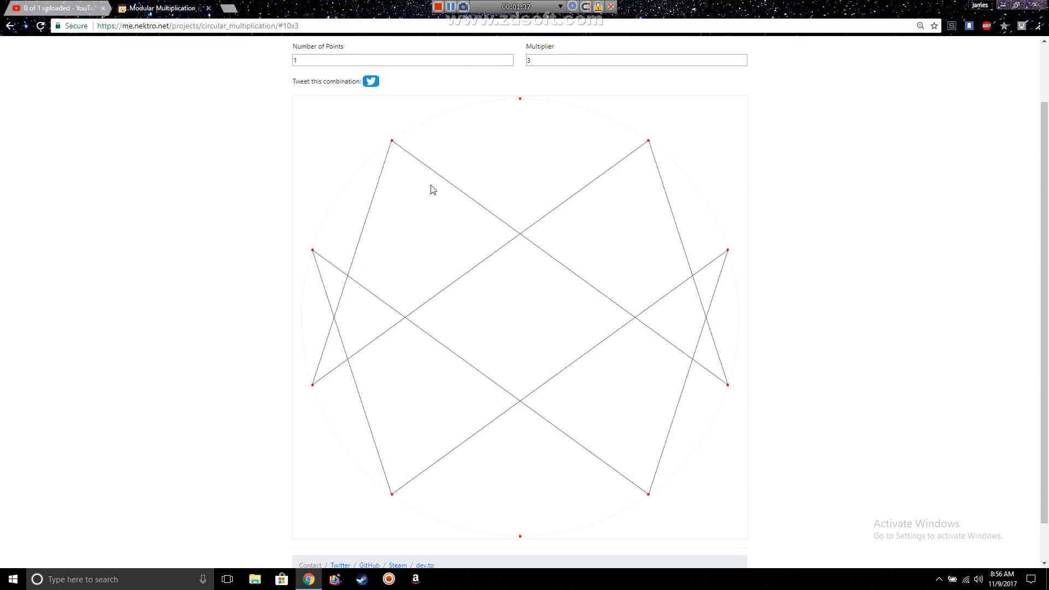
{"action": "mouse_move", "coordinate": [391, 506]}
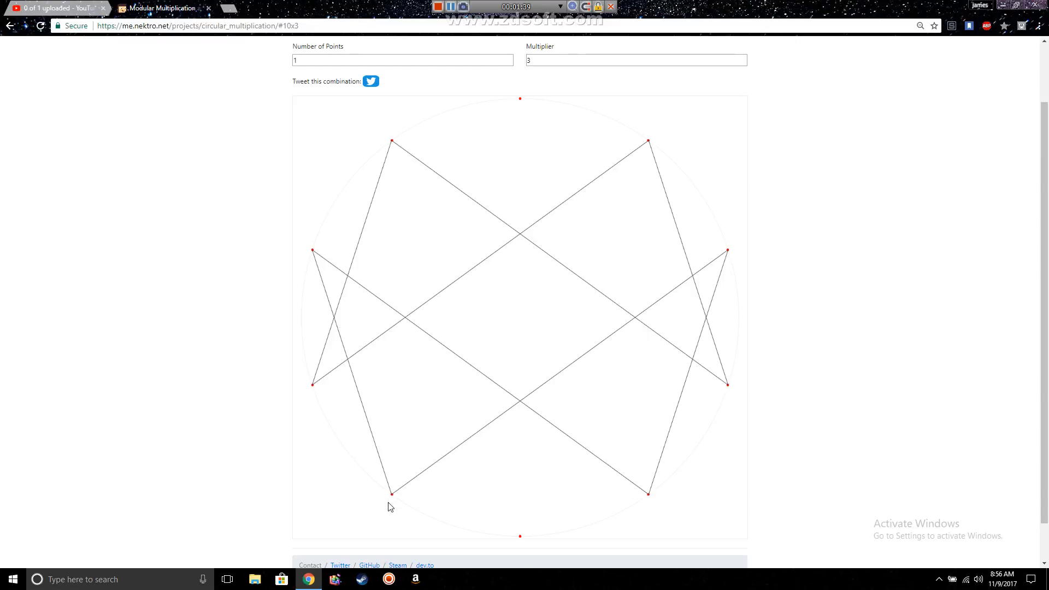
Step the multiplier through 4 and 5 to 6, ending with ten spokes through the centre.
{"action": "left_click", "coordinate": [636, 59]}
{"action": "type", "text": "4"}
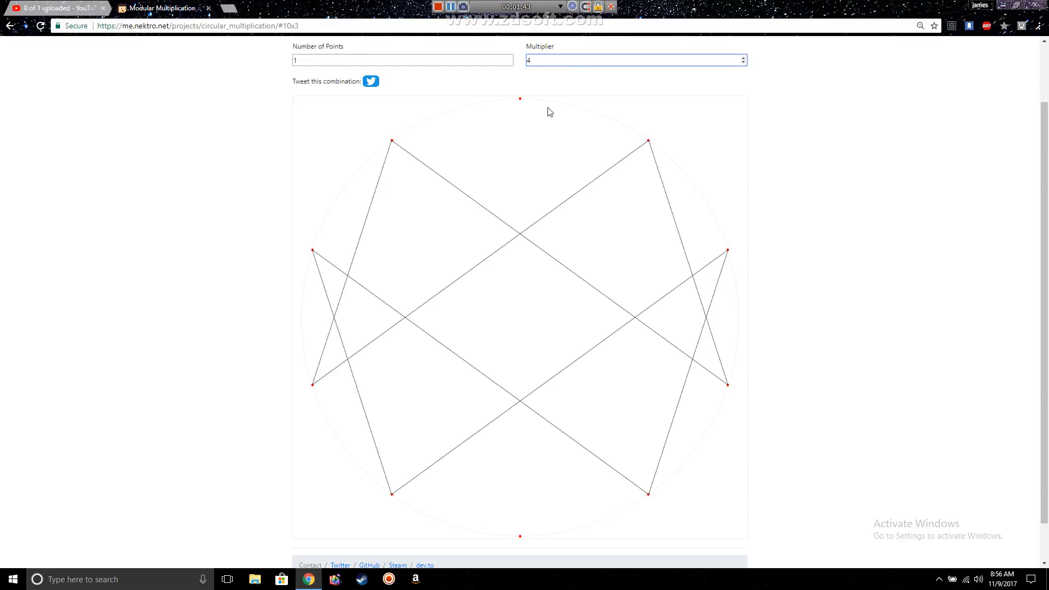
{"action": "left_click", "coordinate": [741, 58]}
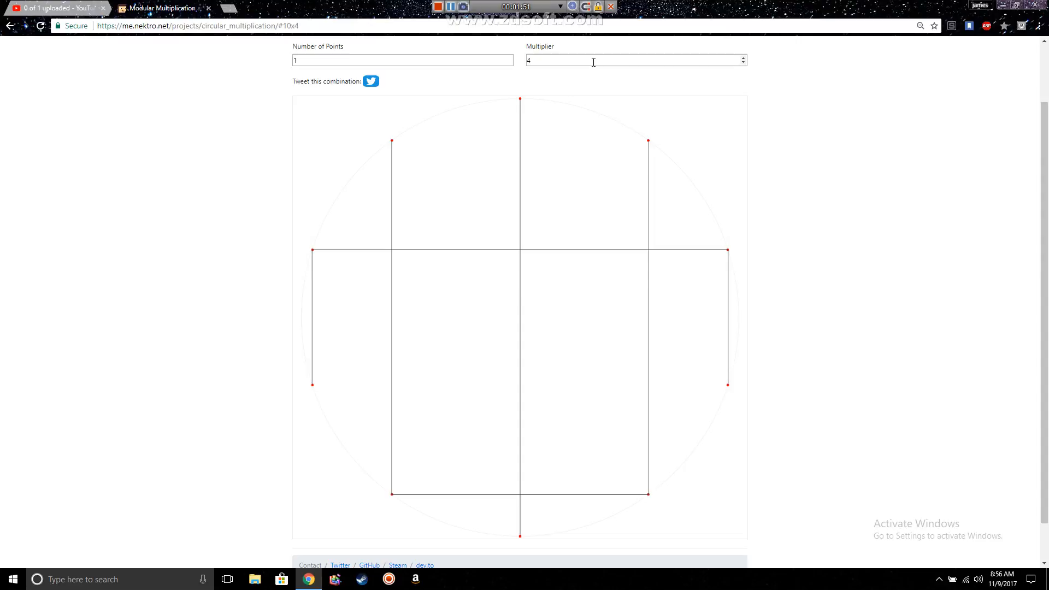
{"action": "left_click", "coordinate": [743, 57]}
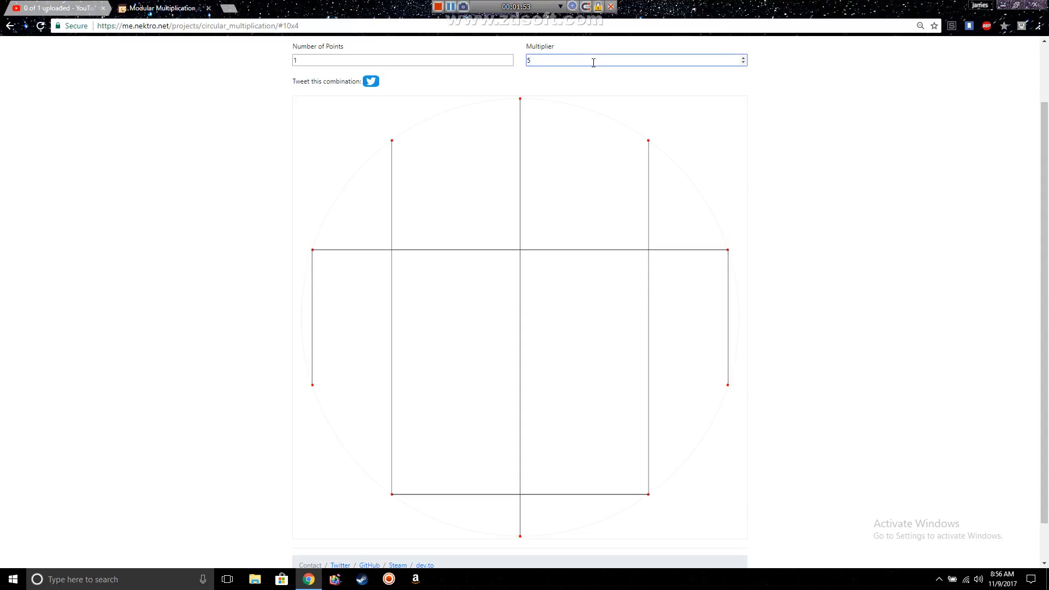
{"action": "left_click", "coordinate": [743, 58]}
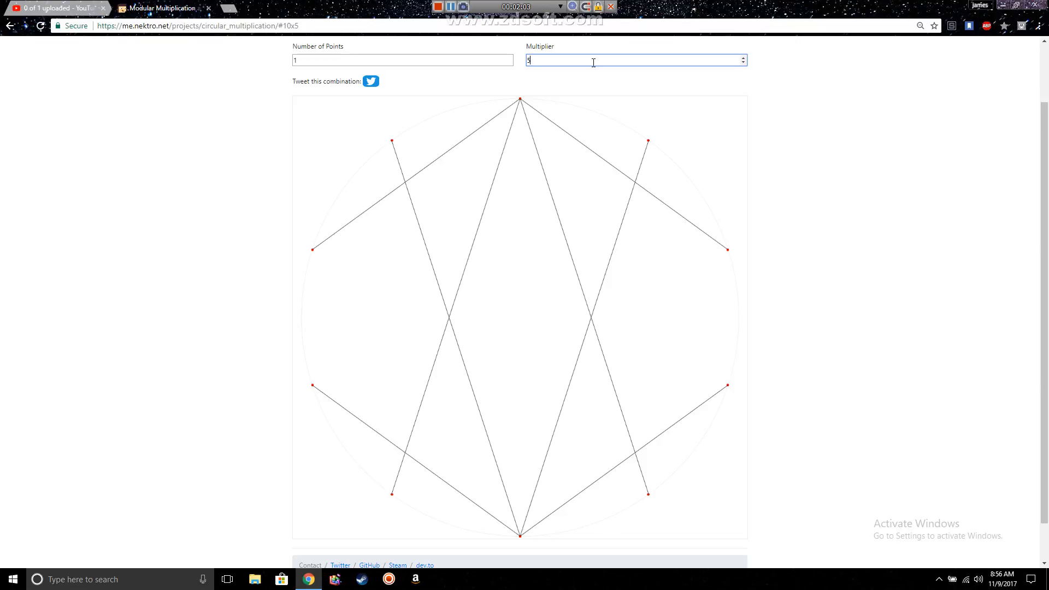
{"action": "type", "text": "6"}
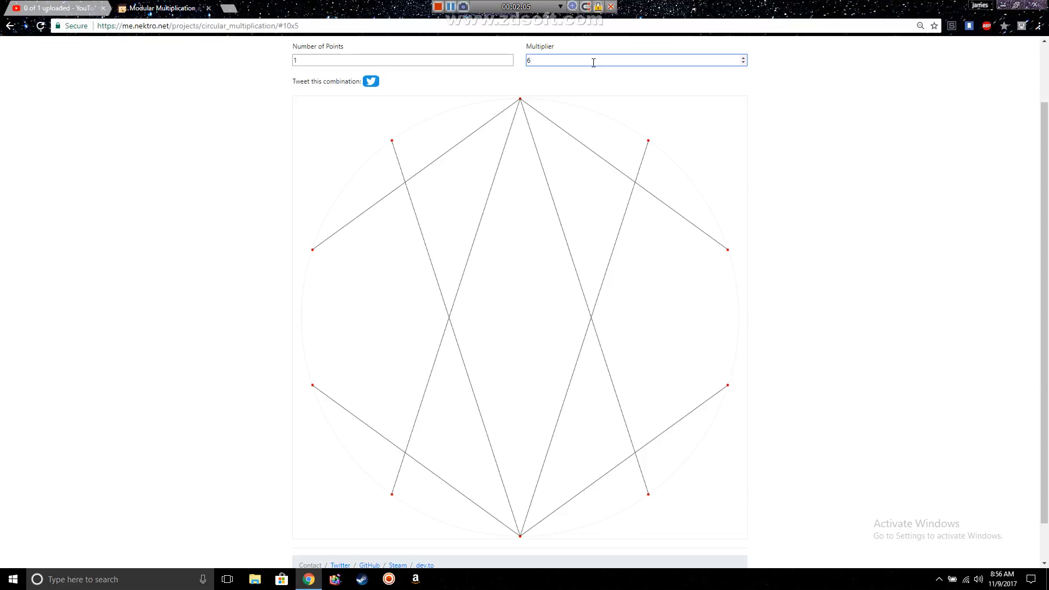
{"action": "left_click", "coordinate": [742, 58]}
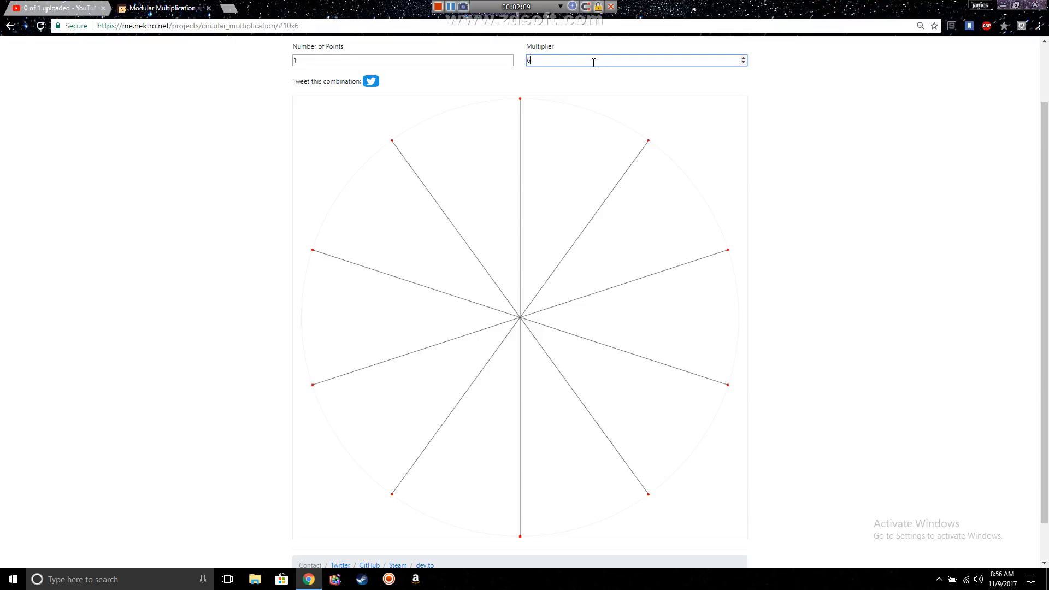
{"action": "mouse_move", "coordinate": [591, 114]}
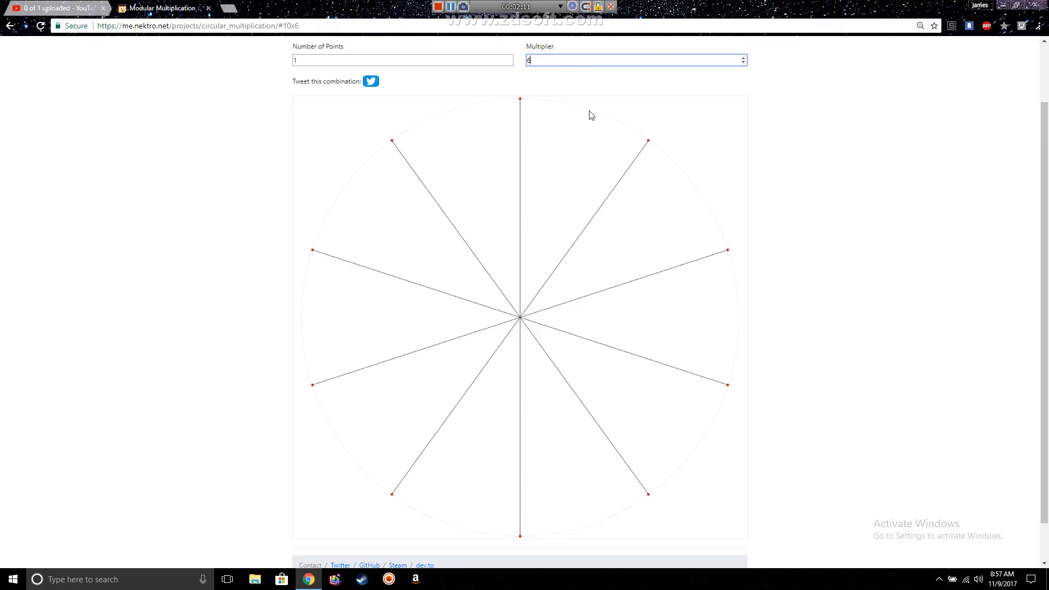
{"action": "mouse_move", "coordinate": [631, 134]}
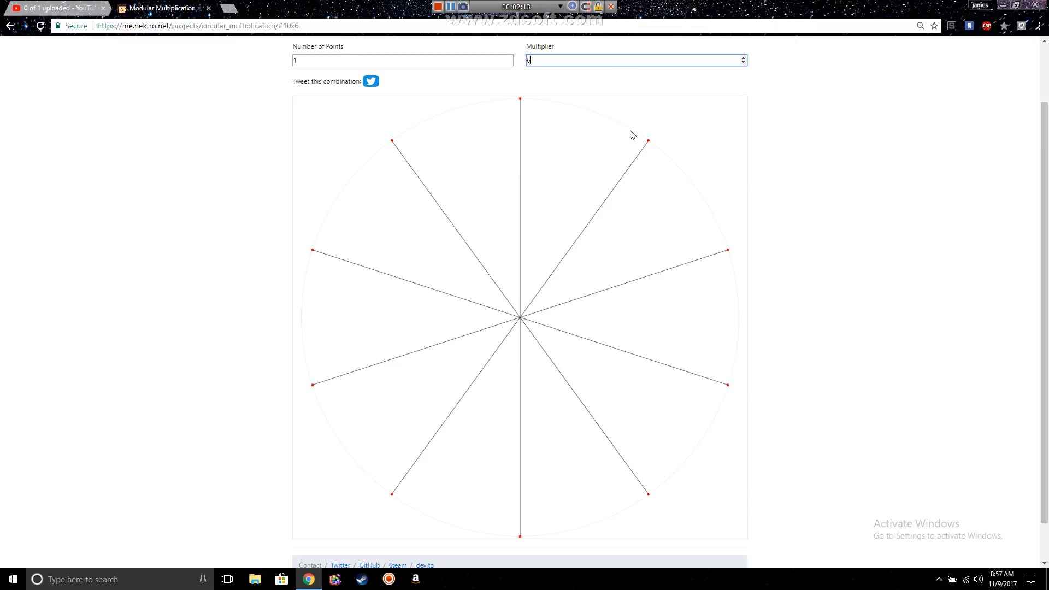
{"action": "mouse_move", "coordinate": [649, 138]}
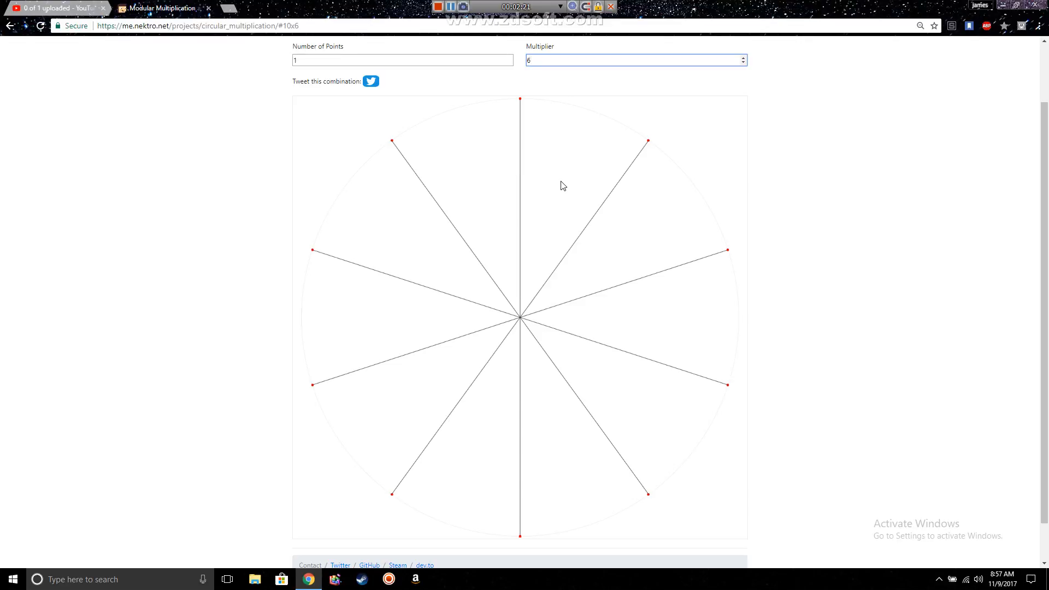
{"action": "mouse_move", "coordinate": [422, 151]}
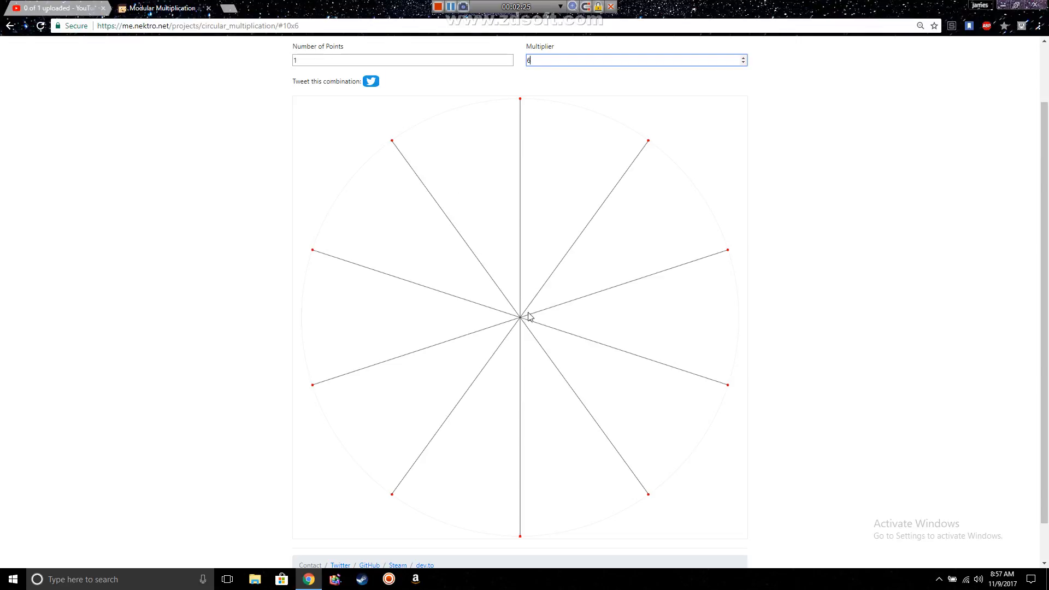
{"action": "mouse_move", "coordinate": [520, 132]}
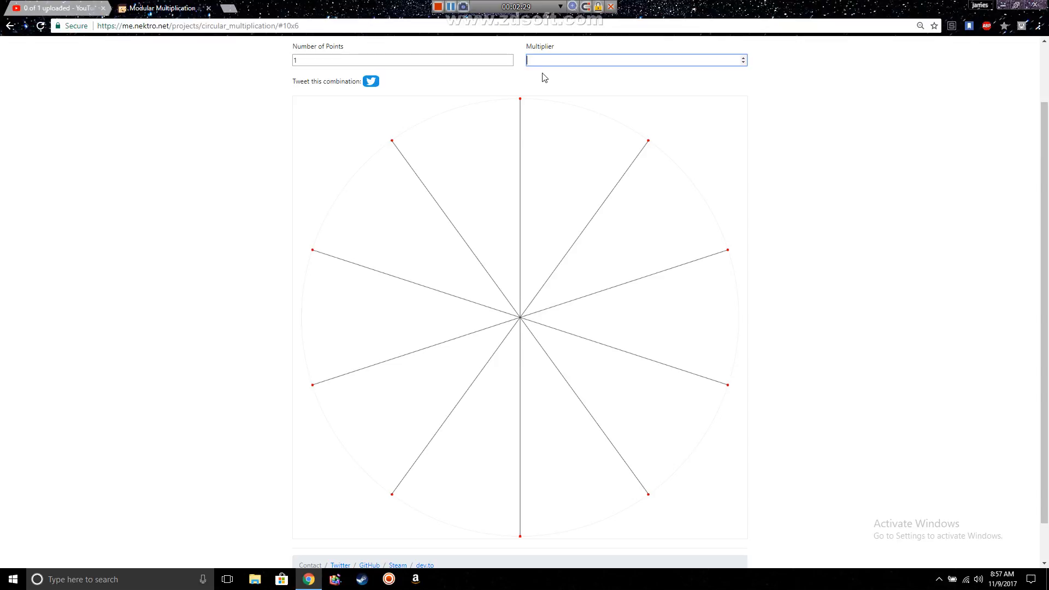
Try multipliers 7, 9, 10 and 124 on the 10-point circle, then return to 2.
{"action": "type", "text": "7"}
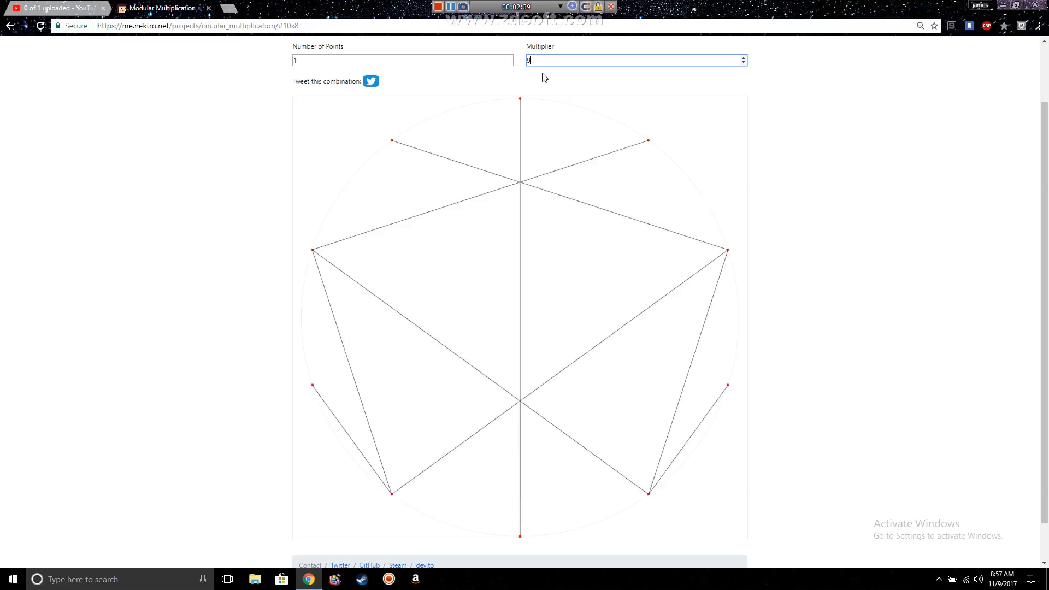
{"action": "left_click", "coordinate": [743, 58]}
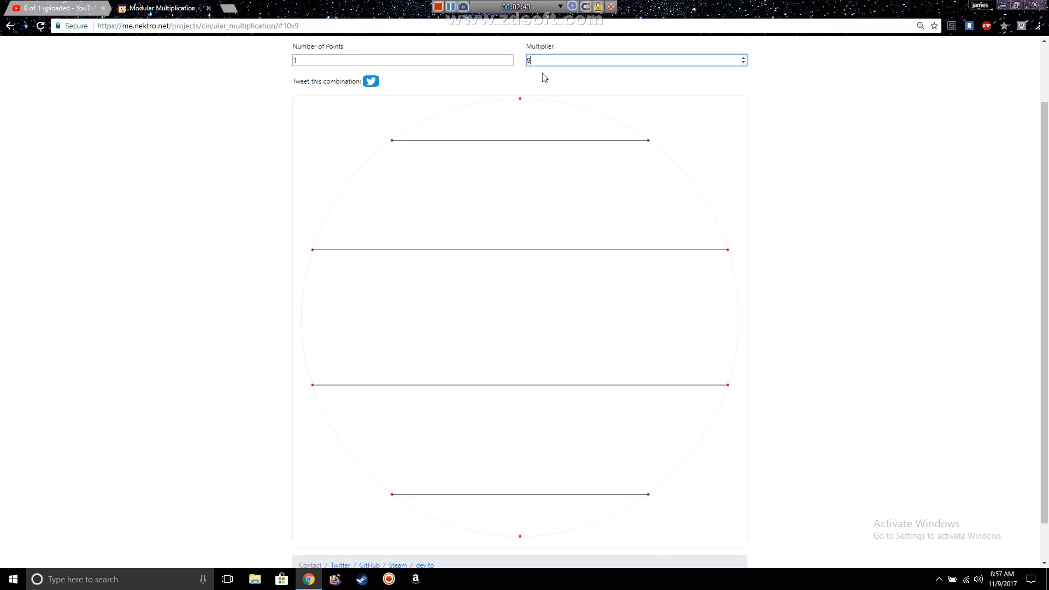
{"action": "type", "text": "10"}
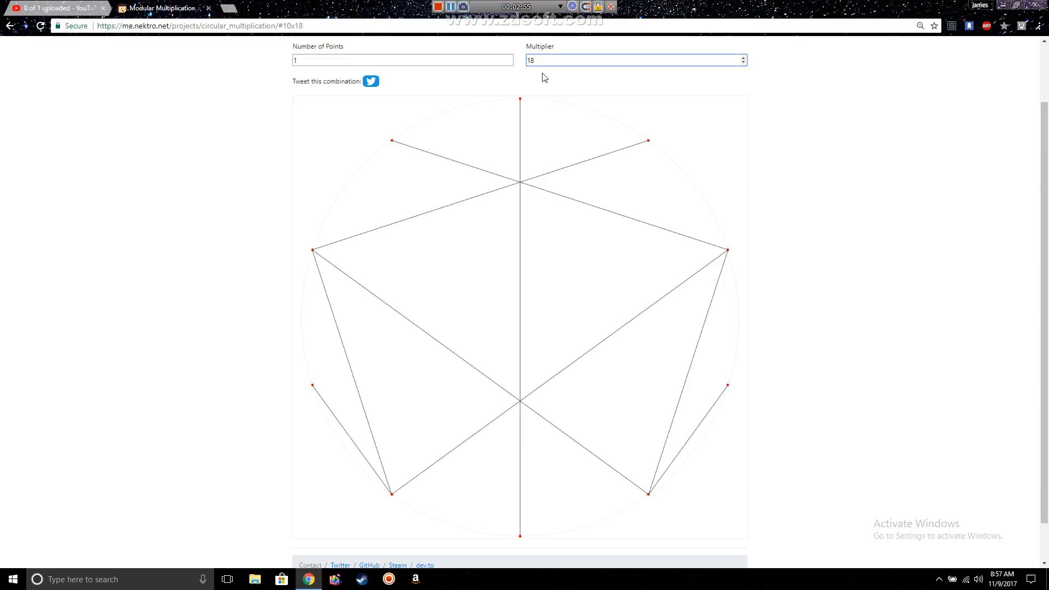
{"action": "type", "text": "124"}
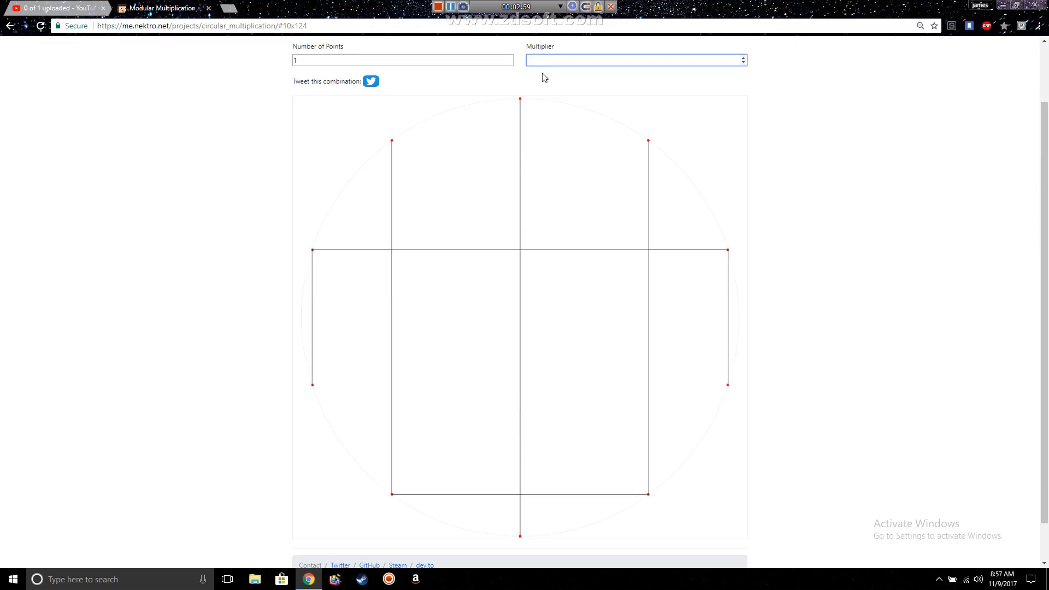
{"action": "type", "text": "2"}
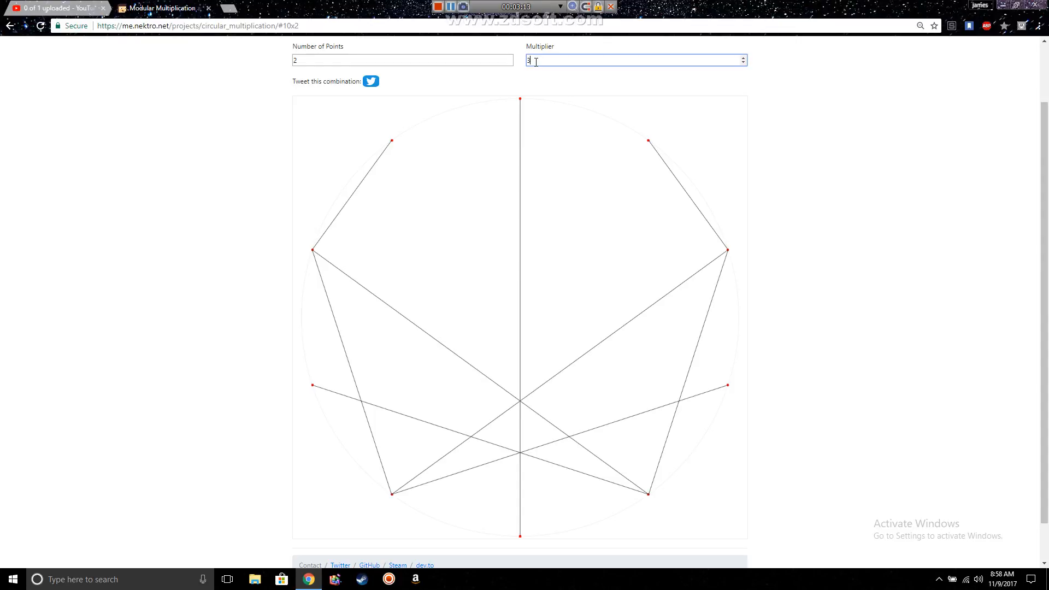
Step the multiplier through 3, 4 and 5, then clear the value again.
{"action": "left_click", "coordinate": [743, 58]}
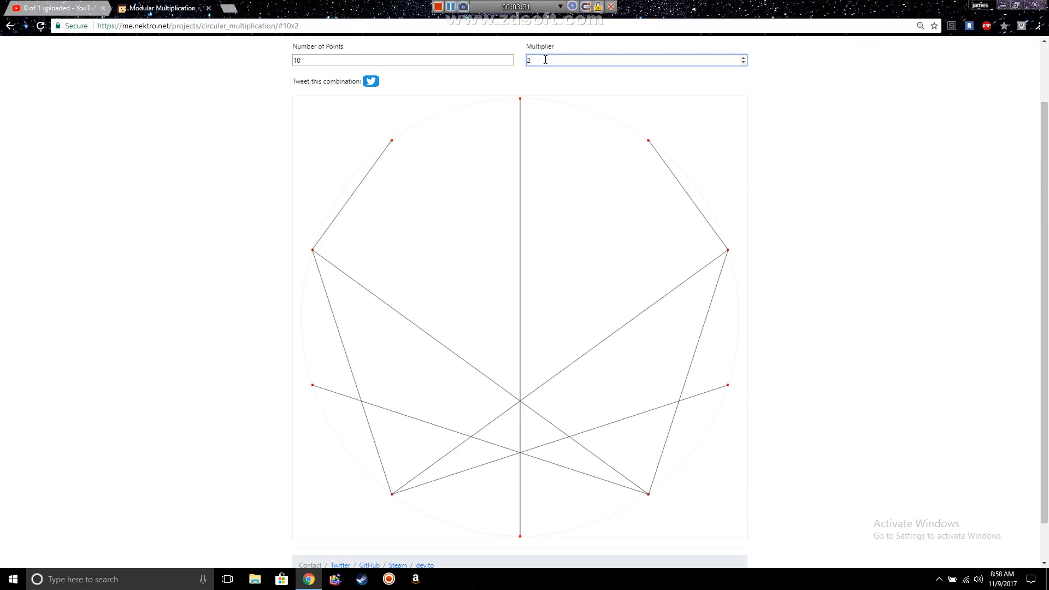
{"action": "left_click", "coordinate": [743, 56]}
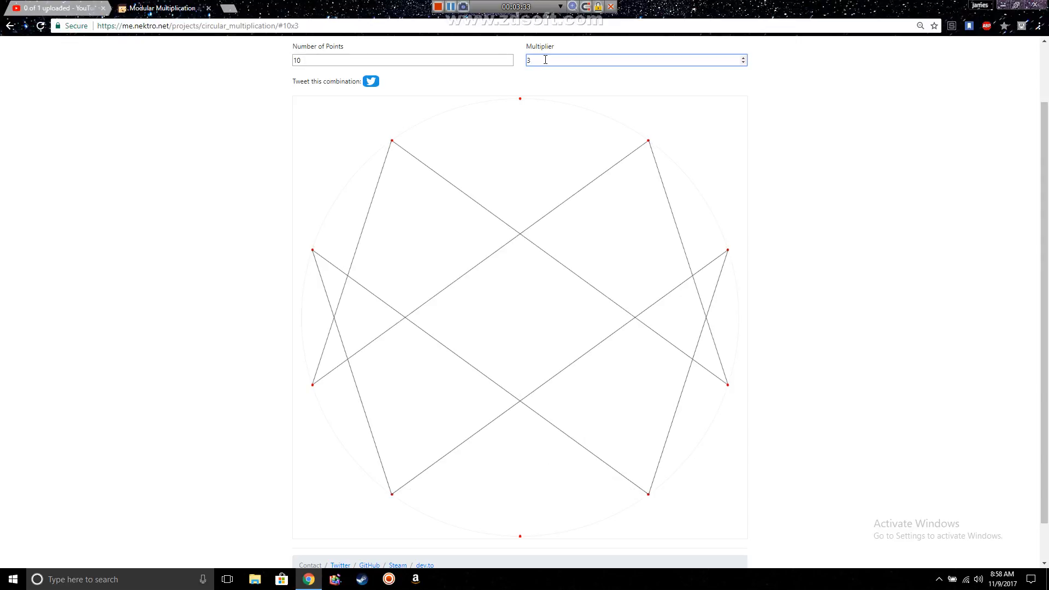
{"action": "left_click", "coordinate": [742, 56]}
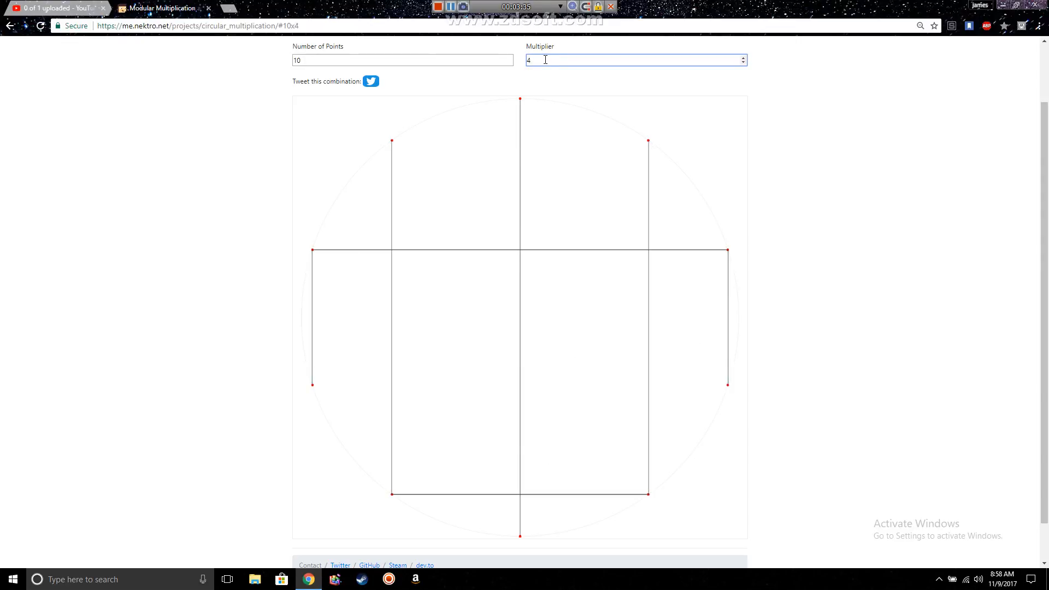
{"action": "type", "text": "5"}
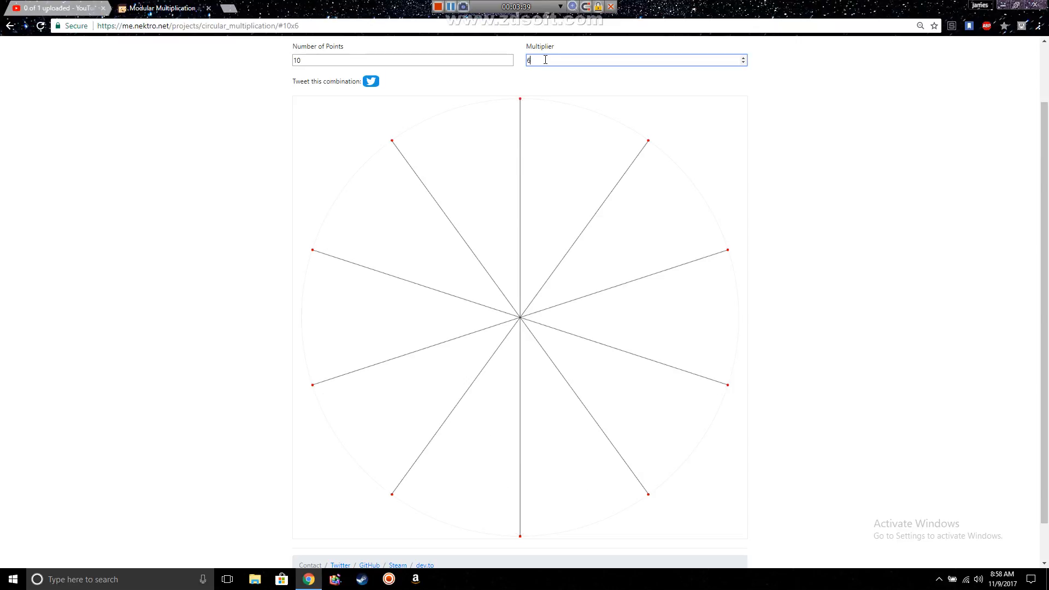
{"action": "key", "text": "Backspace"}
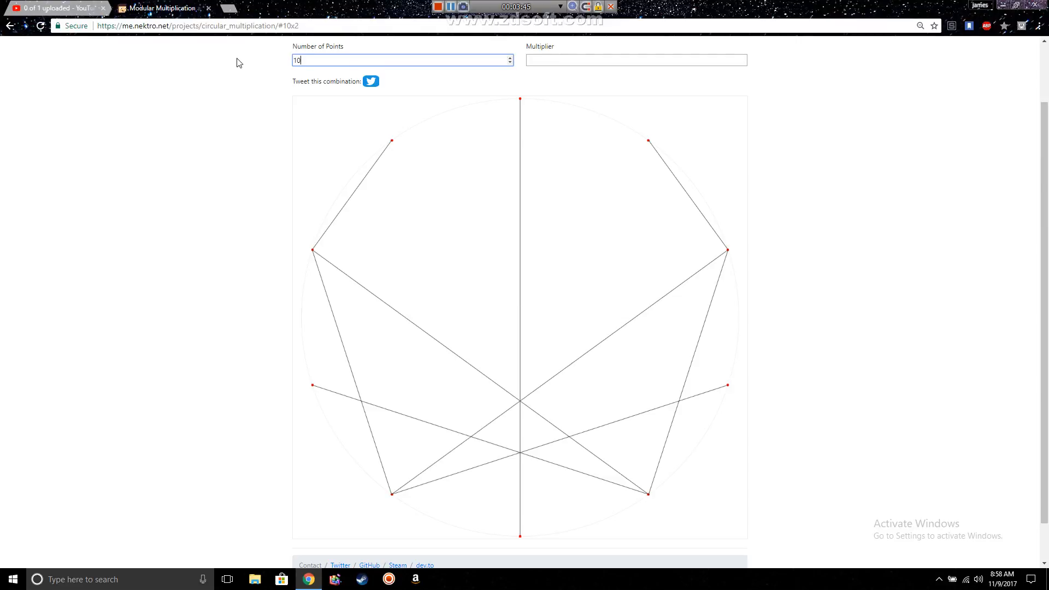
Raise the circle to 100 points and try multipliers 2, 10, 5, 15 and 0.
{"action": "type", "text": "0"}
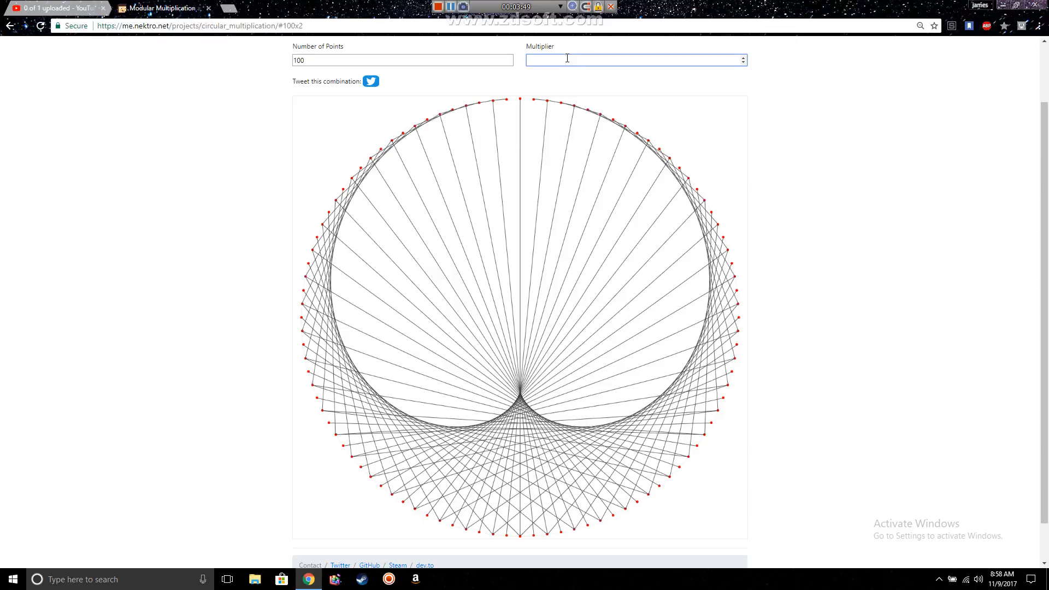
{"action": "type", "text": "2"}
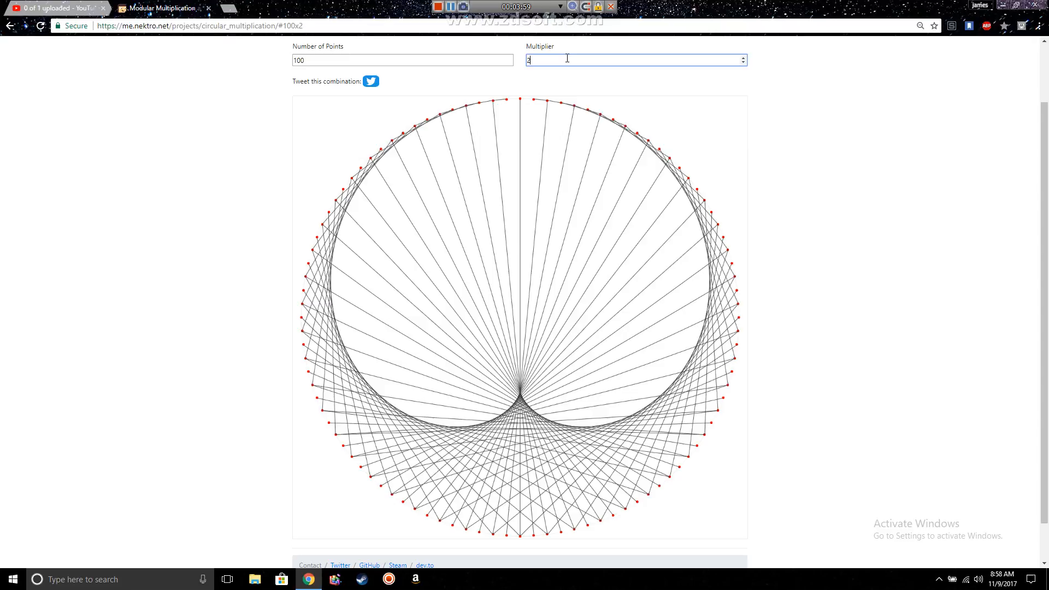
{"action": "type", "text": "0"}
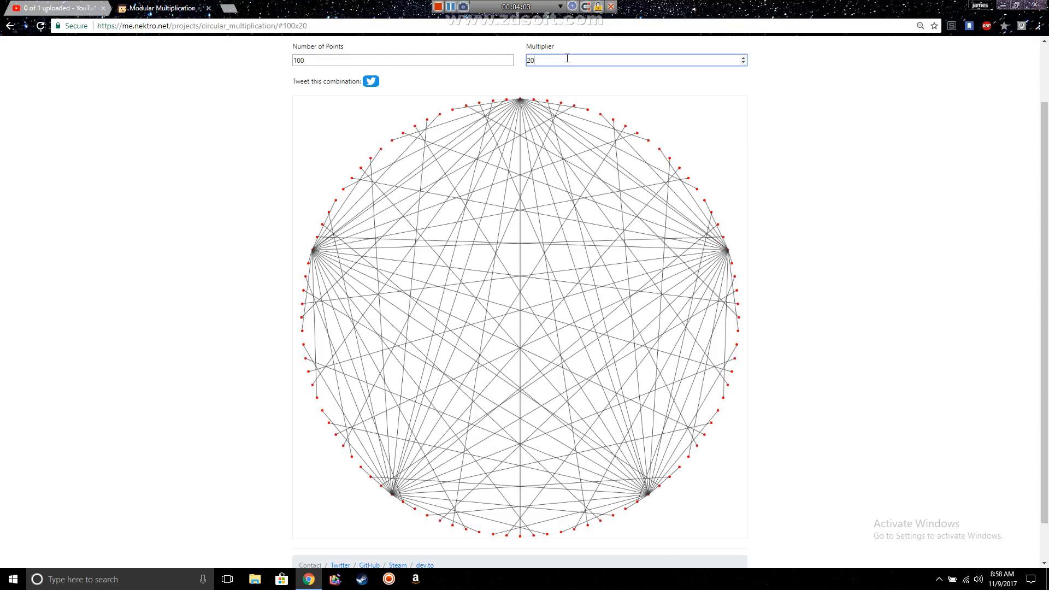
{"action": "key", "text": "Backspace"}
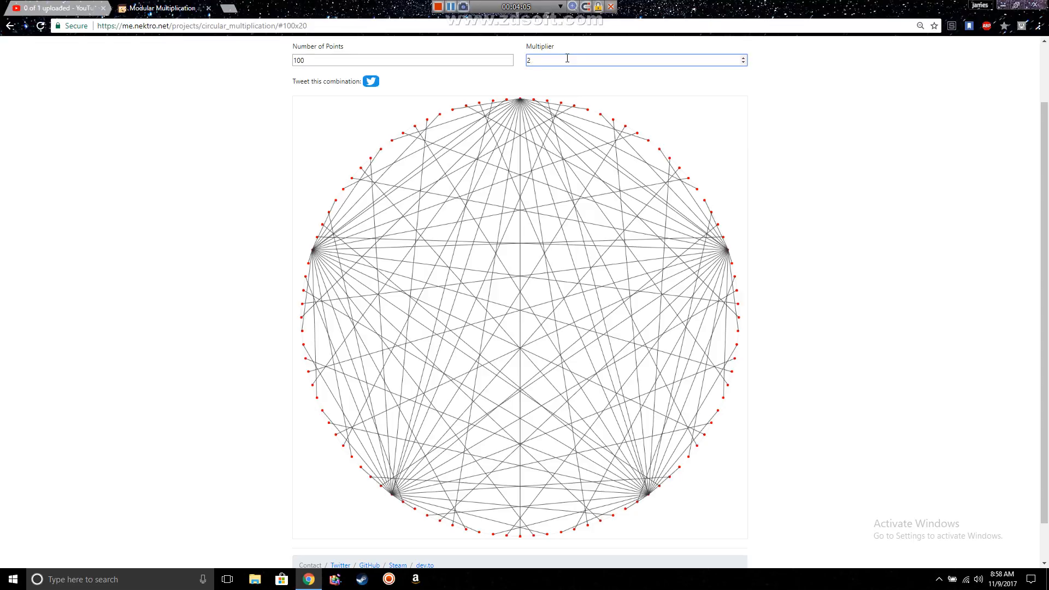
{"action": "type", "text": "10"}
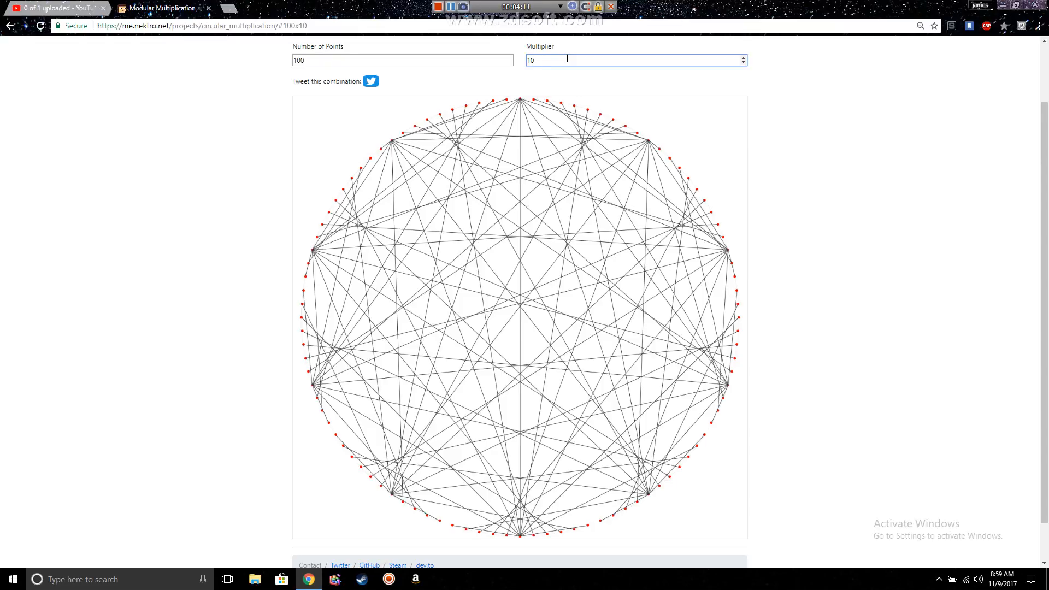
{"action": "key", "text": "Backspace"}
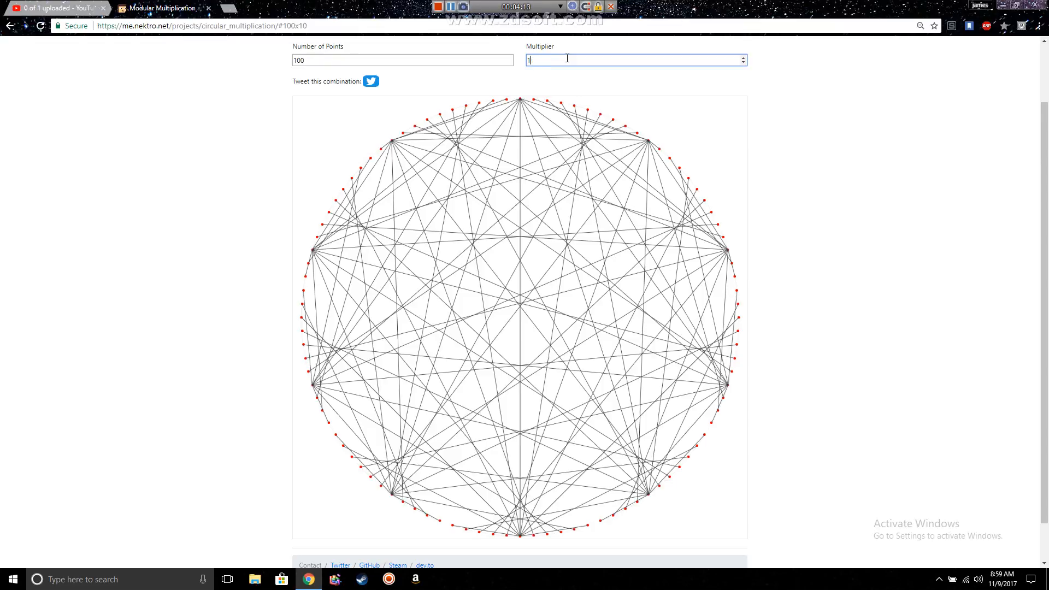
{"action": "type", "text": "5"}
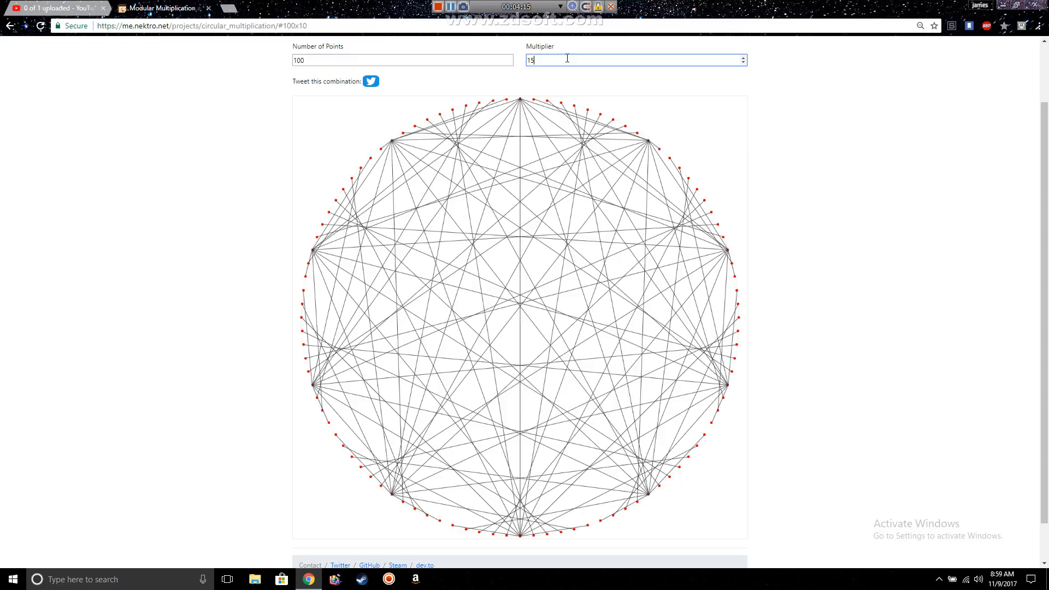
{"action": "type", "text": "15"}
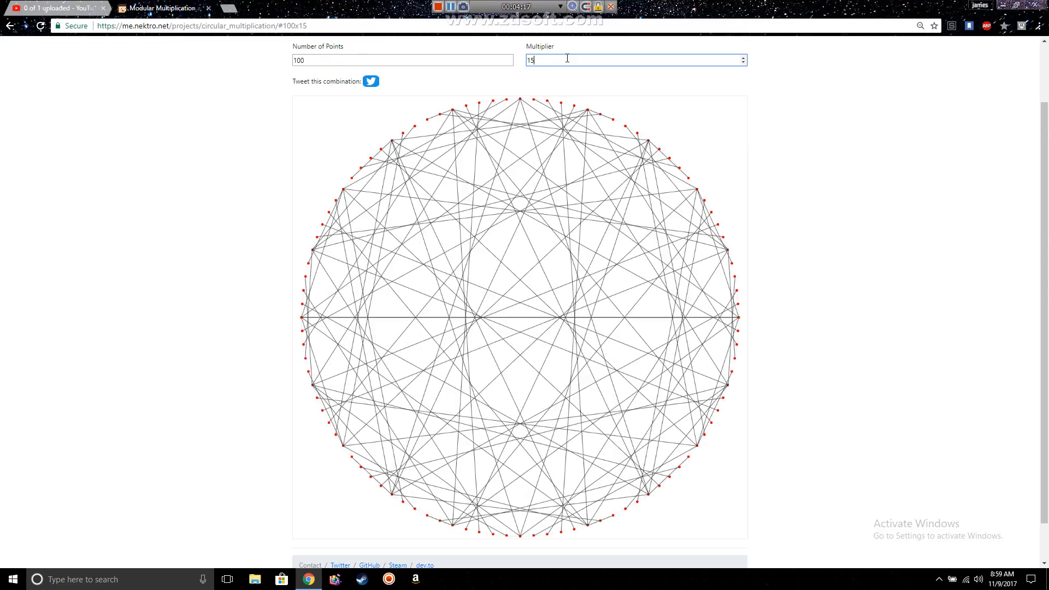
{"action": "key", "text": "Backspace"}
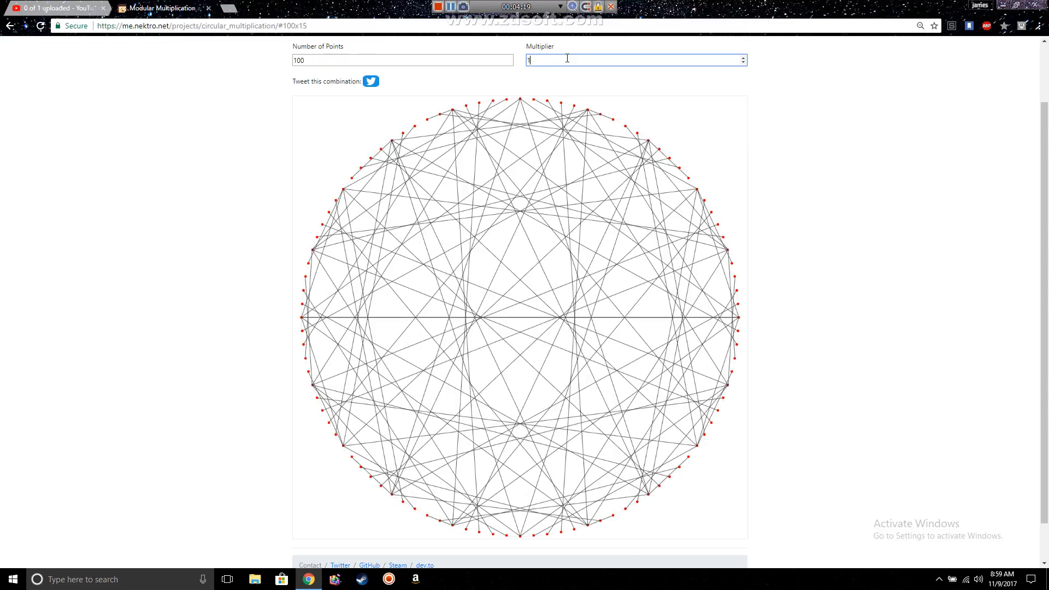
{"action": "type", "text": "0"}
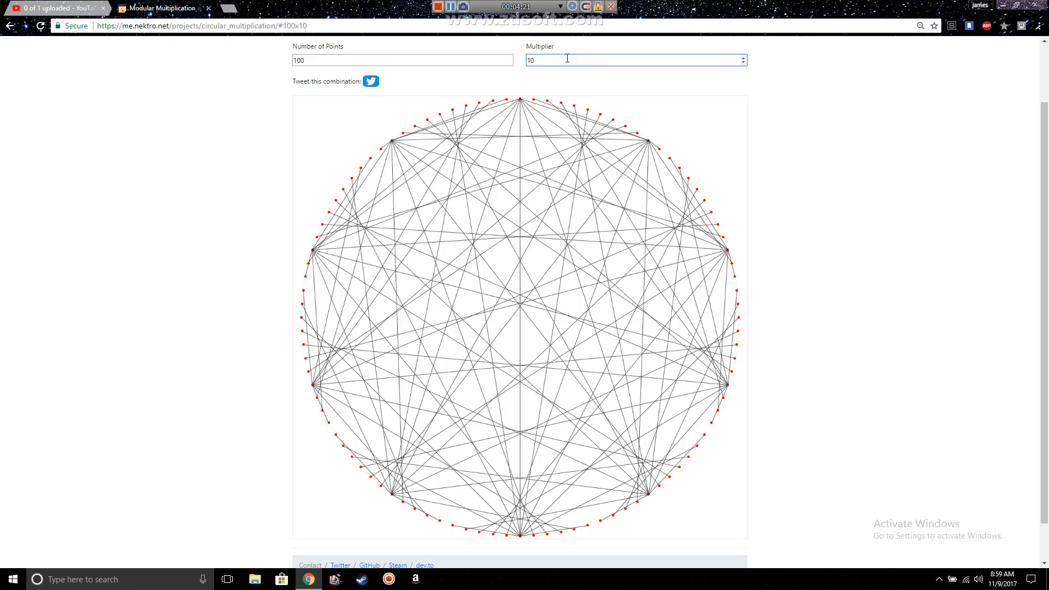
{"action": "mouse_move", "coordinate": [416, 141]}
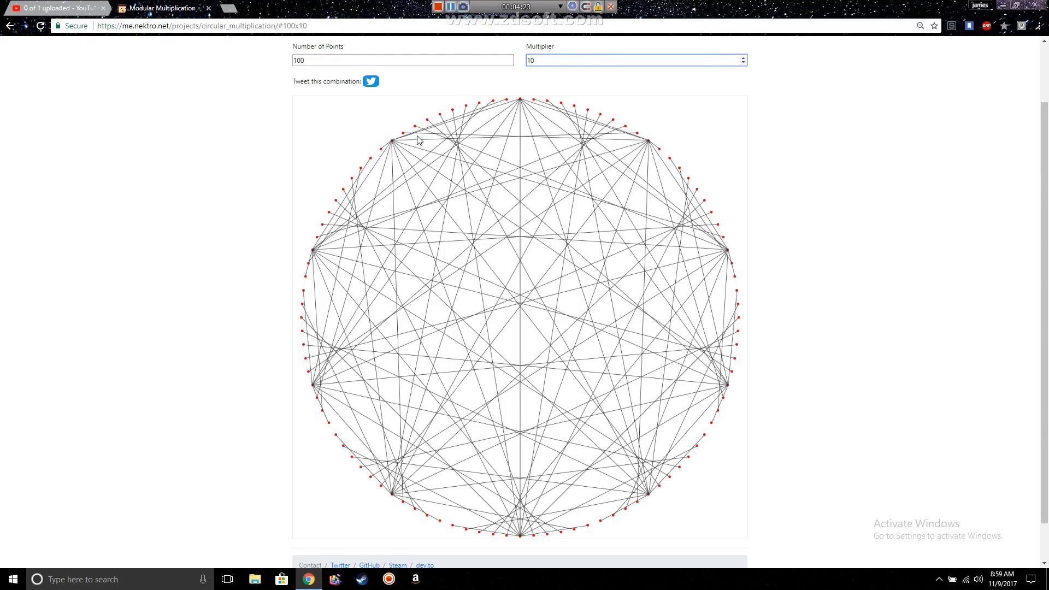
{"action": "mouse_move", "coordinate": [392, 148]}
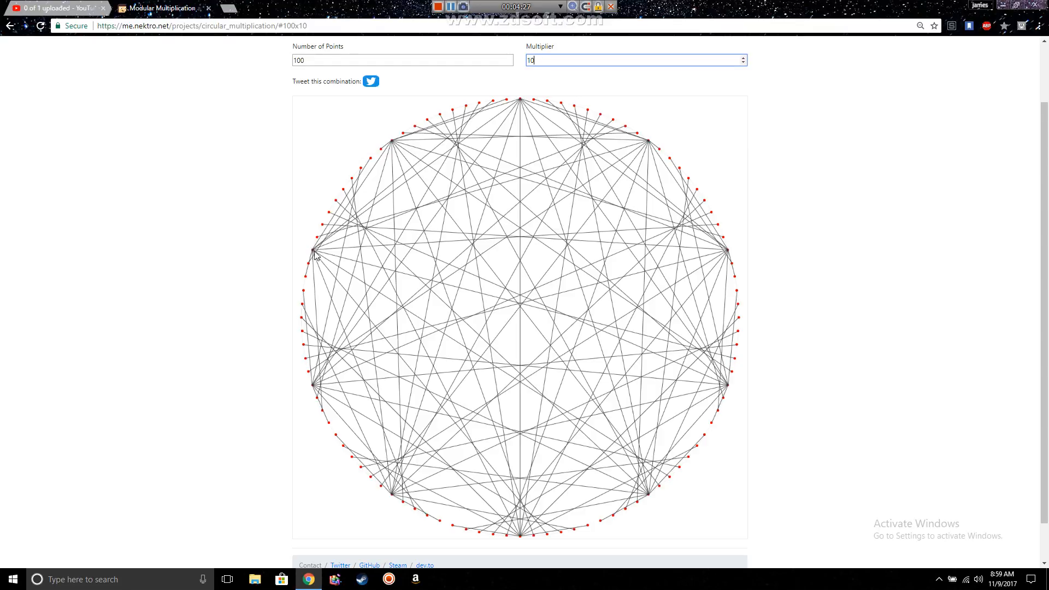
{"action": "key", "text": "Backspace"}
{"action": "type", "text": "5"}
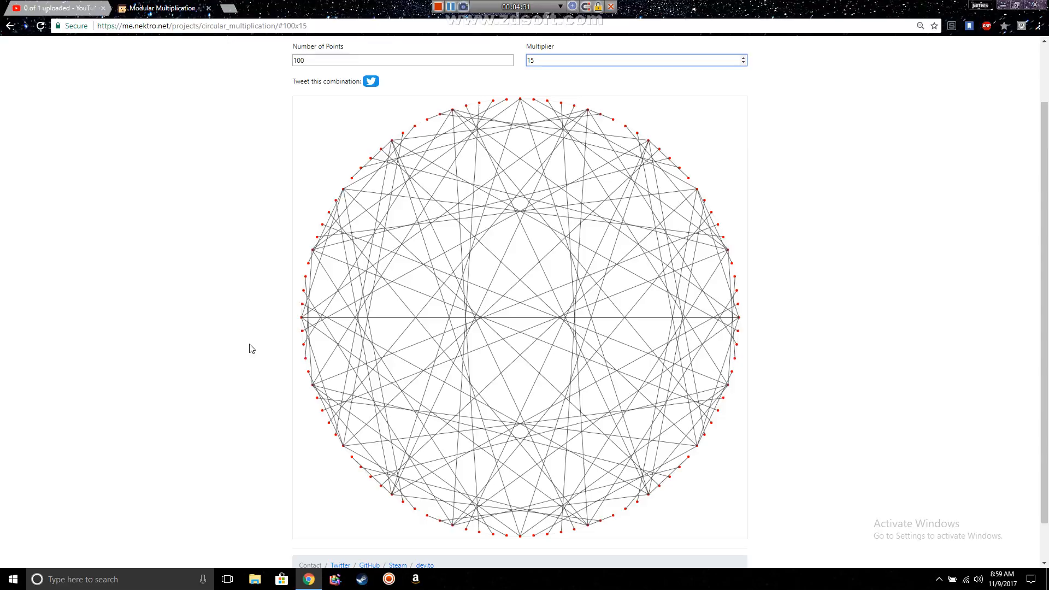
{"action": "left_click", "coordinate": [634, 60]}
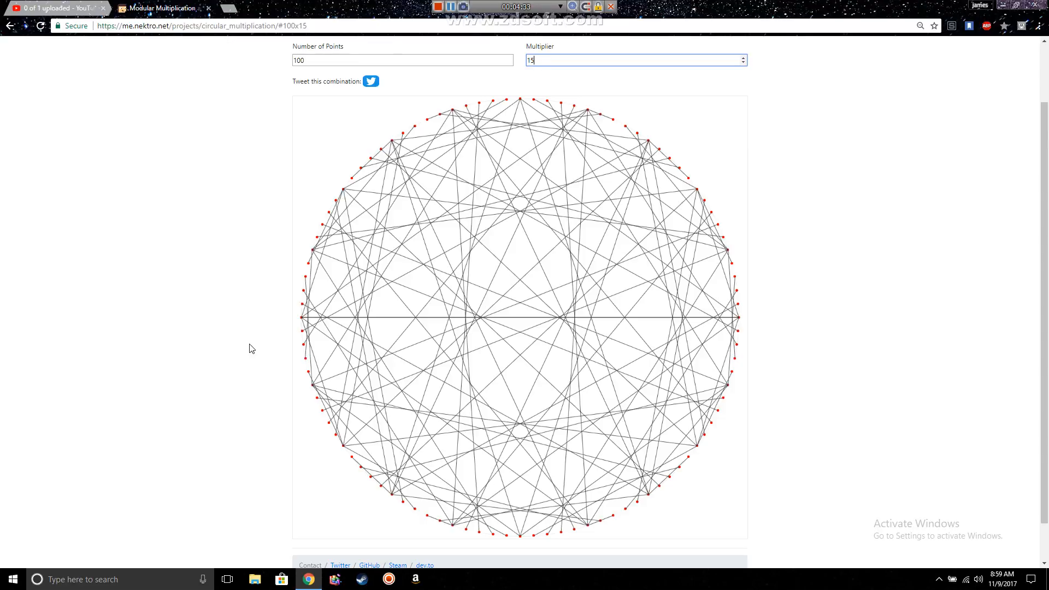
{"action": "mouse_move", "coordinate": [468, 342]}
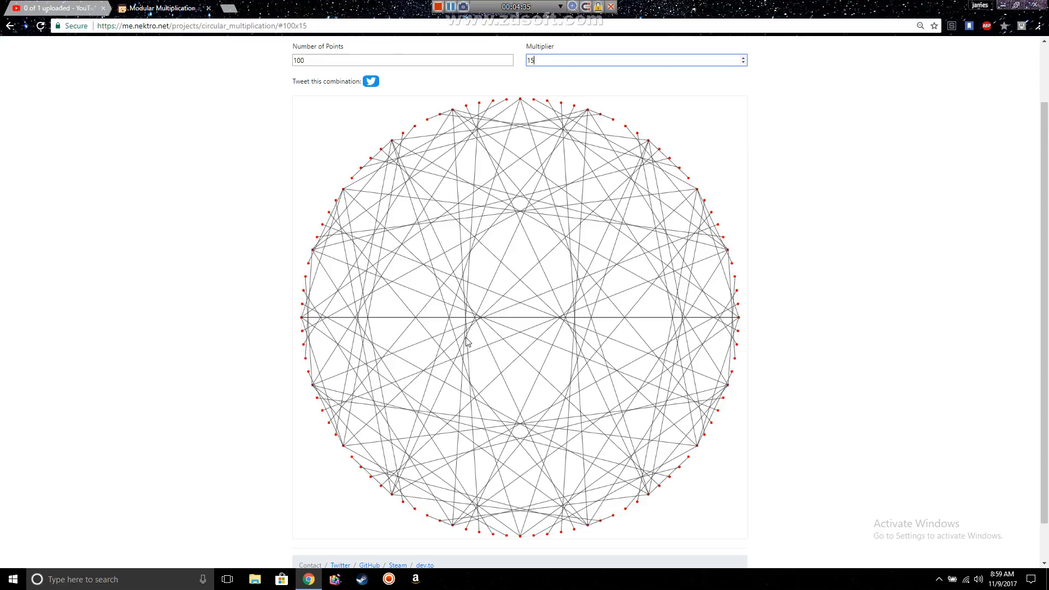
{"action": "mouse_move", "coordinate": [574, 328]}
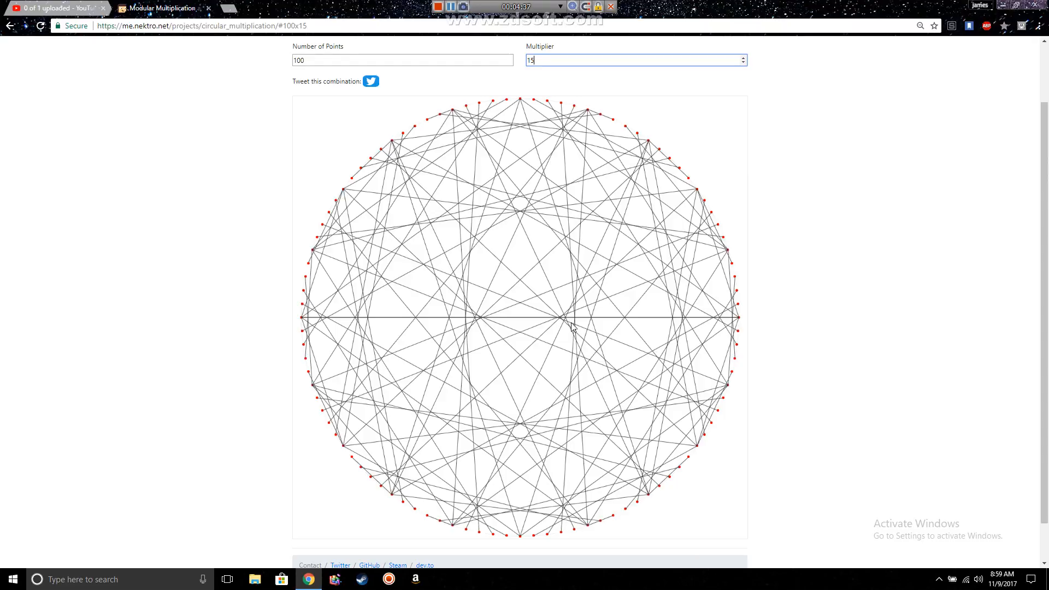
{"action": "mouse_move", "coordinate": [523, 215]}
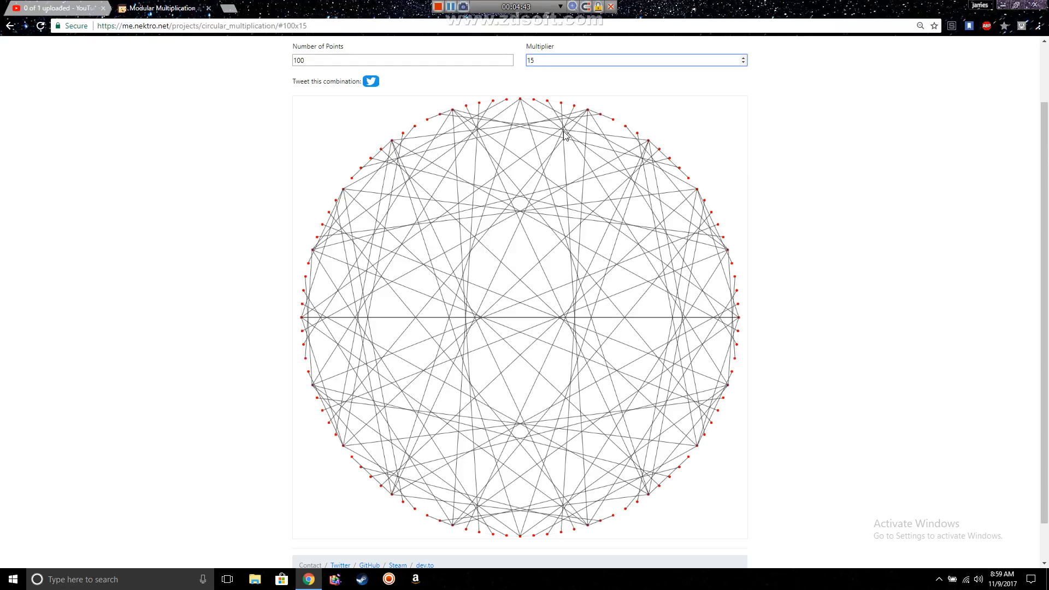
Try multipliers 20, 30 and 40 on the 100-point circle.
{"action": "triple_click", "coordinate": [634, 60]}
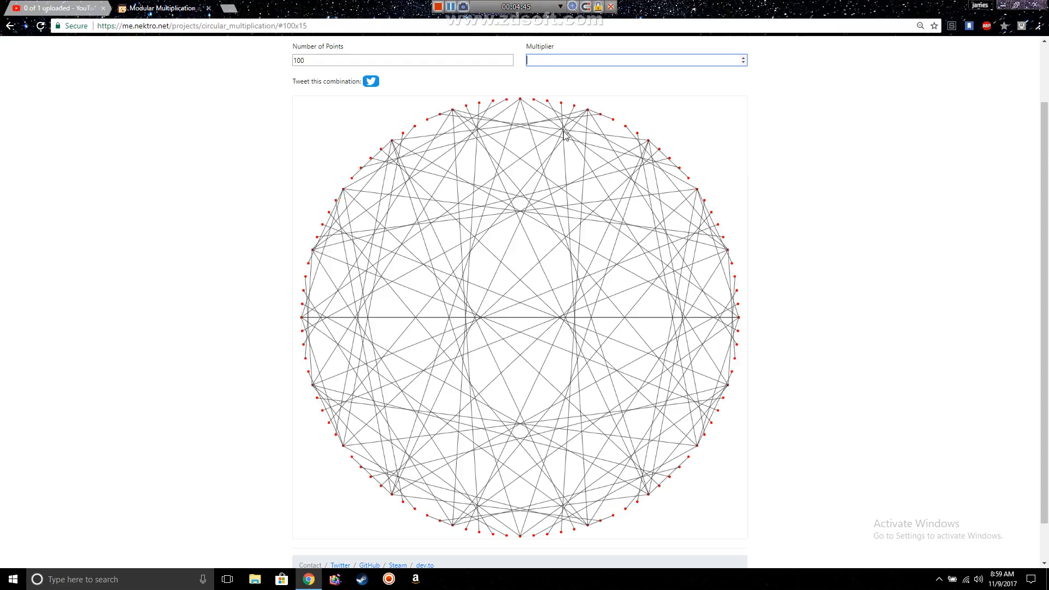
{"action": "type", "text": "20"}
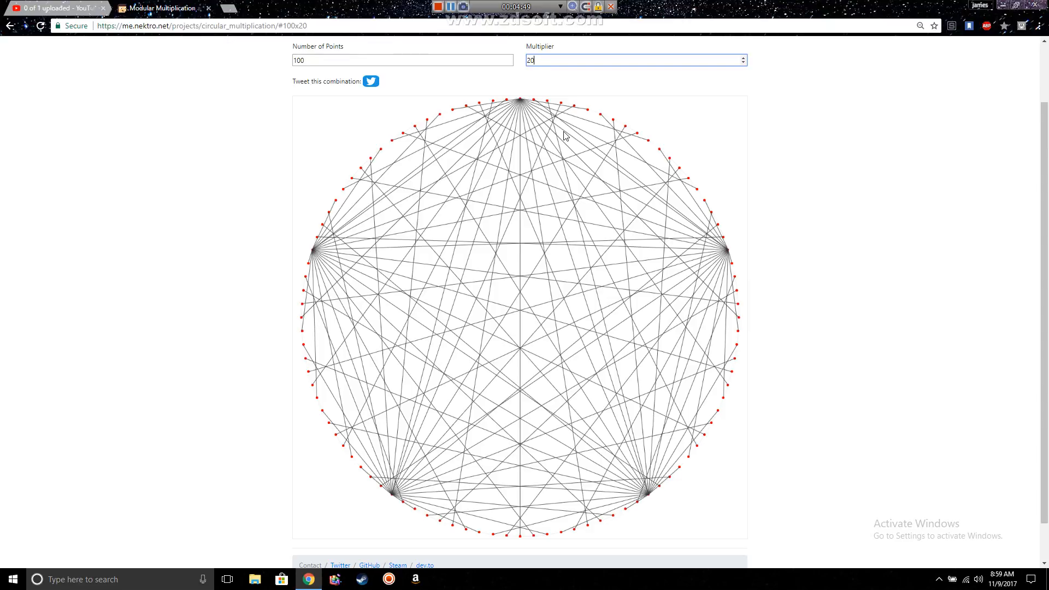
{"action": "key", "text": "Backspace"}
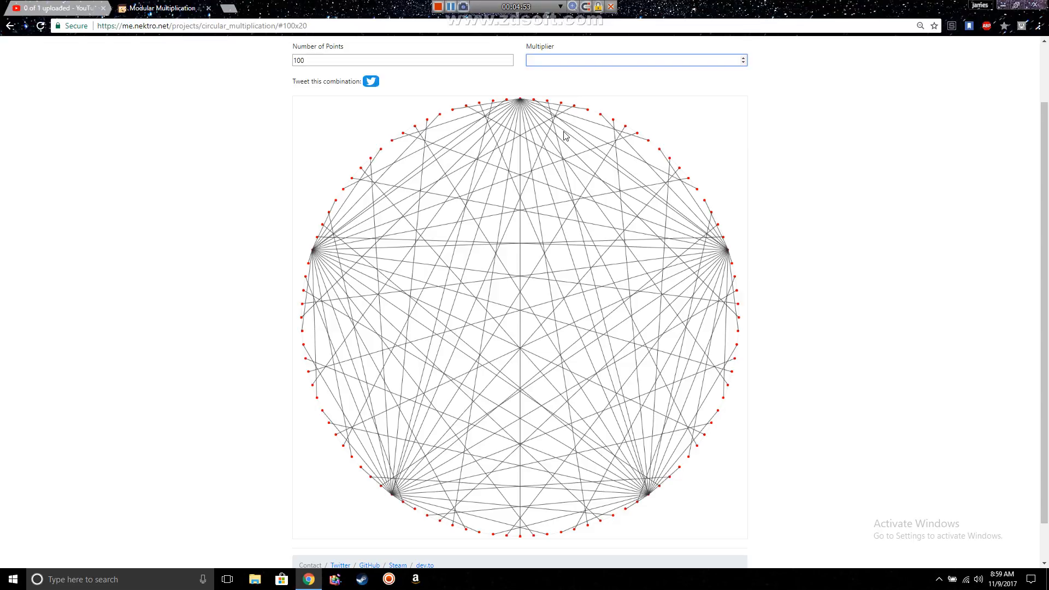
{"action": "type", "text": "30"}
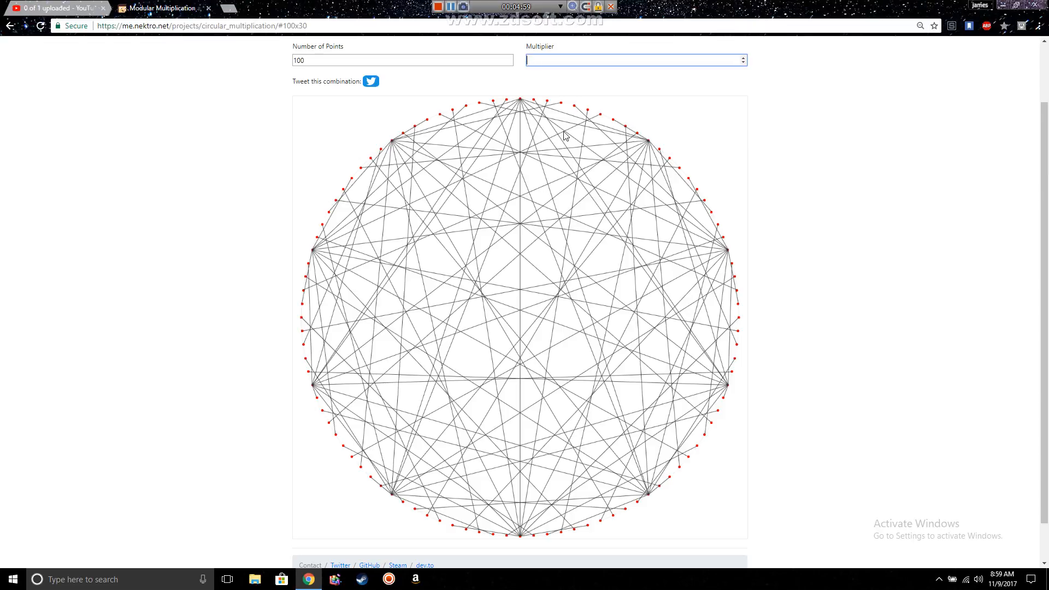
{"action": "type", "text": "20"}
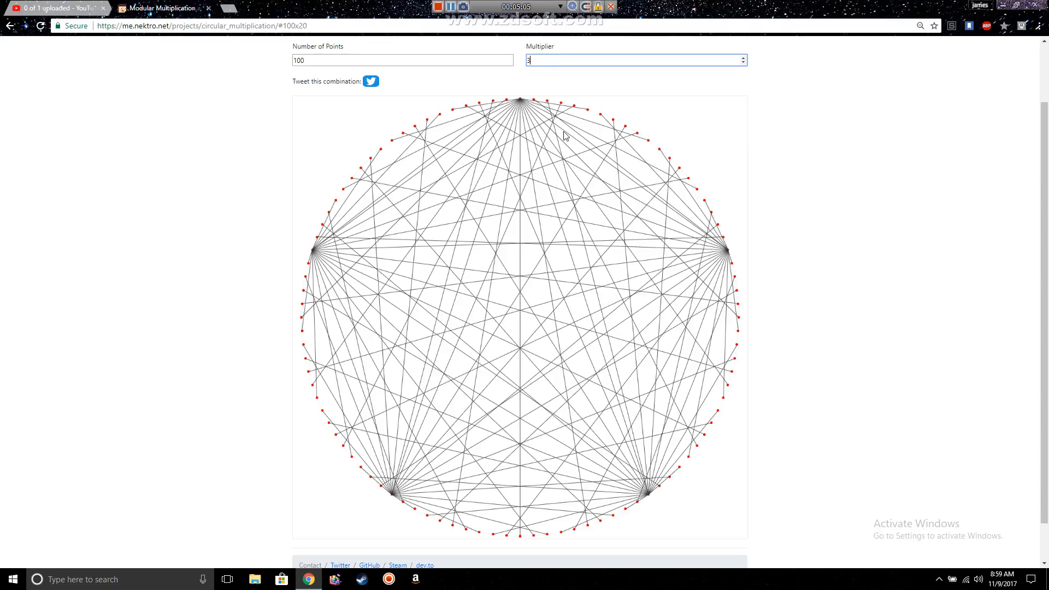
{"action": "type", "text": "0"}
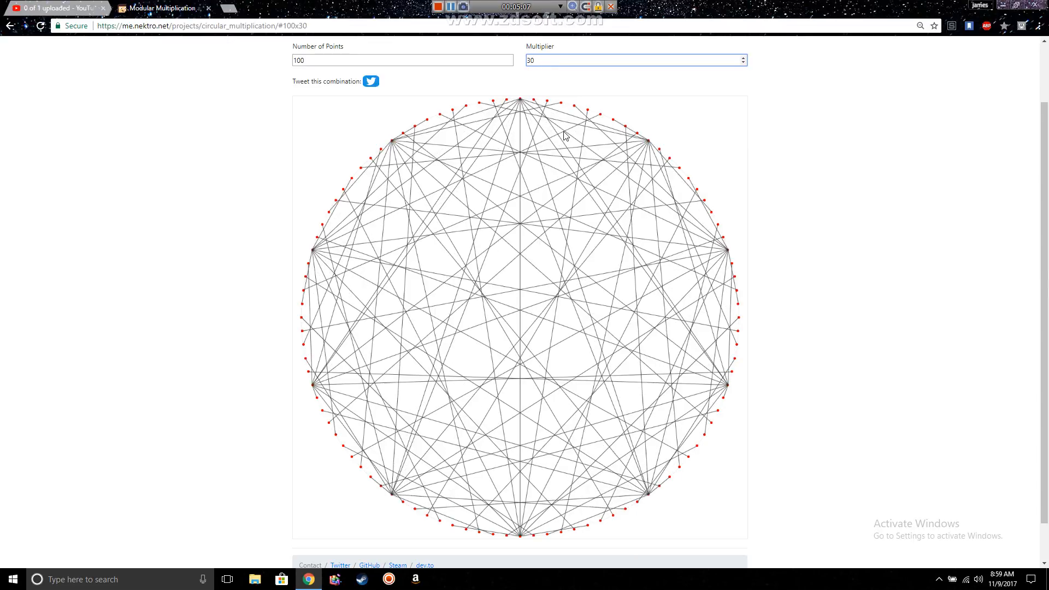
{"action": "left_click", "coordinate": [636, 60]}
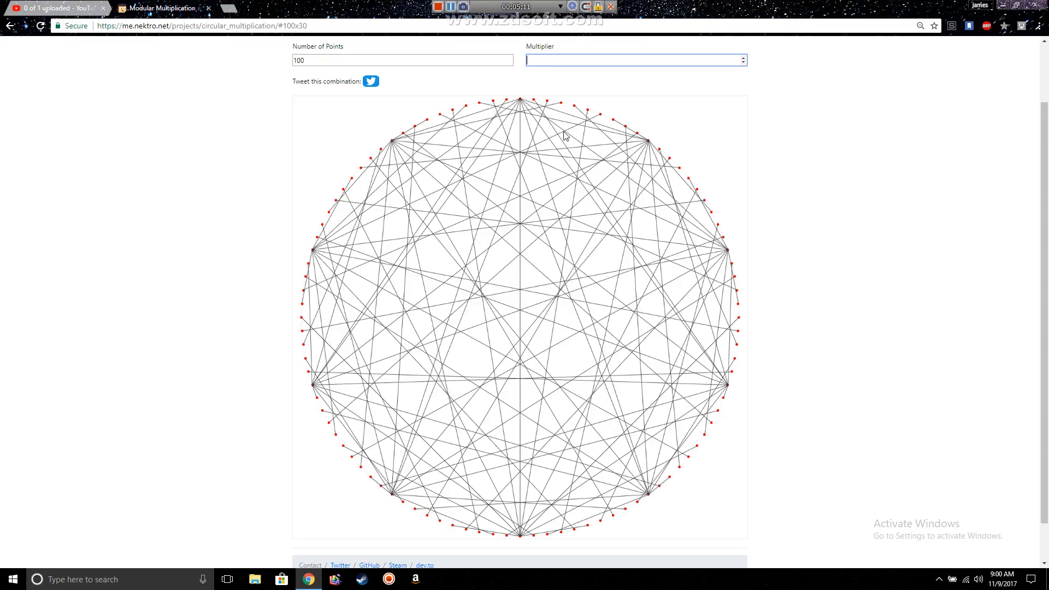
{"action": "type", "text": "40"}
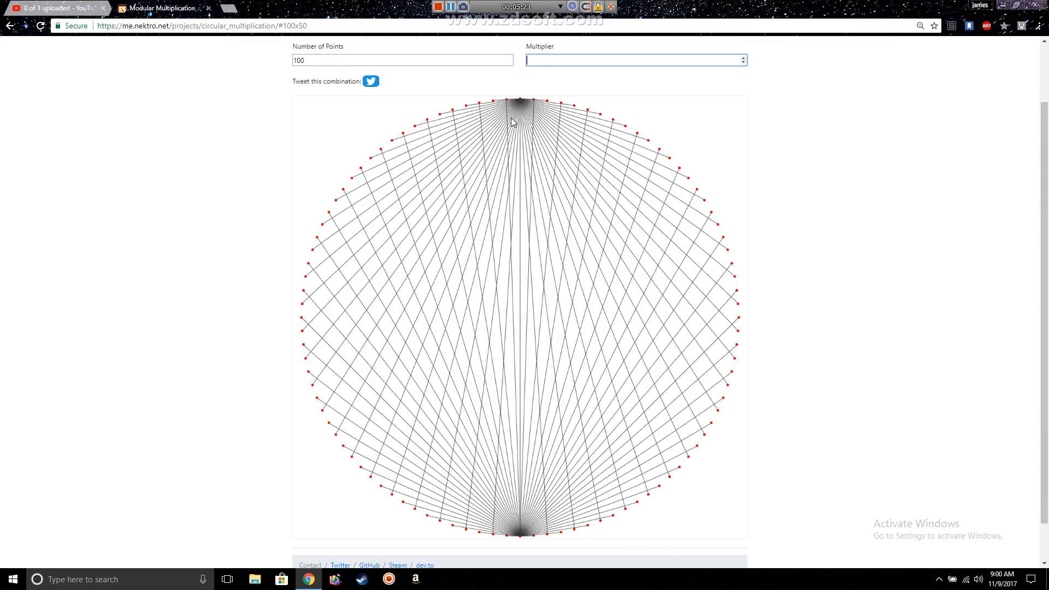
Try multipliers 40 and 50, leaving the 100-point circle's chords fanning from the top.
{"action": "type", "text": "40"}
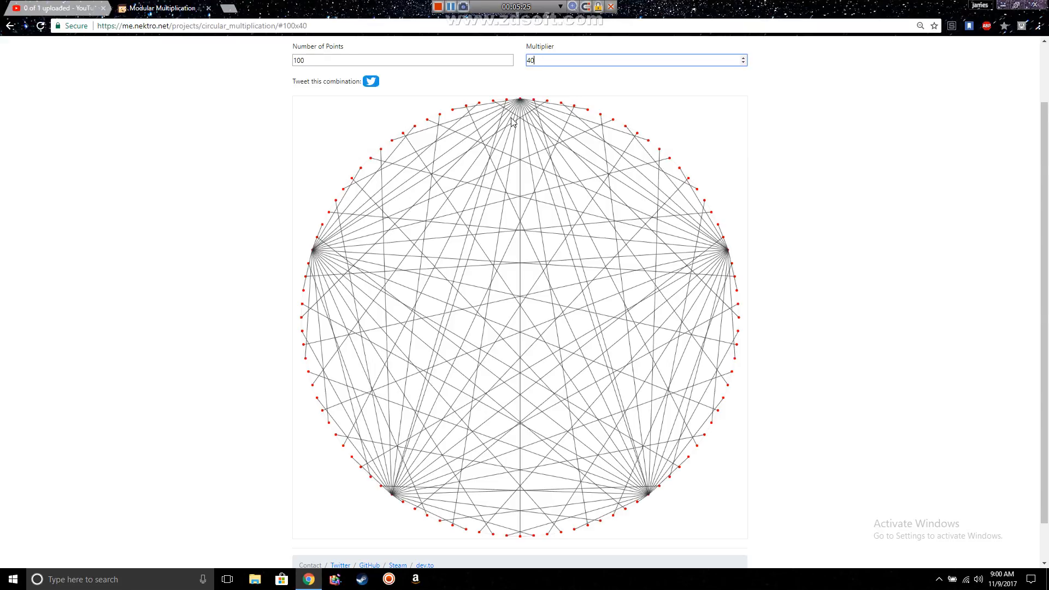
{"action": "type", "text": "50"}
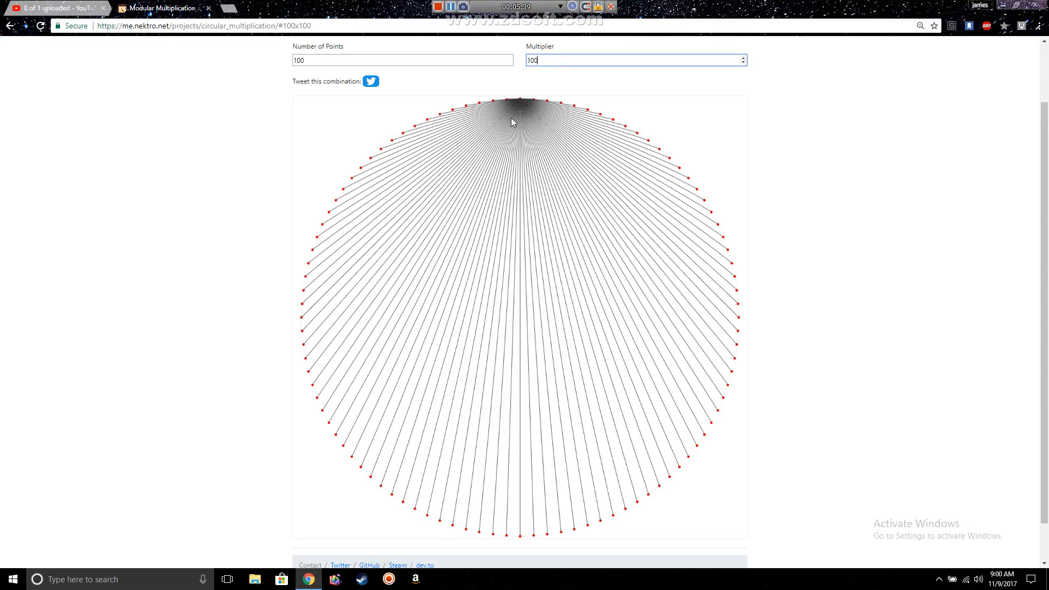
{"action": "mouse_move", "coordinate": [255, 313]}
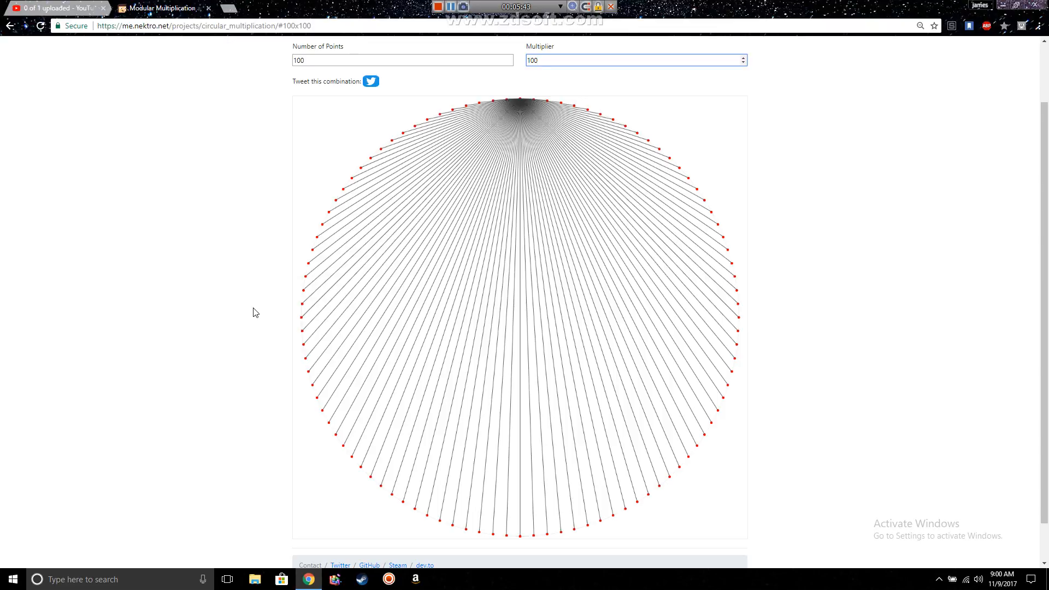
{"action": "mouse_move", "coordinate": [500, 118]}
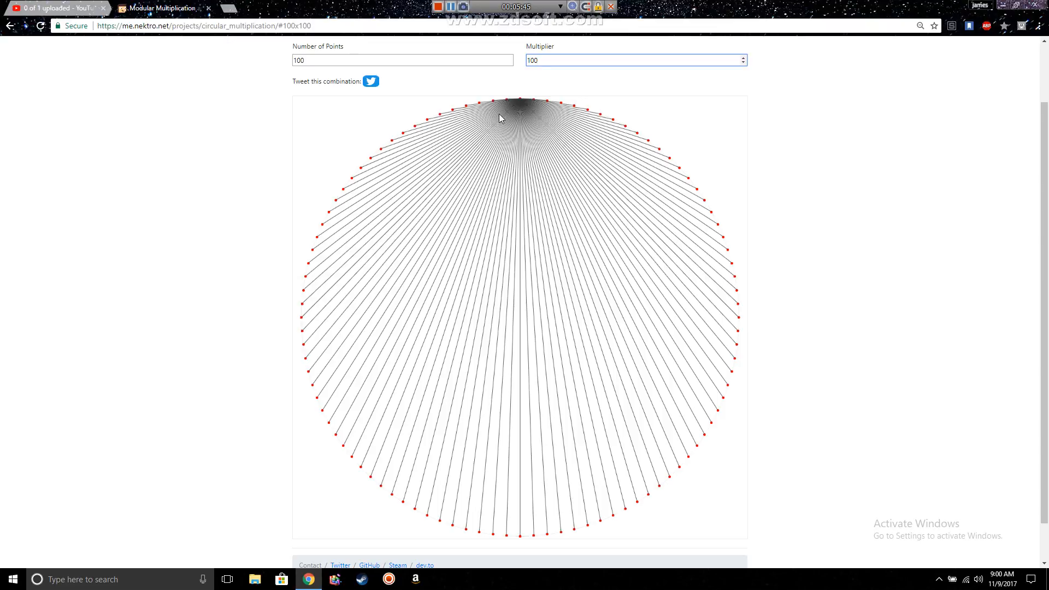
{"action": "mouse_move", "coordinate": [516, 127]}
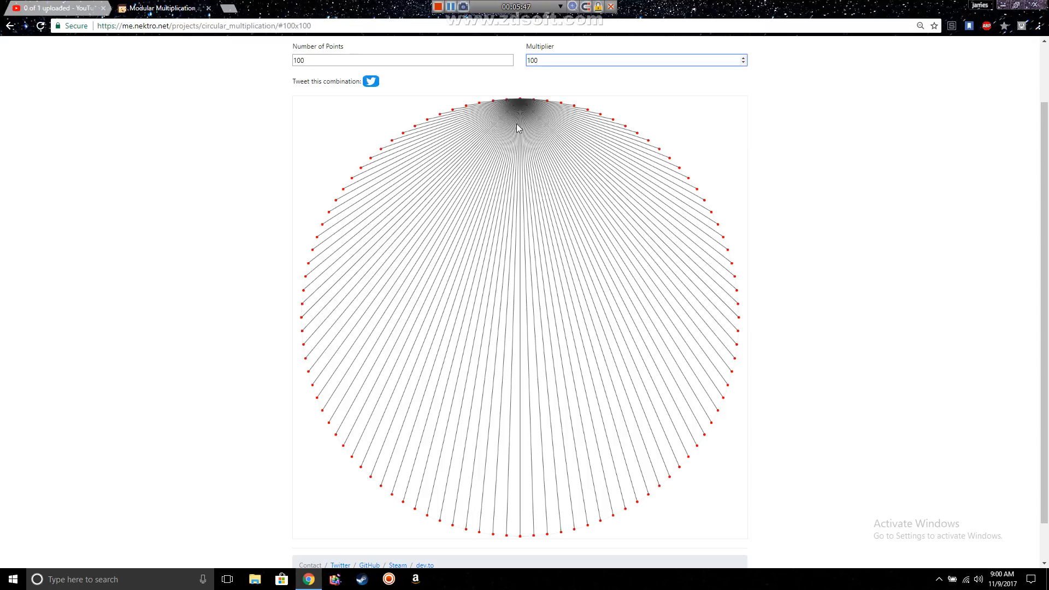
{"action": "left_click", "coordinate": [633, 60]}
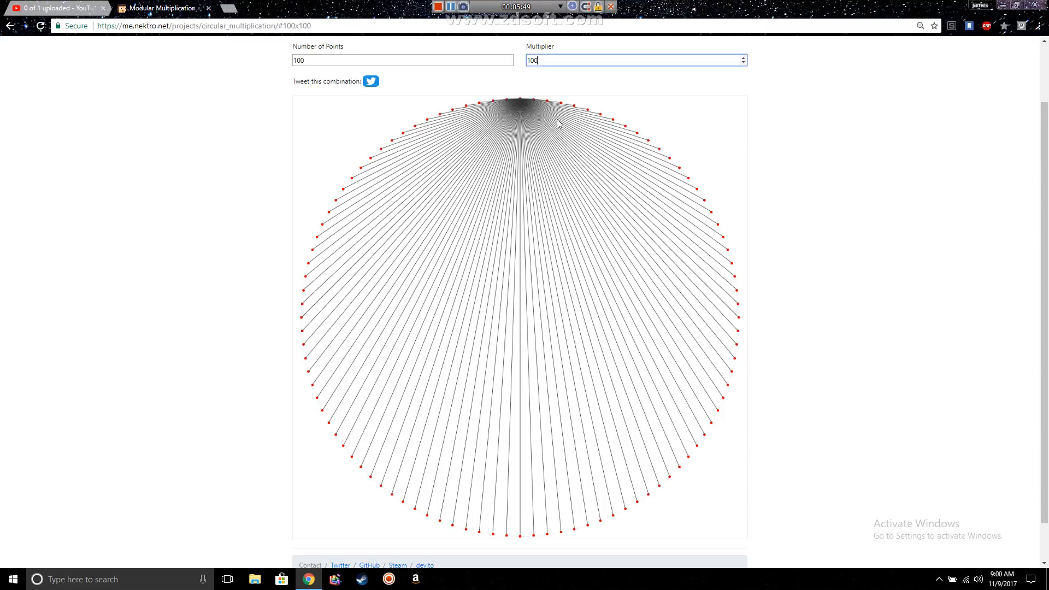
{"action": "mouse_move", "coordinate": [518, 126]}
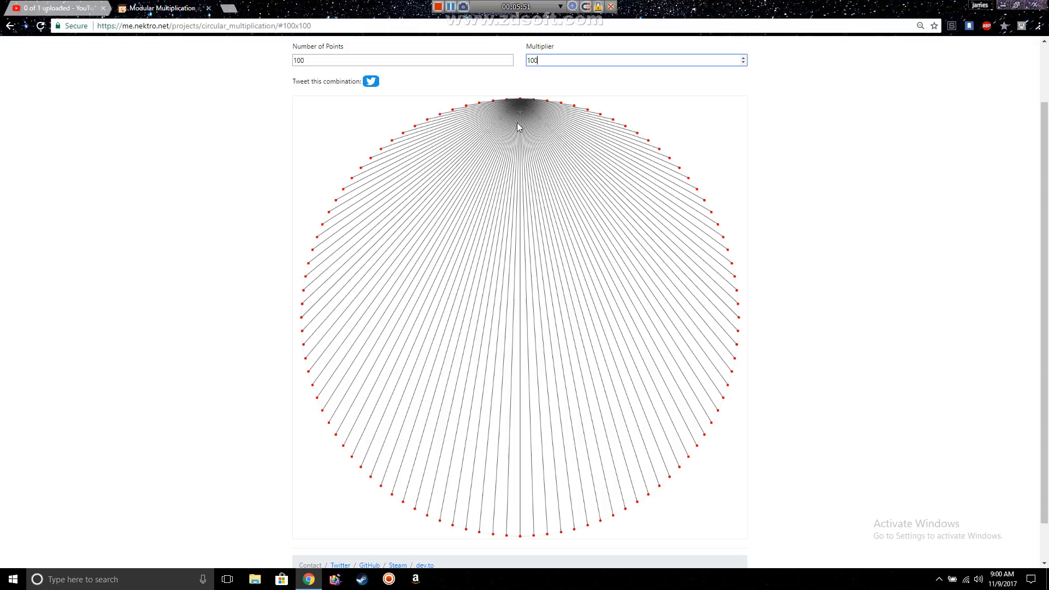
{"action": "mouse_move", "coordinate": [515, 114]}
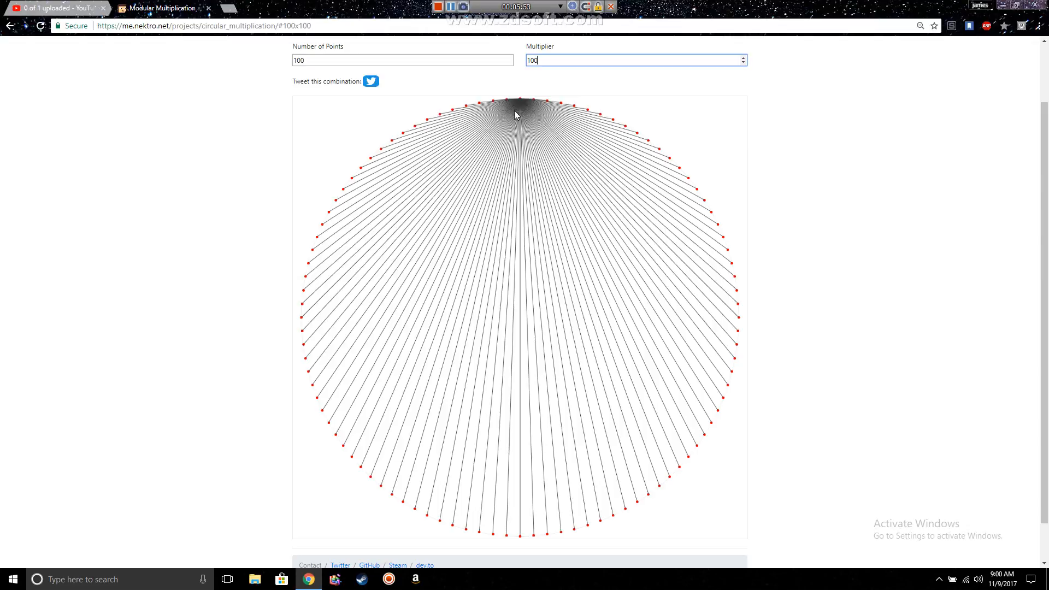
{"action": "left_click", "coordinate": [401, 60]}
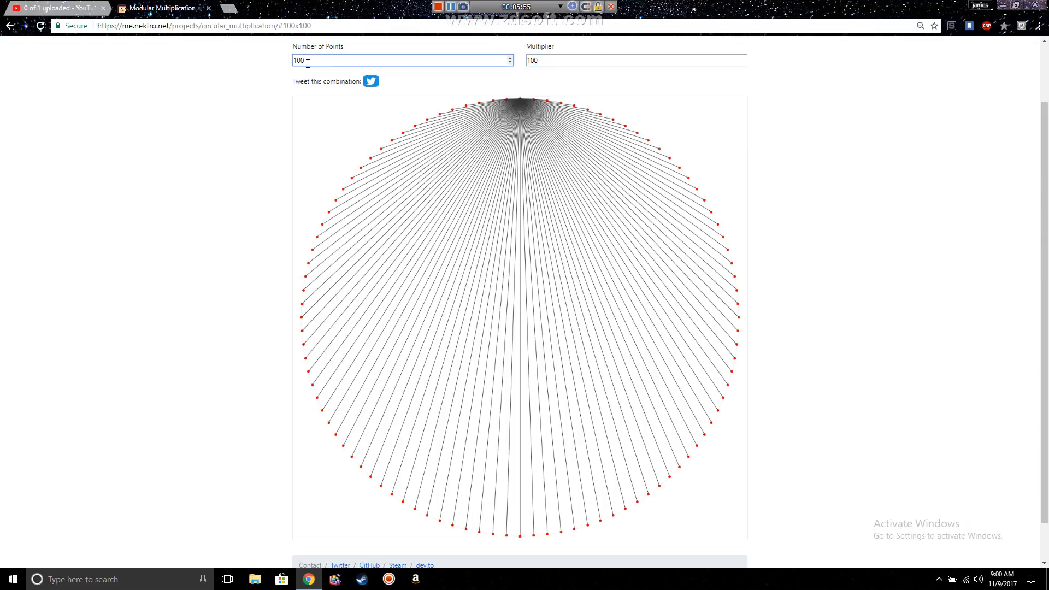
Enter 250 points with multiplier 250, producing a dense fan from the top point.
{"action": "type", "text": "250"}
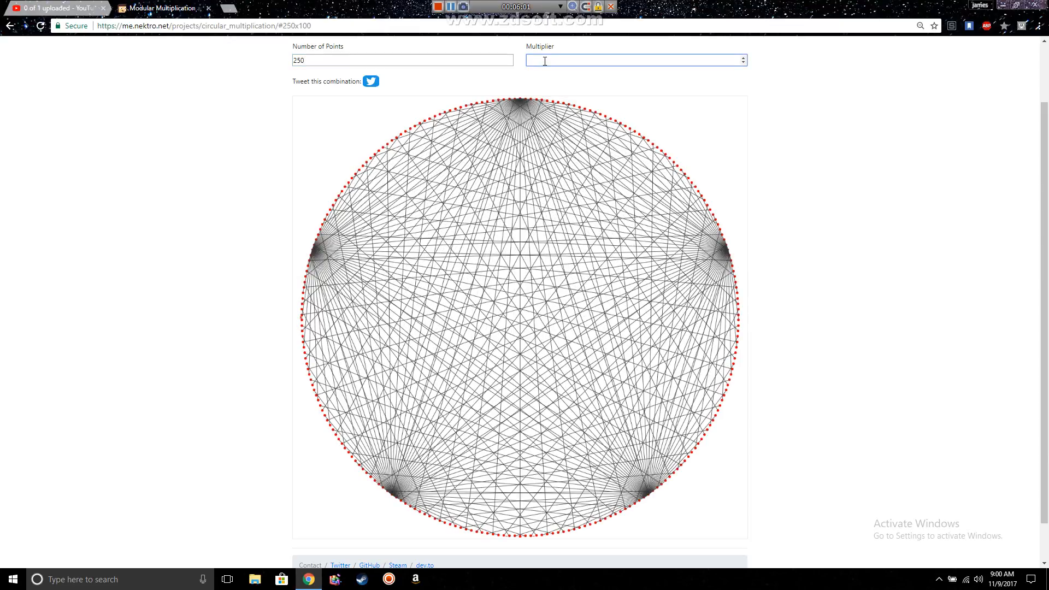
{"action": "type", "text": "250"}
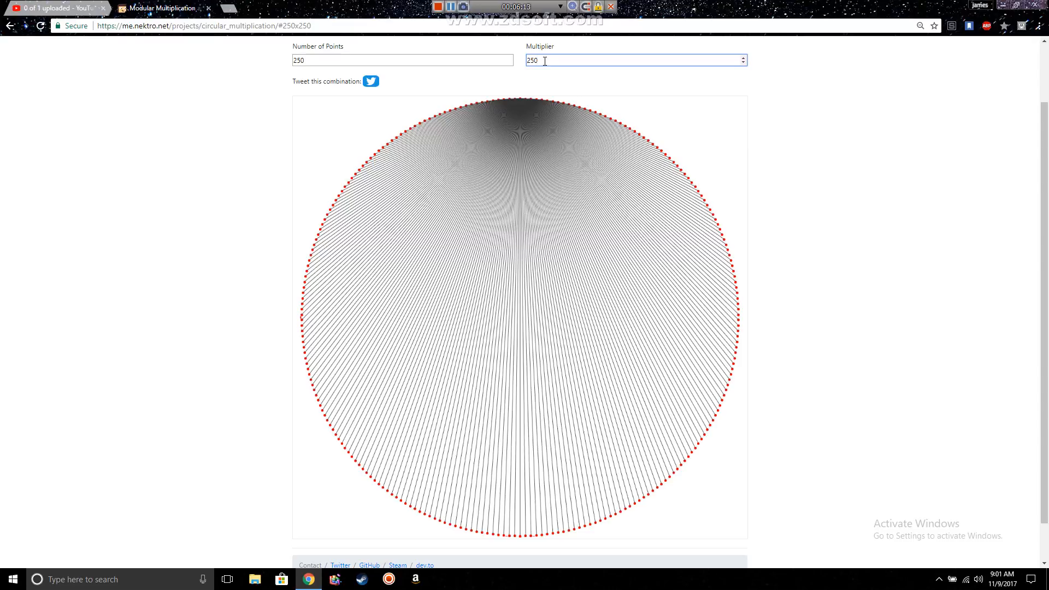
{"action": "mouse_move", "coordinate": [486, 158]}
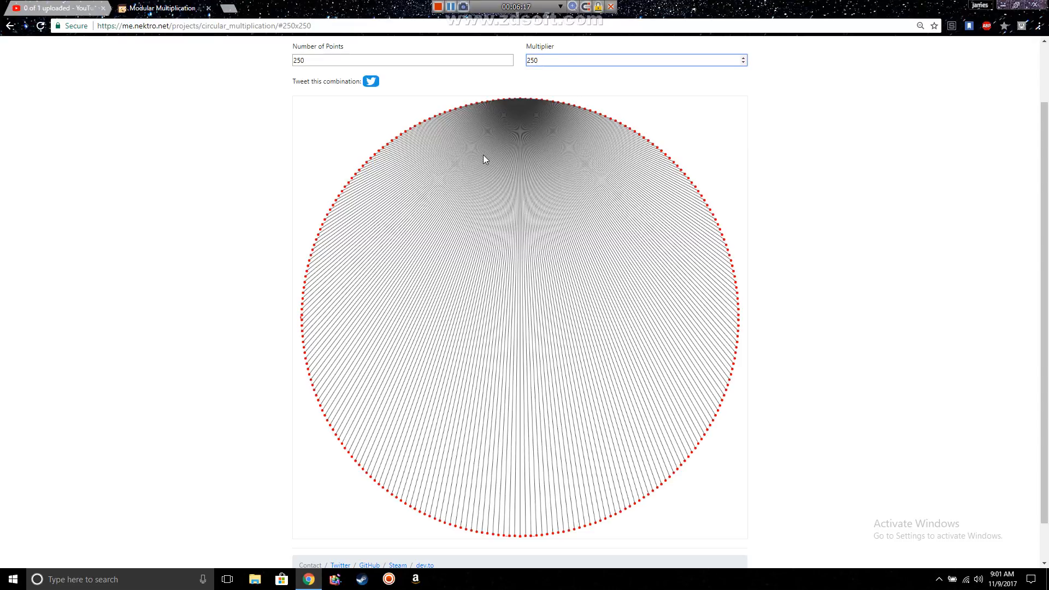
{"action": "left_click", "coordinate": [633, 59]}
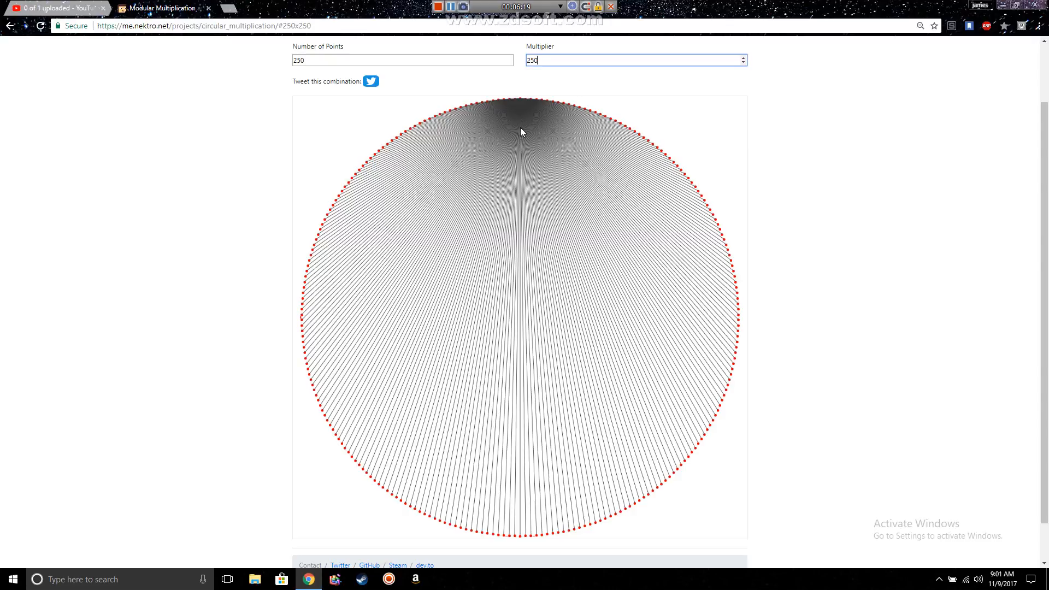
{"action": "mouse_move", "coordinate": [523, 178]}
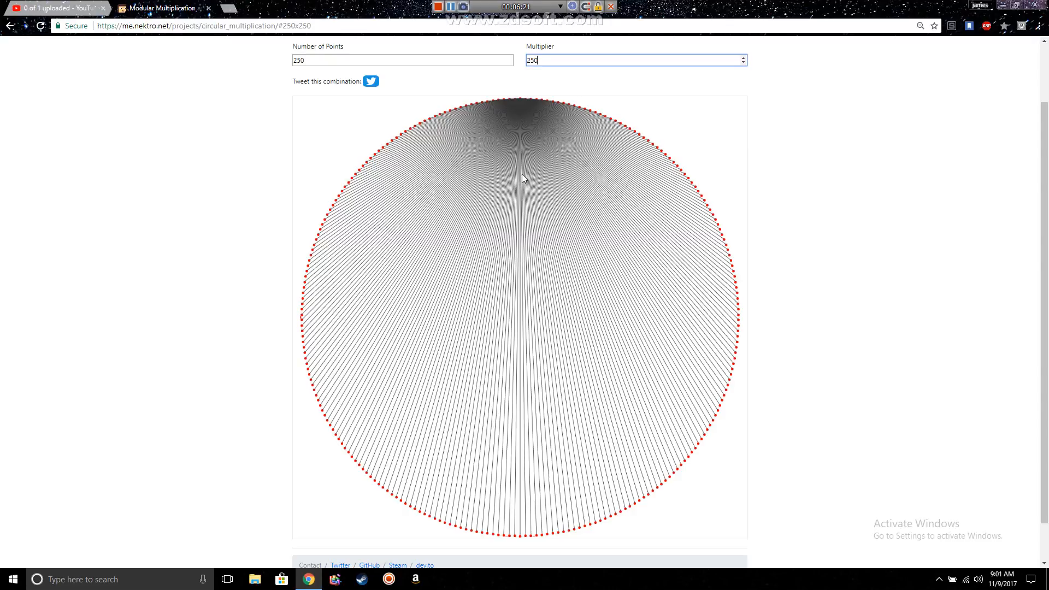
{"action": "mouse_move", "coordinate": [476, 276]}
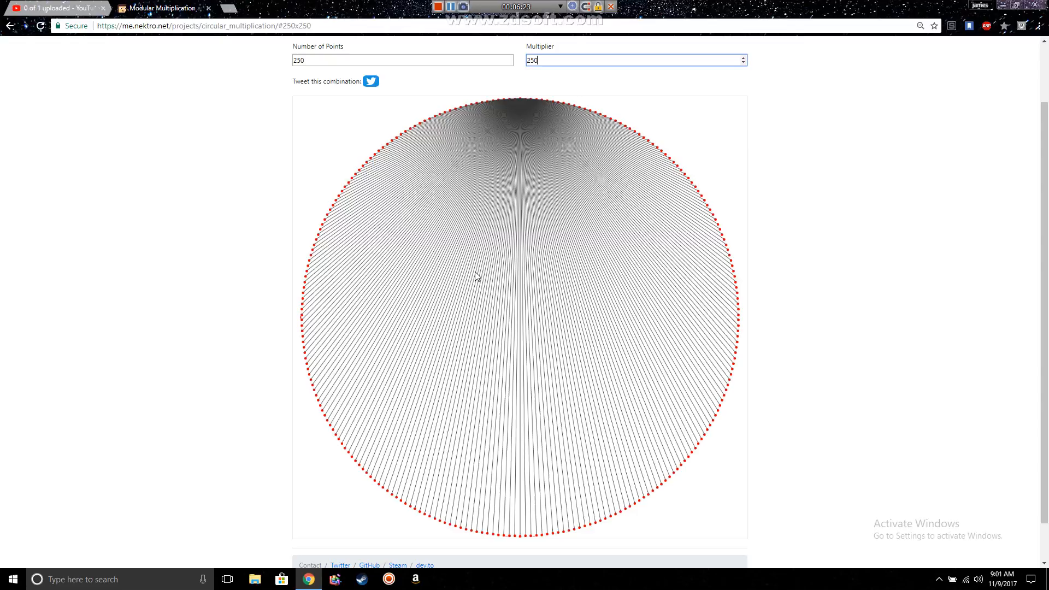
{"action": "mouse_move", "coordinate": [485, 270]}
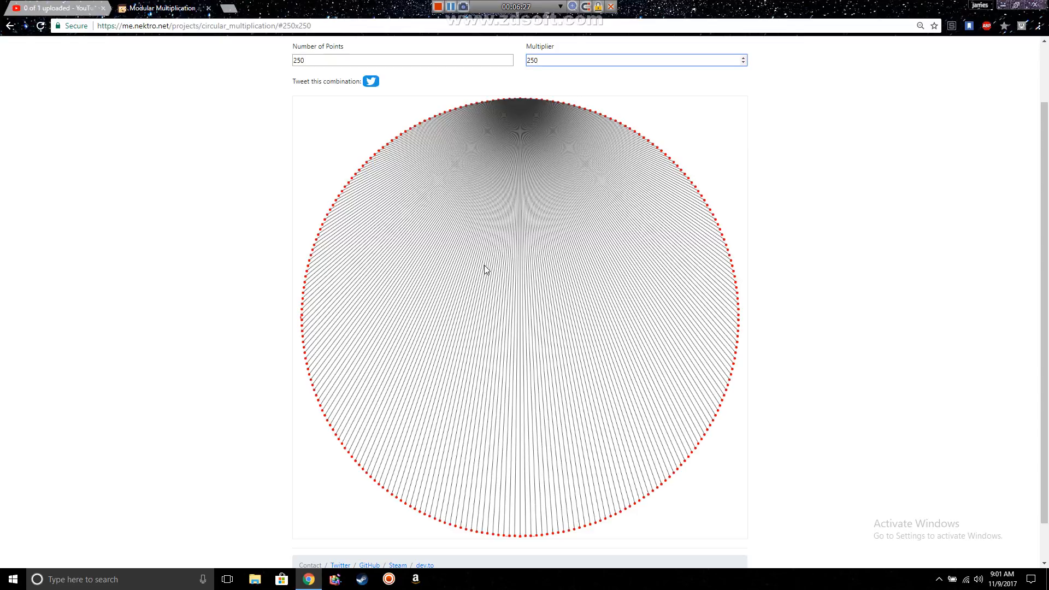
{"action": "mouse_move", "coordinate": [498, 306]}
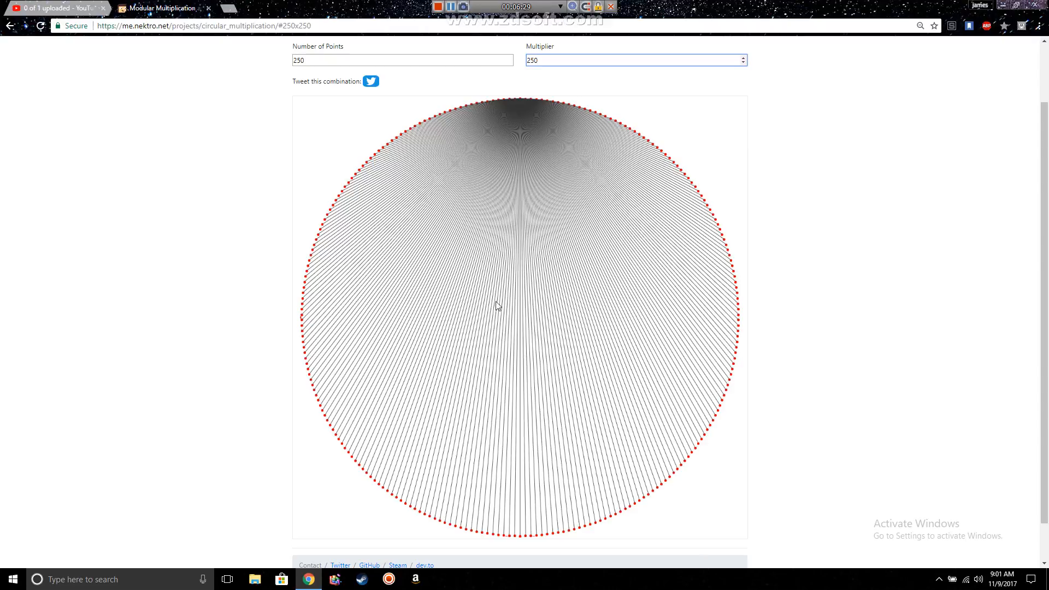
{"action": "mouse_move", "coordinate": [603, 265]}
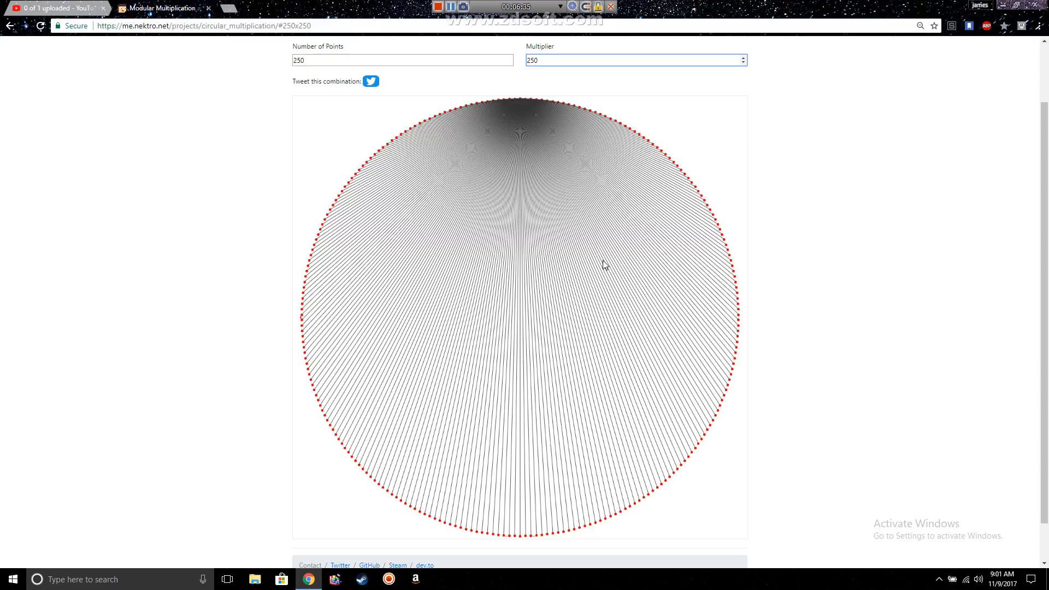
{"action": "left_click", "coordinate": [636, 60]}
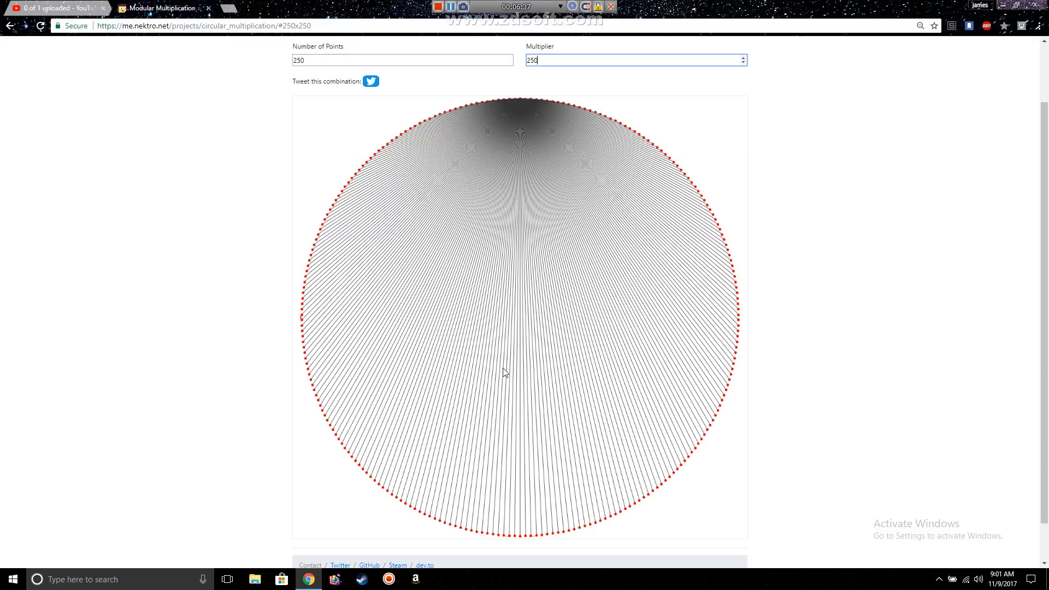
{"action": "mouse_move", "coordinate": [534, 356]}
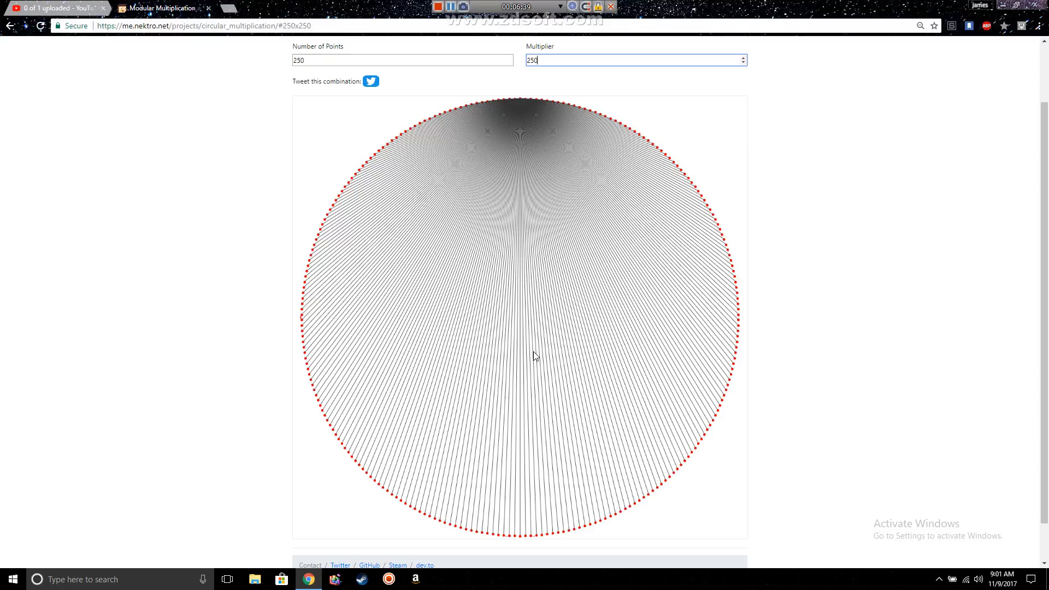
{"action": "mouse_move", "coordinate": [525, 361]}
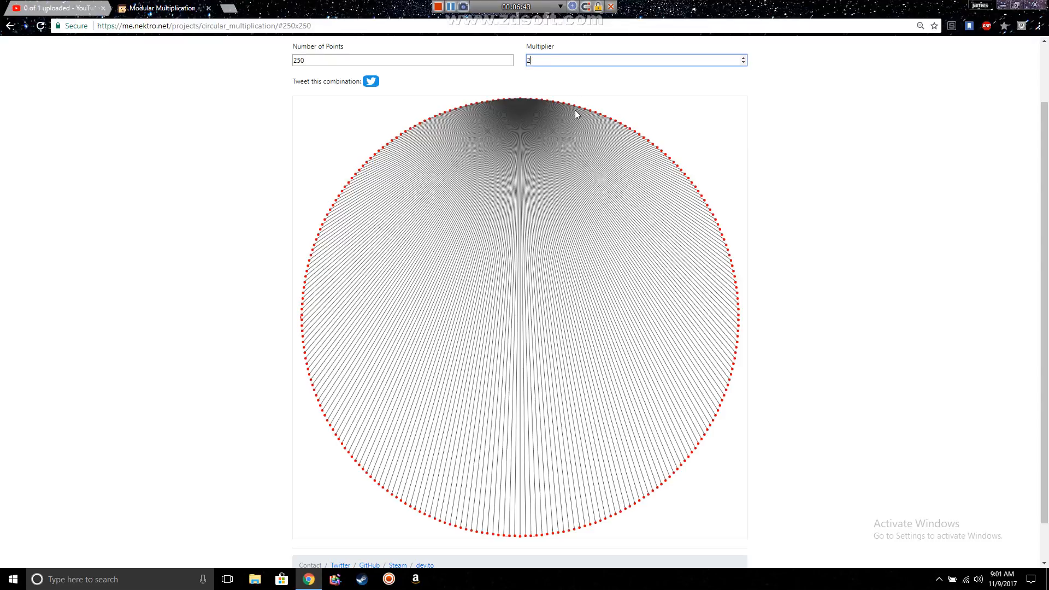
{"action": "type", "text": "200"}
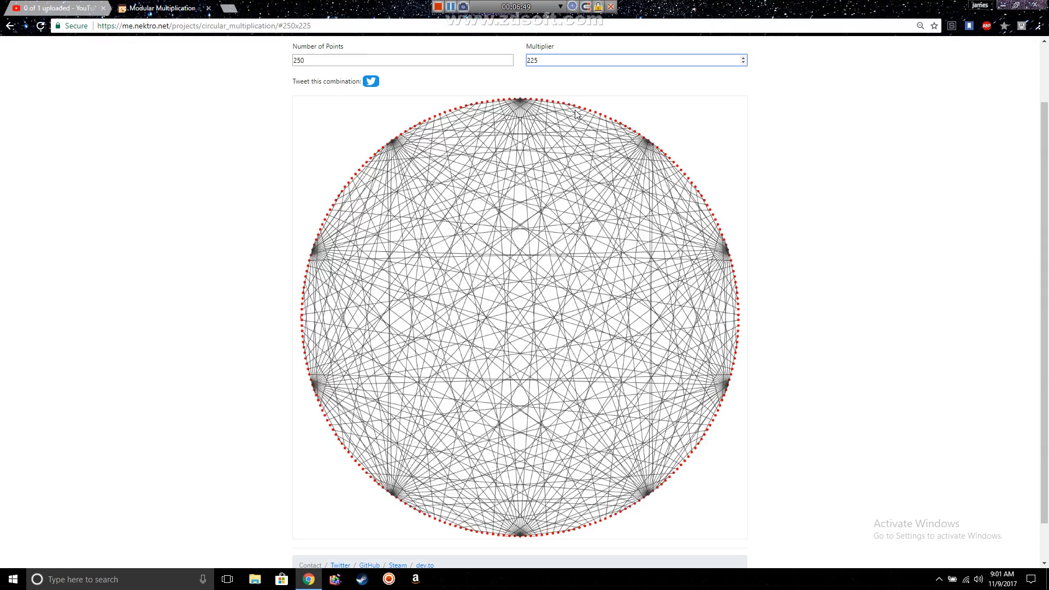
{"action": "left_click", "coordinate": [633, 60]}
{"action": "type", "text": "235"}
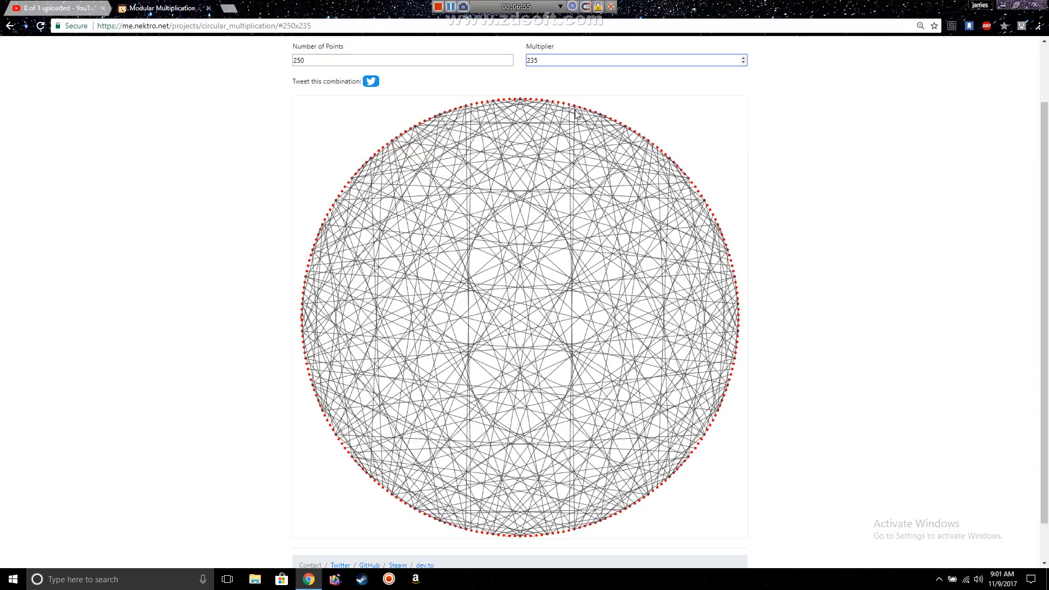
{"action": "mouse_move", "coordinate": [605, 91]}
{"action": "type", "text": "250"}
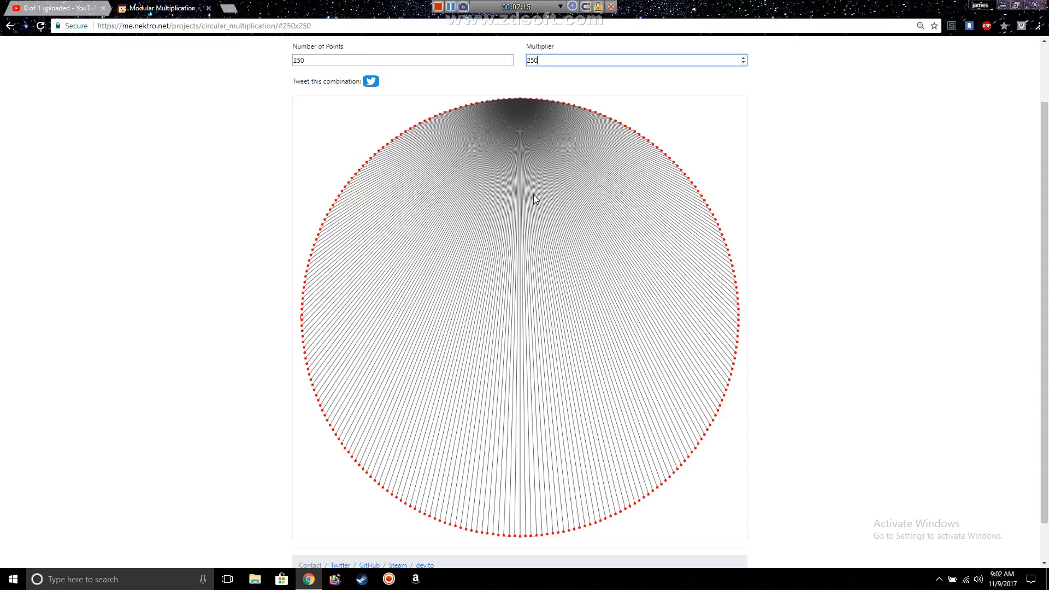
Nudge the multiplier through 251 and 252 to 253, giving a two-cusped curve.
{"action": "left_click", "coordinate": [743, 57]}
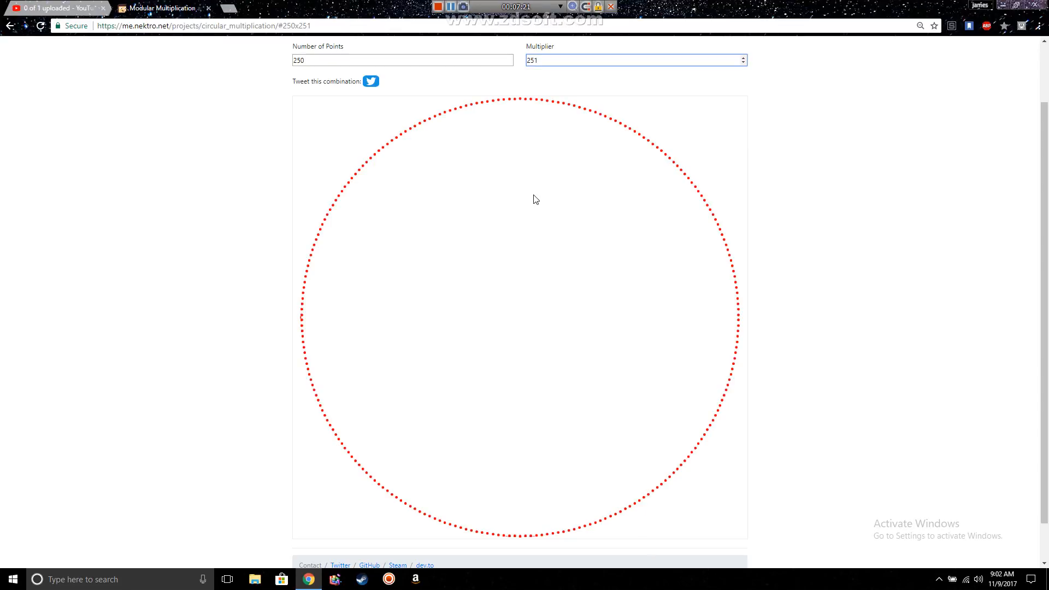
{"action": "left_click", "coordinate": [742, 57]}
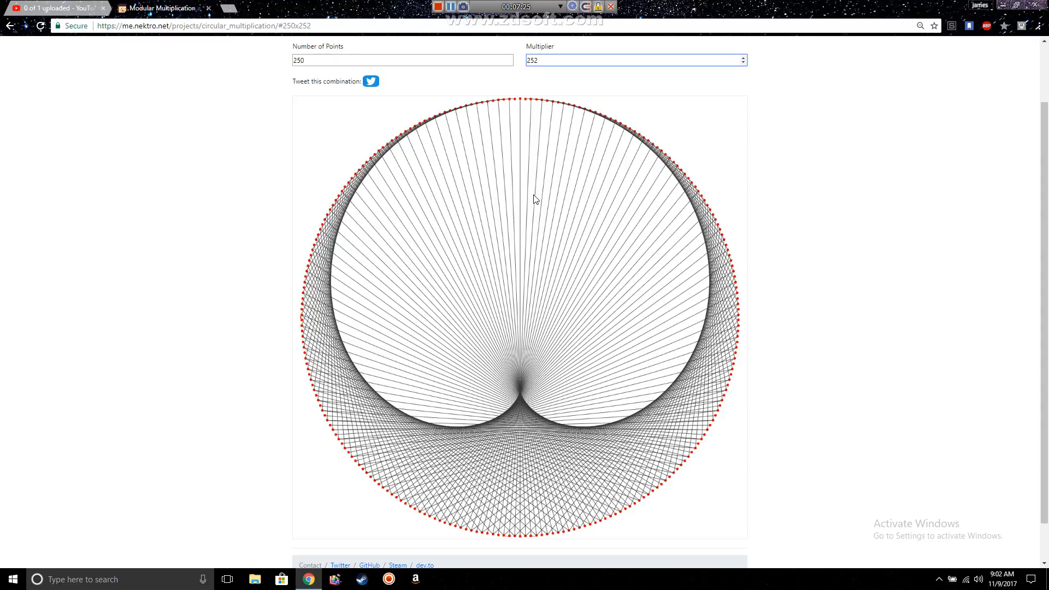
{"action": "left_click", "coordinate": [742, 63]}
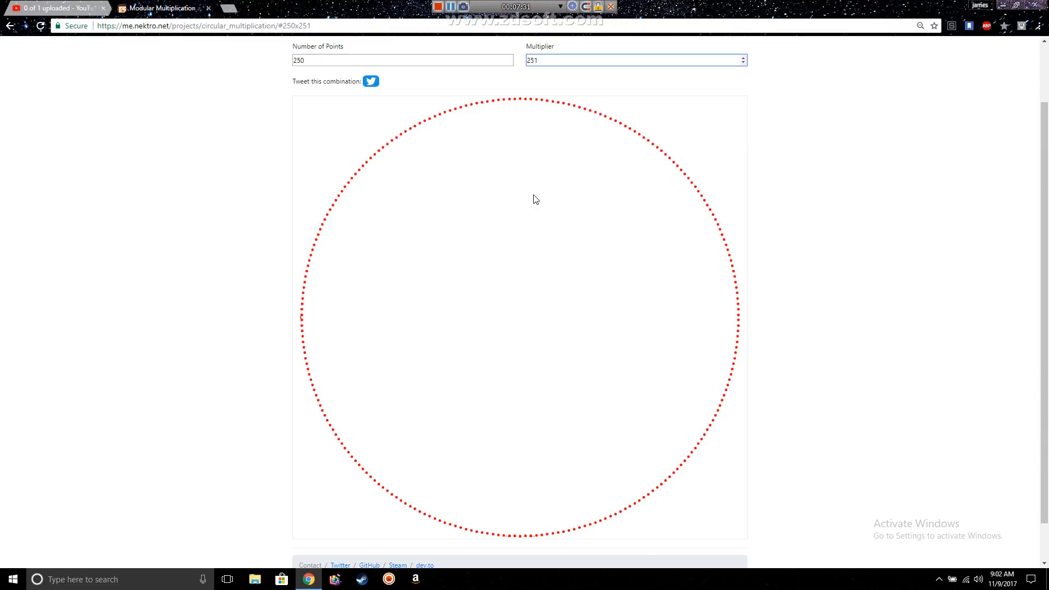
{"action": "left_click", "coordinate": [634, 60]}
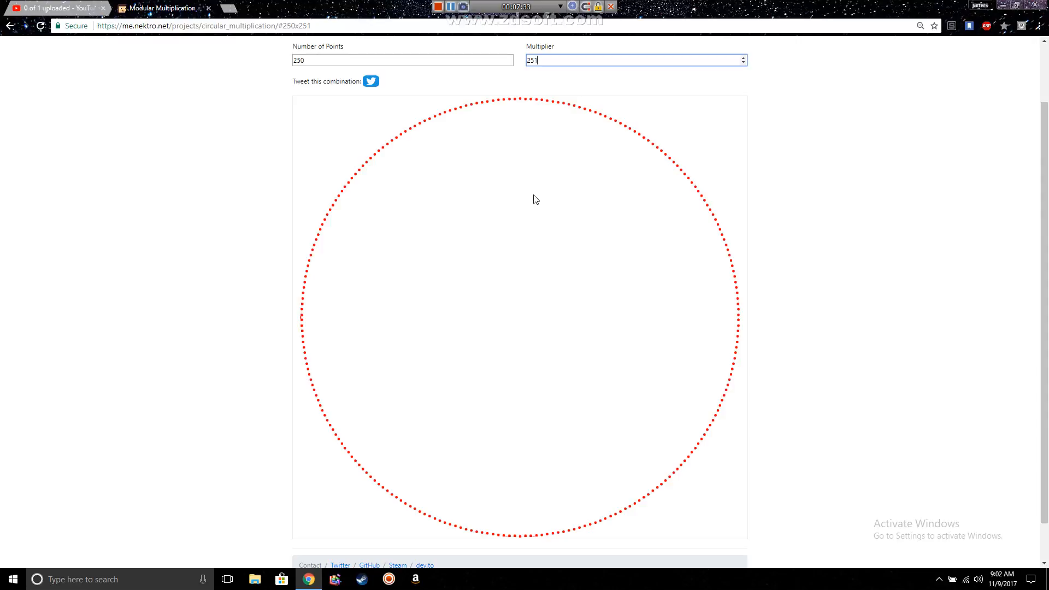
{"action": "key", "text": "Backspace"}
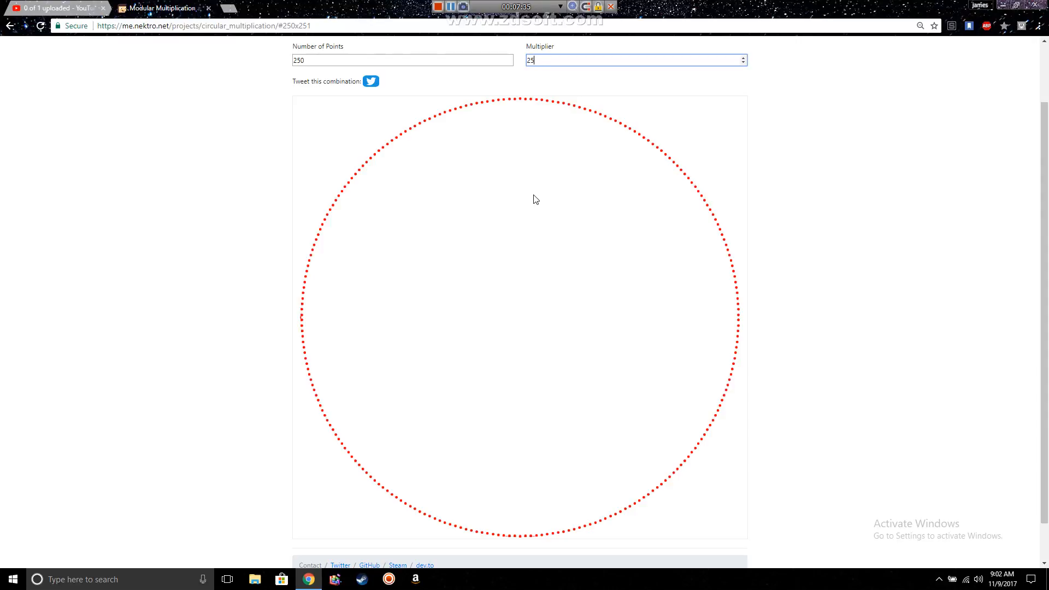
{"action": "left_click", "coordinate": [742, 58]}
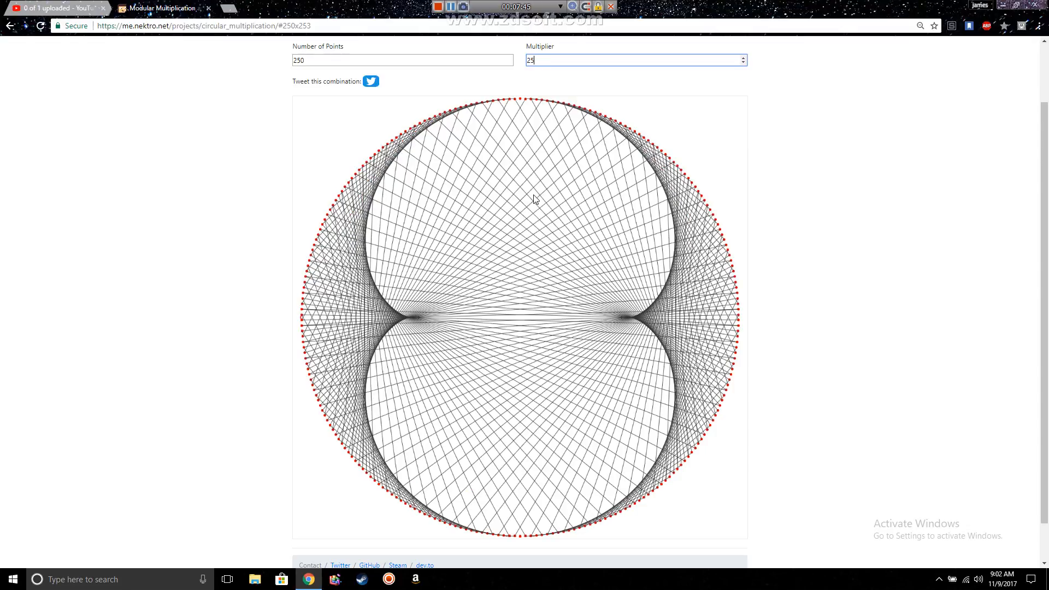
Step the multiplier up through 255–260 and larger values, then enter 1000 points.
{"action": "left_click", "coordinate": [742, 58]}
{"action": "type", "text": "5"}
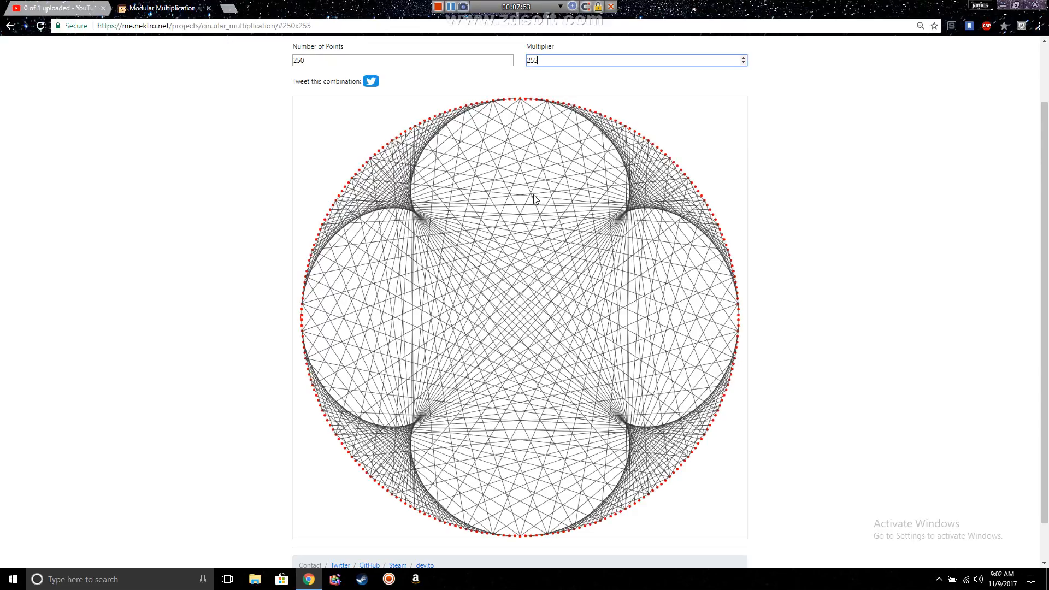
{"action": "left_click", "coordinate": [742, 58]}
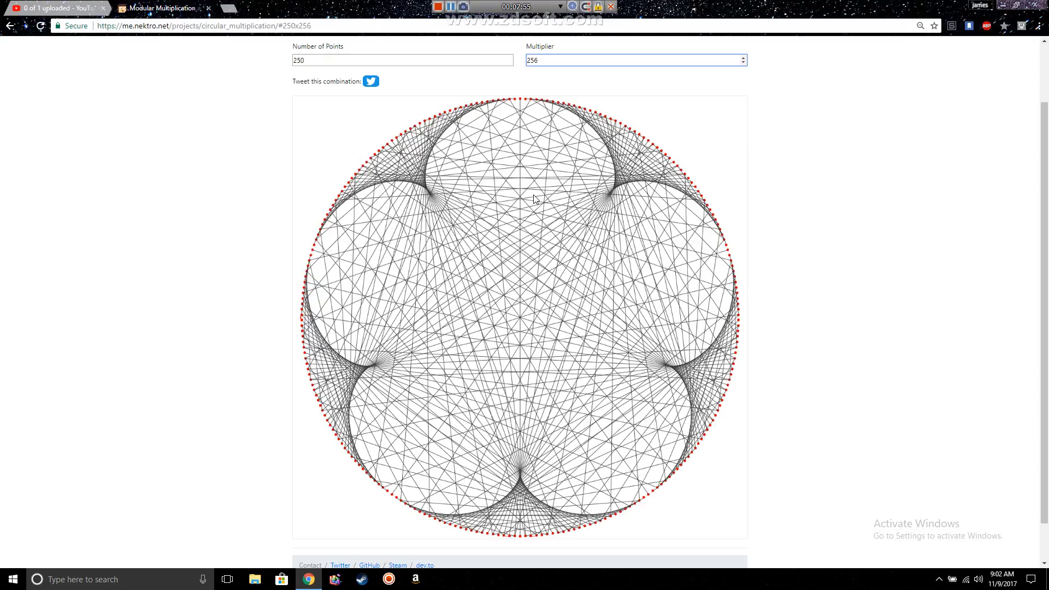
{"action": "left_click", "coordinate": [743, 58]}
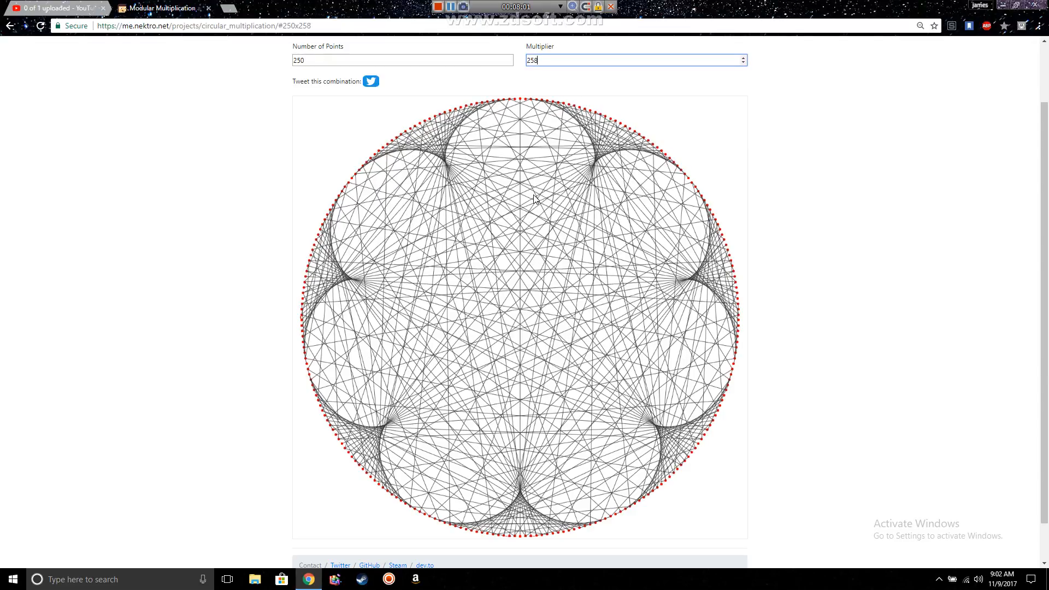
{"action": "left_click", "coordinate": [742, 58]}
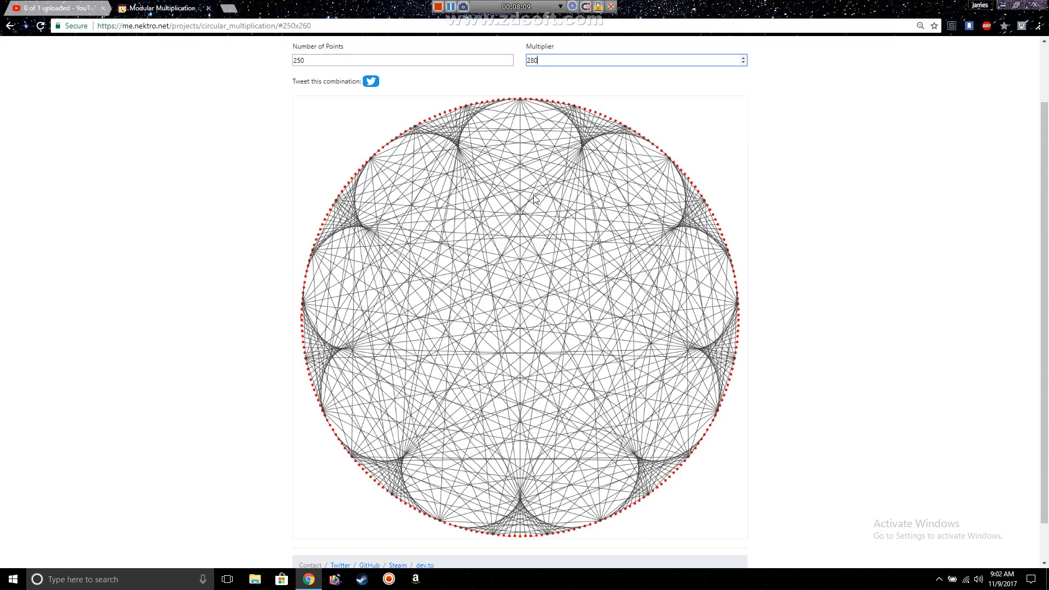
{"action": "left_click", "coordinate": [741, 58]}
{"action": "type", "text": "5"}
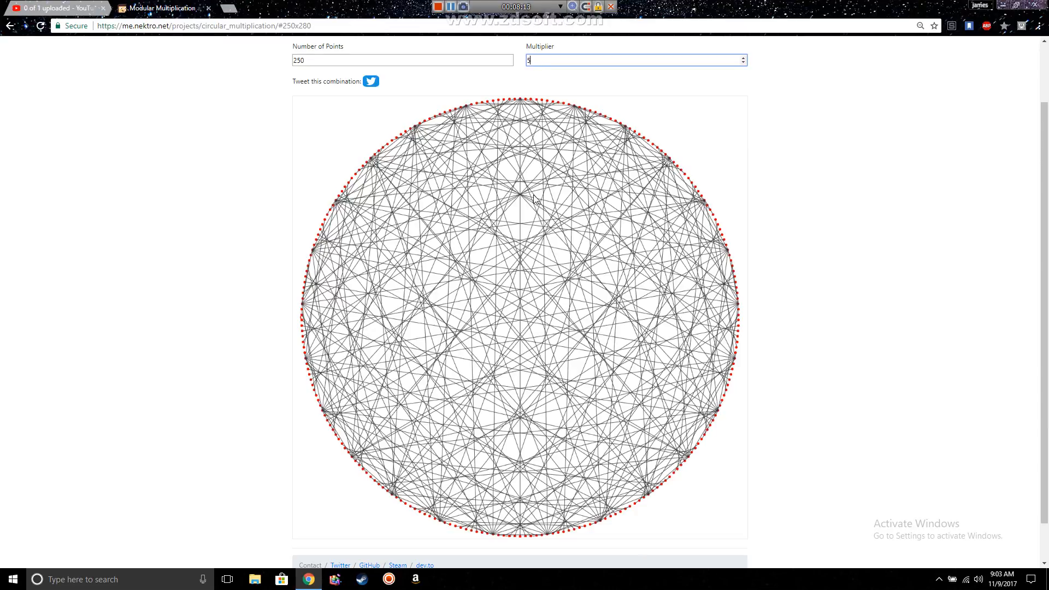
{"action": "type", "text": "00"}
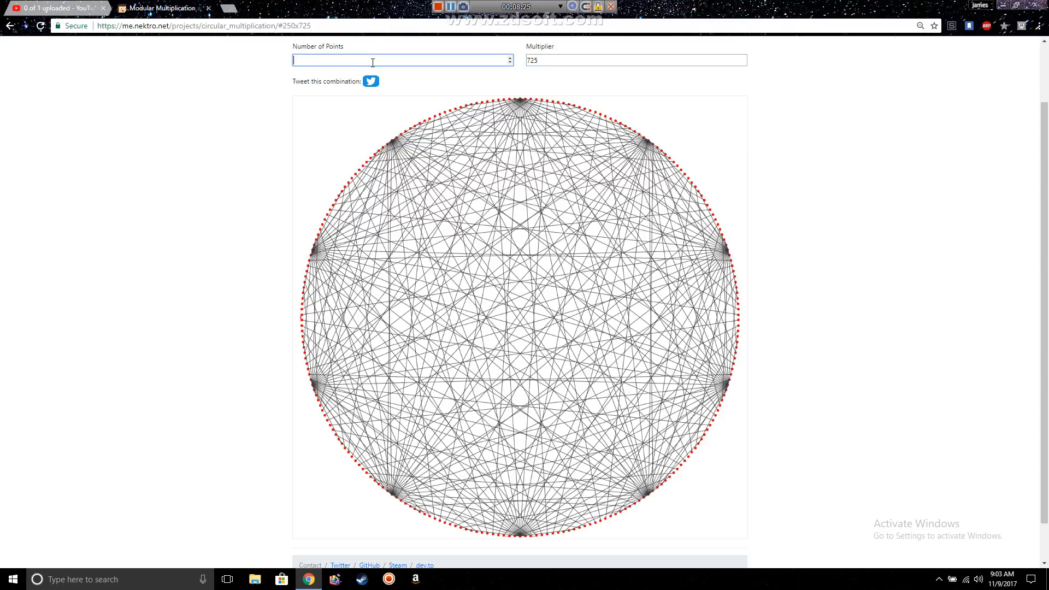
{"action": "type", "text": "1000"}
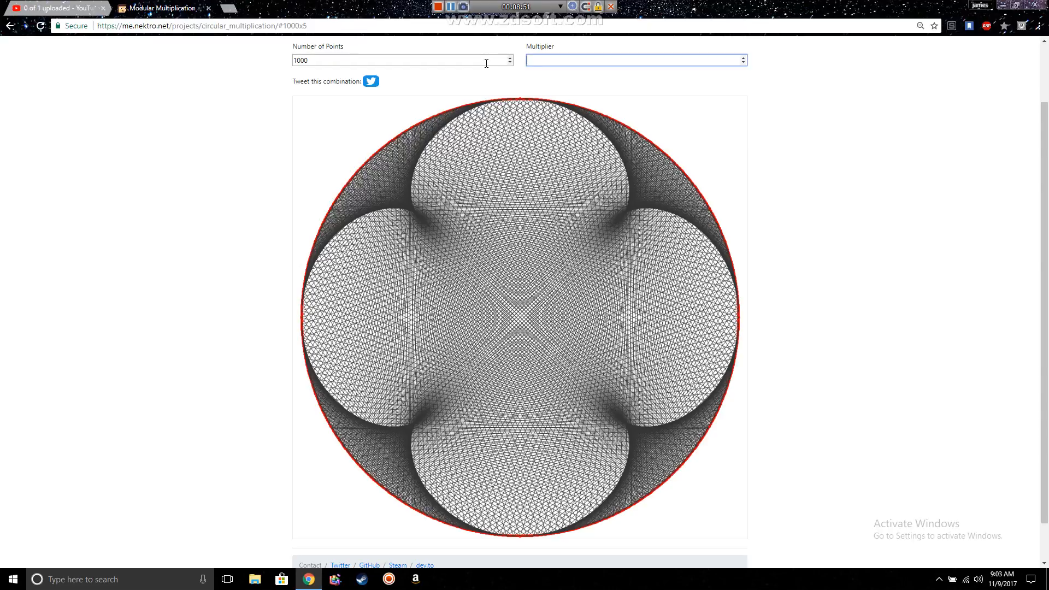
Try multiplier 10 on 1000 points, then a small point count, then return to multiplier 2.
{"action": "type", "text": "10"}
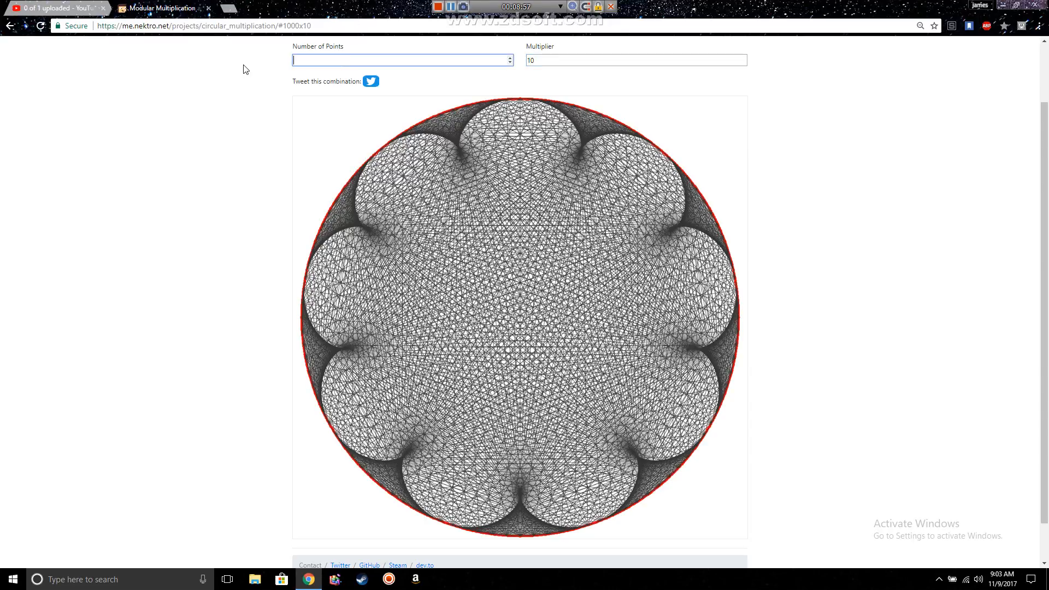
{"action": "type", "text": "5"}
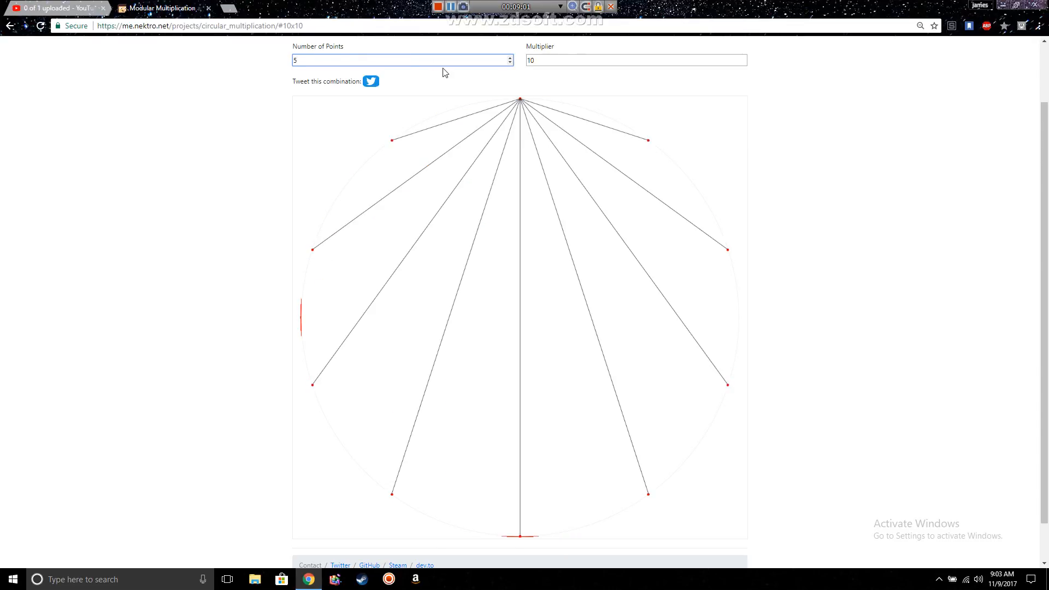
{"action": "mouse_move", "coordinate": [600, 90]}
{"action": "type", "text": "10"}
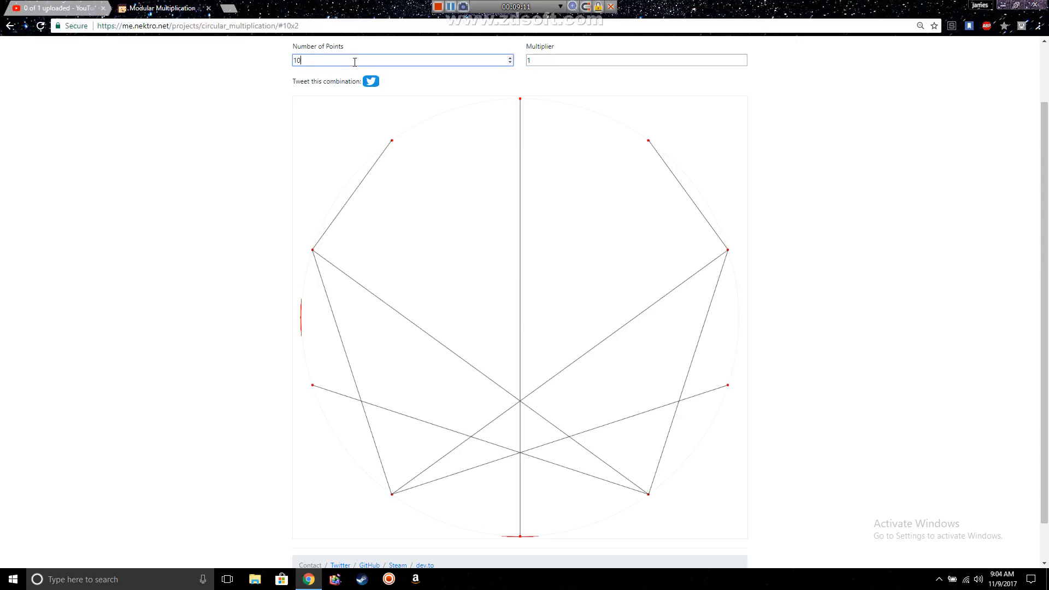
{"action": "left_click", "coordinate": [636, 60]}
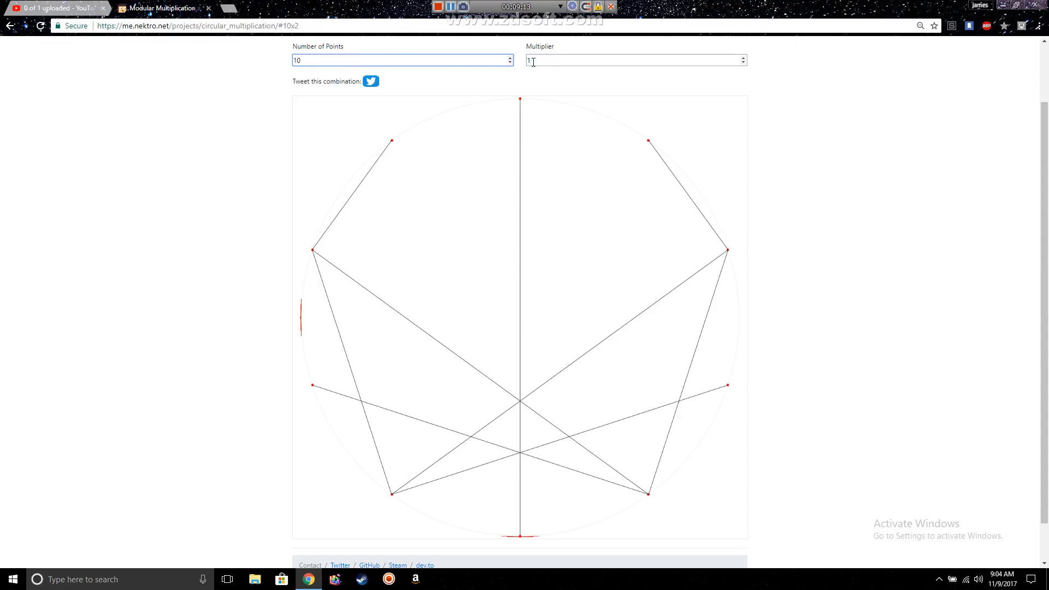
{"action": "type", "text": "2"}
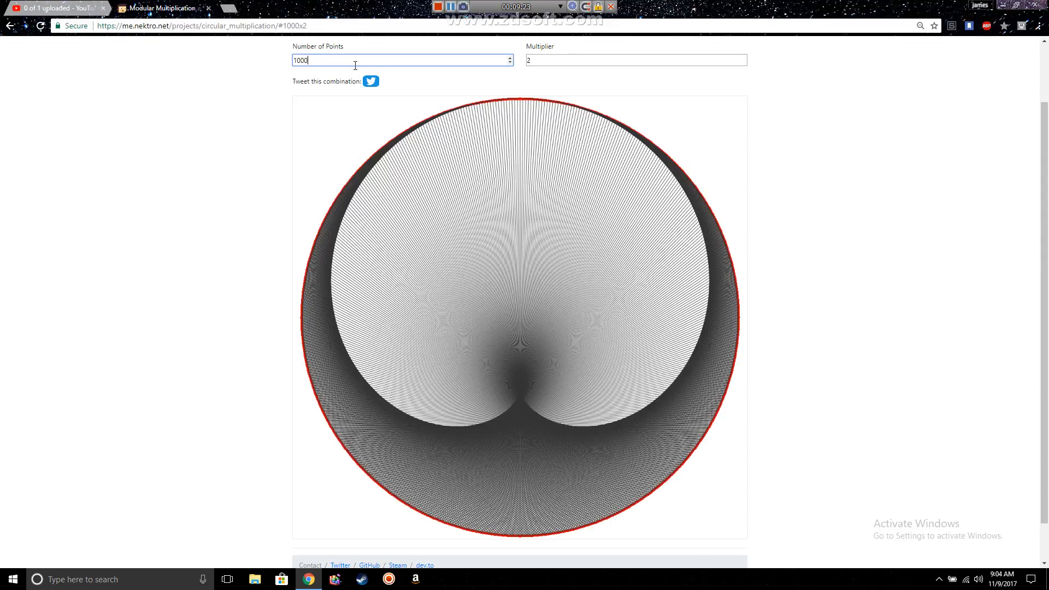
Raise the point count to 10000, drop back to 1000, then draw 100 points with multiplier 1000.
{"action": "type", "text": "0"}
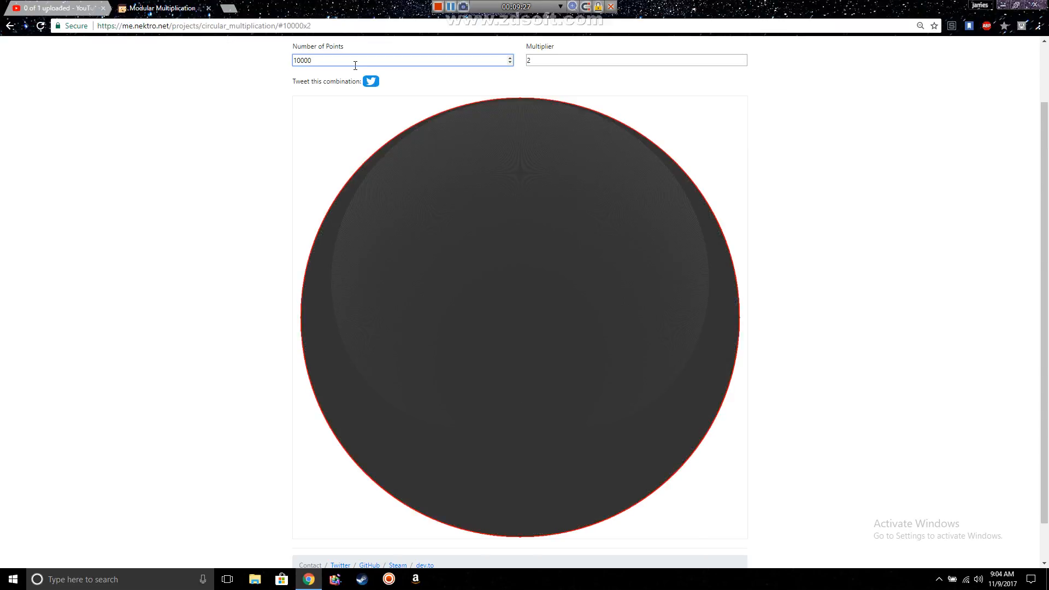
{"action": "key", "text": "Backspace"}
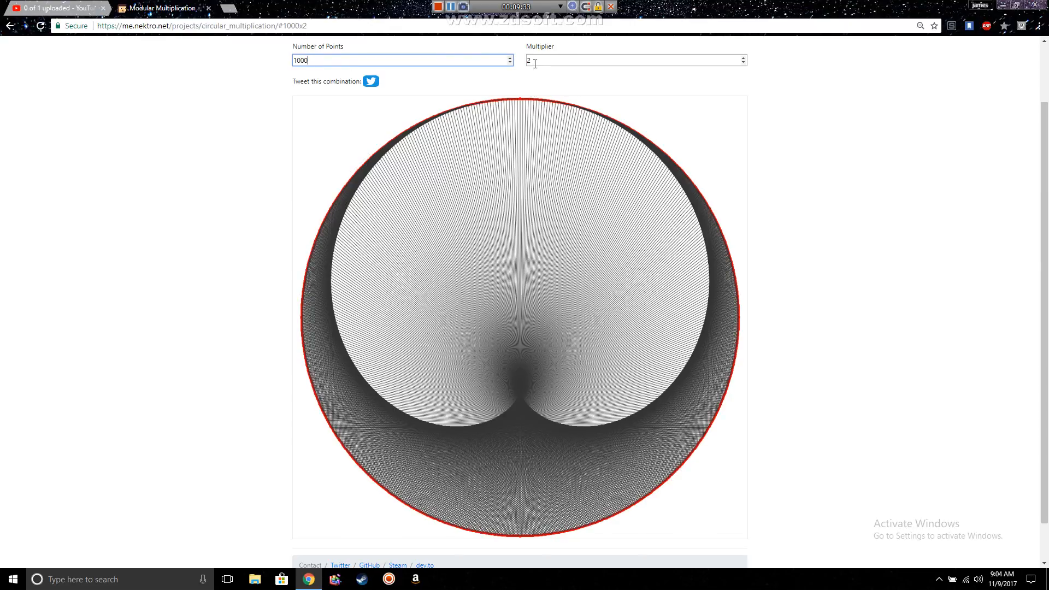
{"action": "type", "text": "100"}
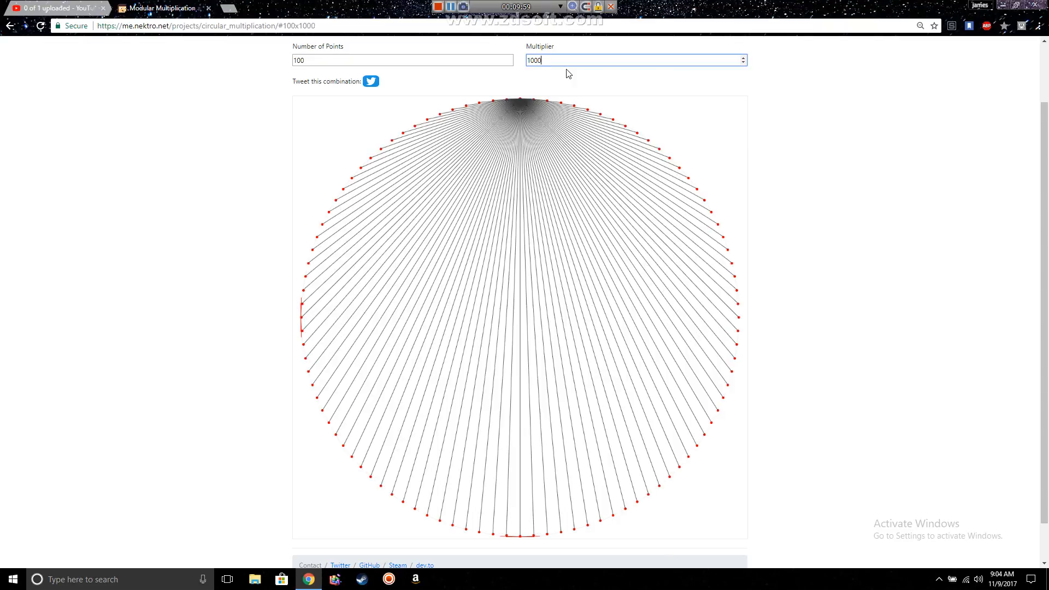
{"action": "type", "text": "0"}
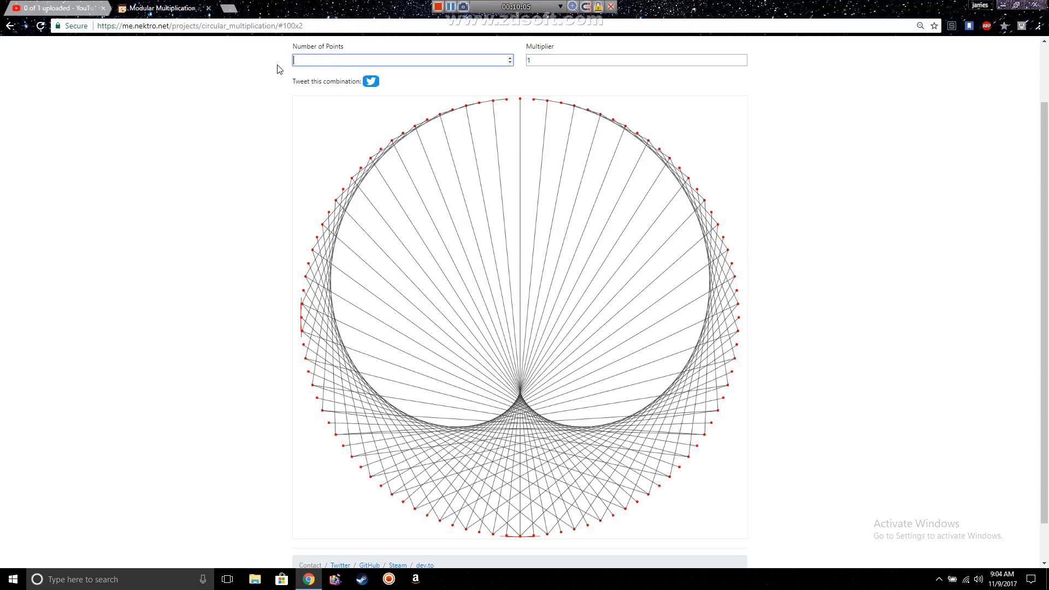
Redraw the multiplier-2 cardioid with 11, then 110, then 150 points.
{"action": "type", "text": "11"}
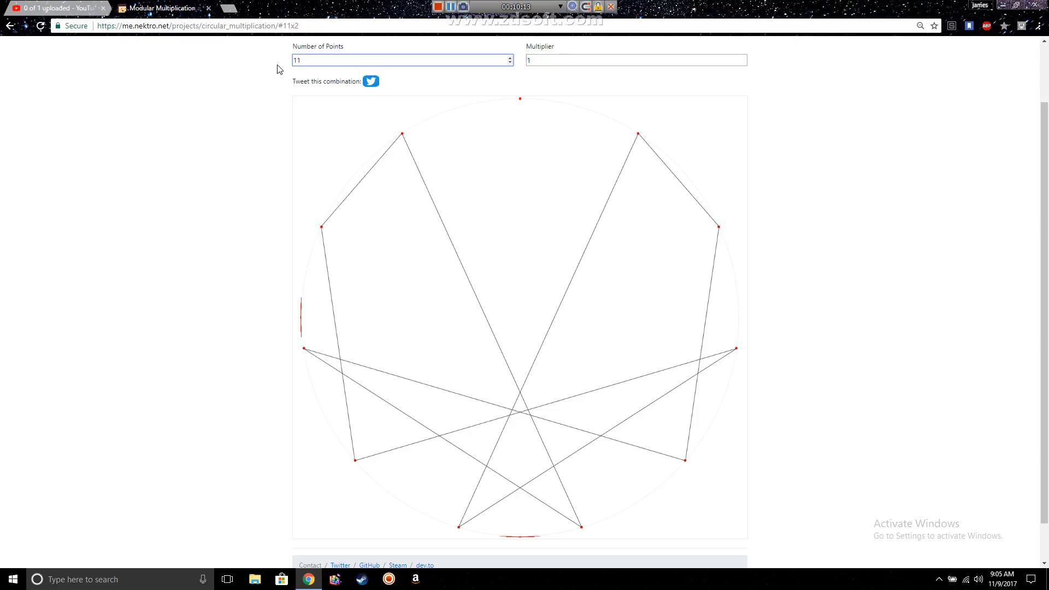
{"action": "type", "text": "0"}
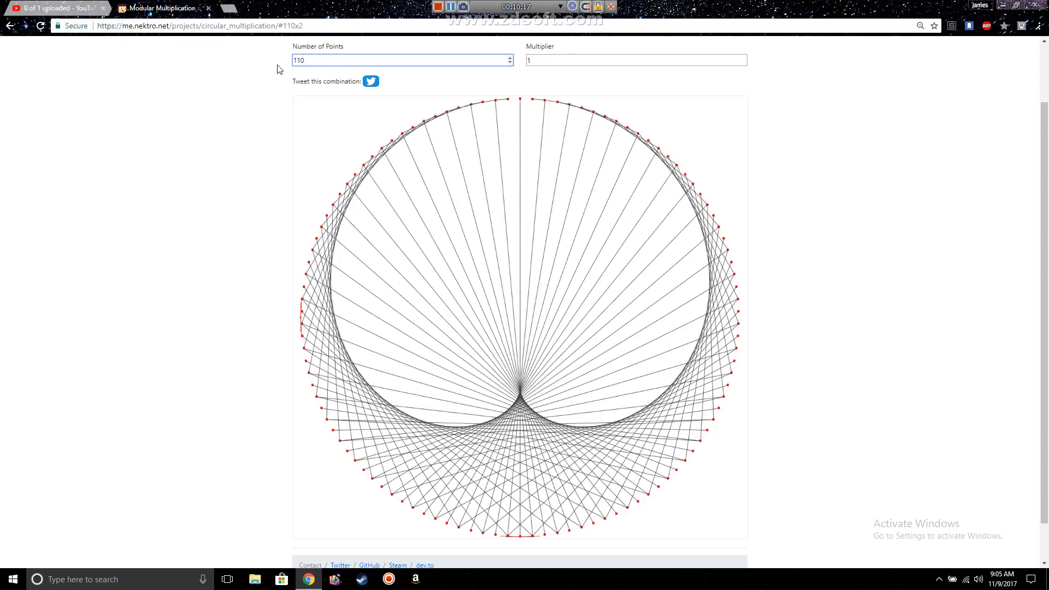
{"action": "type", "text": "12"}
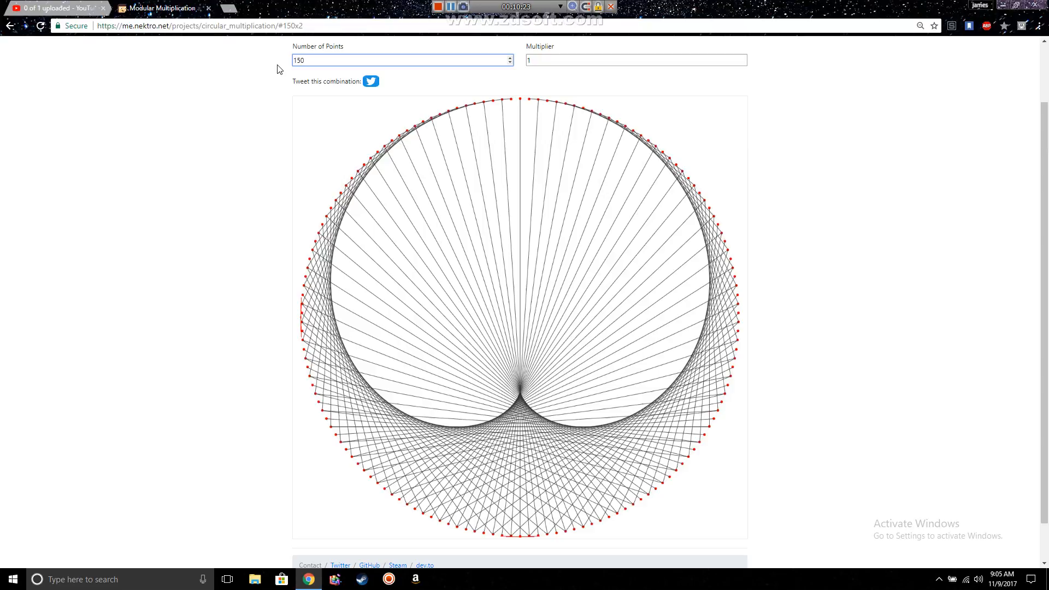
{"action": "mouse_move", "coordinate": [513, 79]}
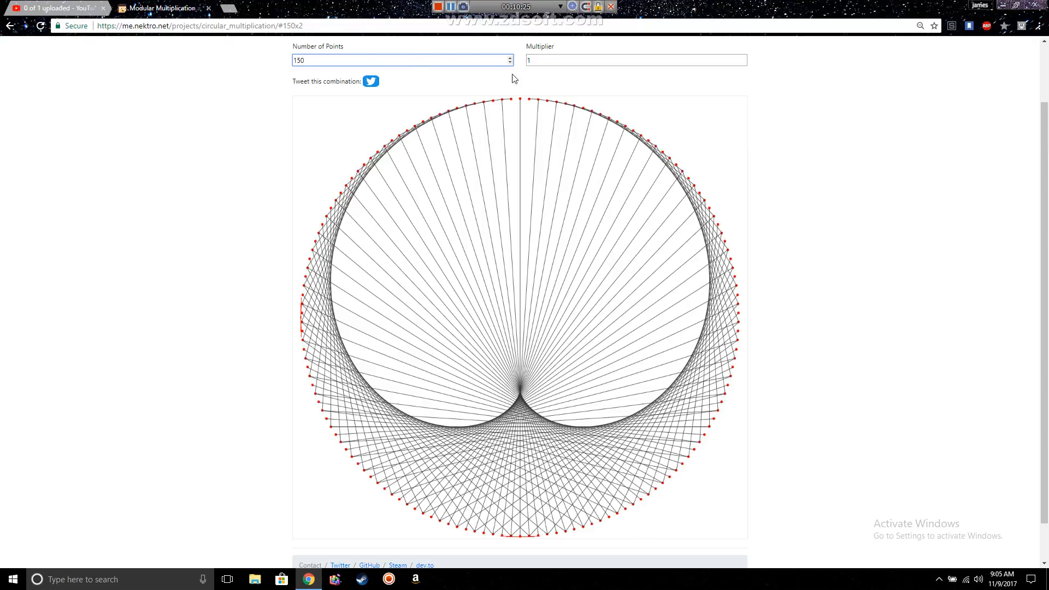
{"action": "left_click", "coordinate": [634, 60]}
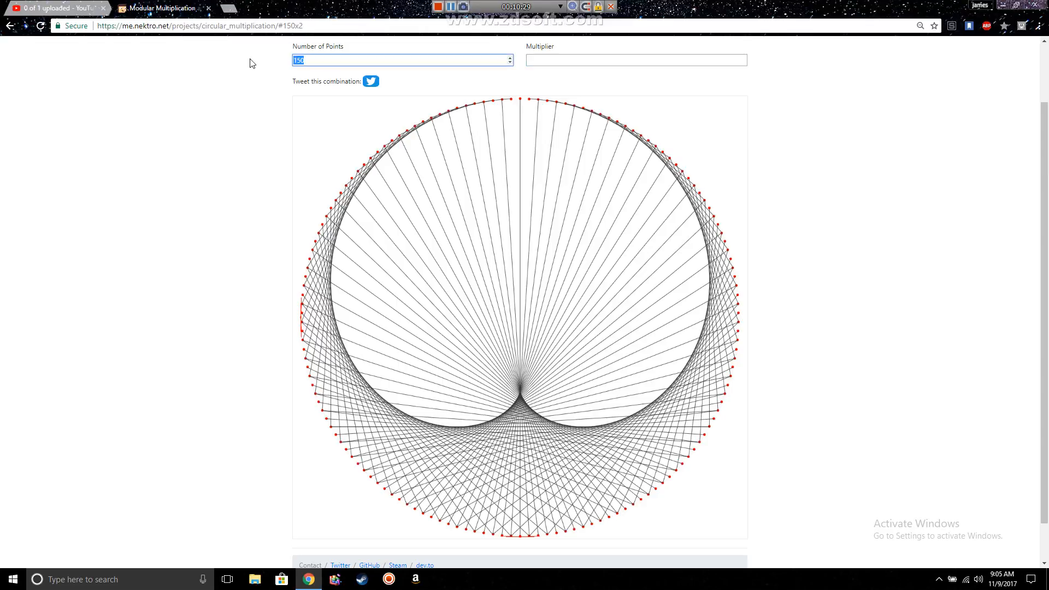
Set 2000 points and change the multiplier from 2 to 10 for a lobed flower pattern.
{"action": "type", "text": "2000"}
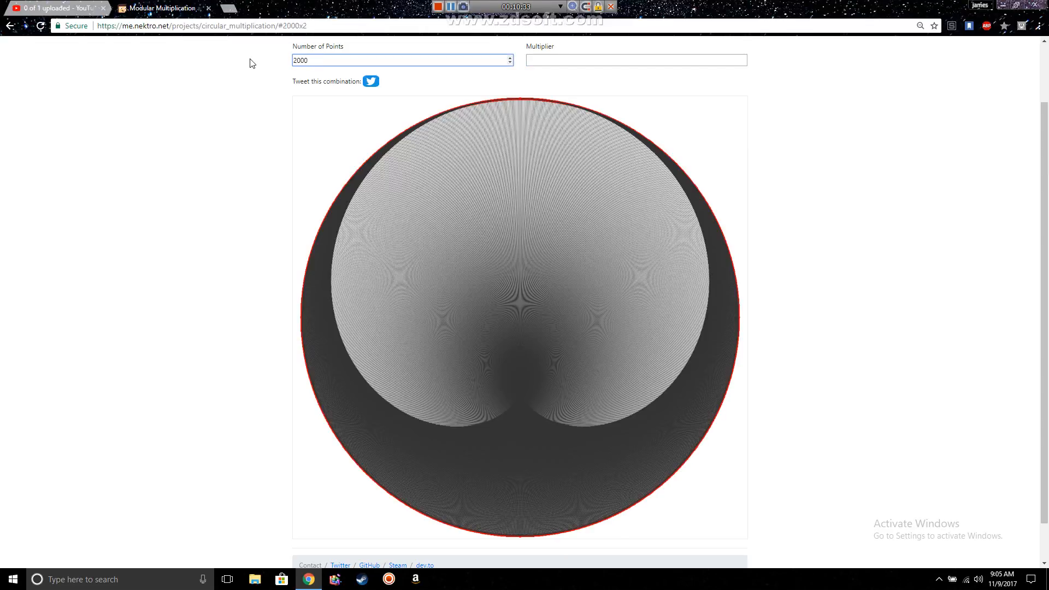
{"action": "mouse_move", "coordinate": [510, 258]}
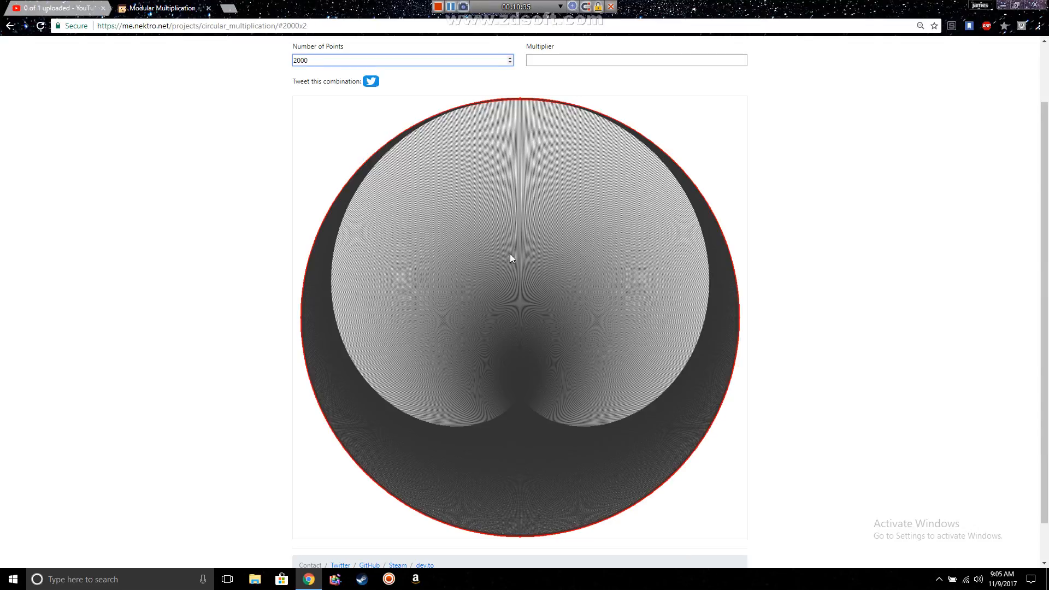
{"action": "mouse_move", "coordinate": [573, 267]}
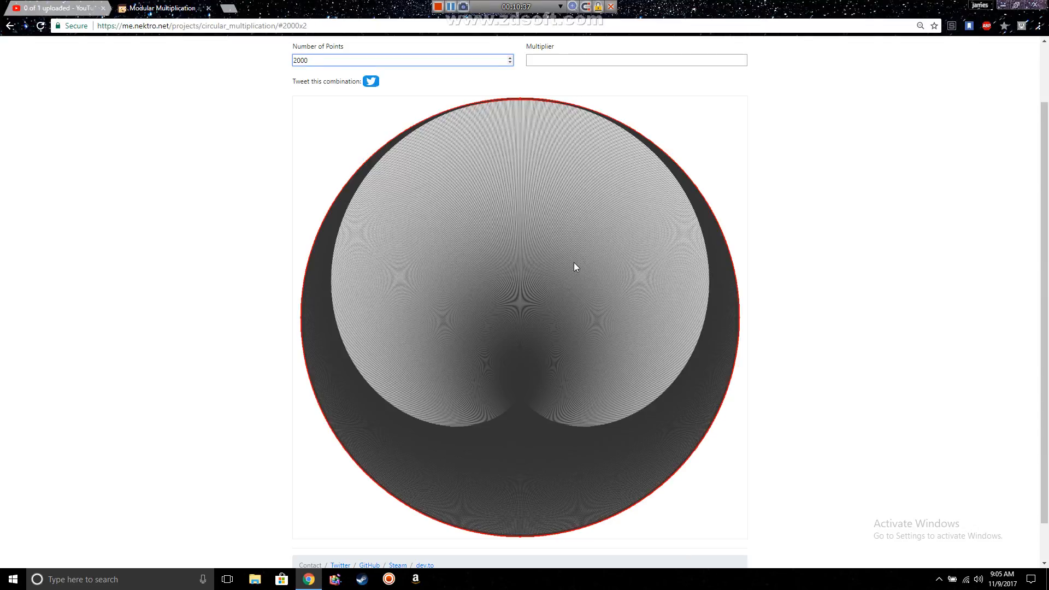
{"action": "mouse_move", "coordinate": [503, 366]}
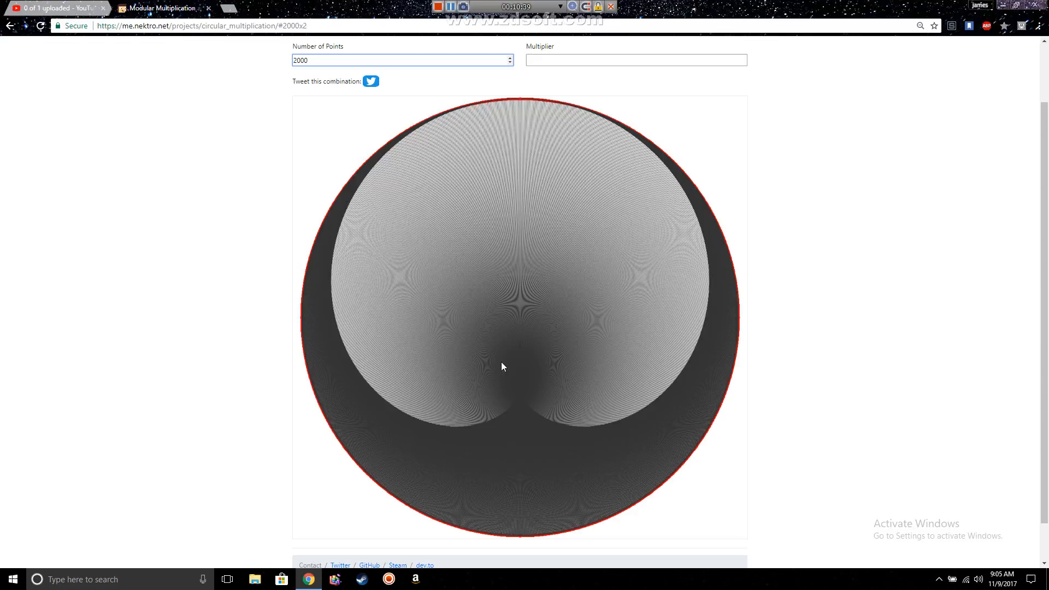
{"action": "mouse_move", "coordinate": [520, 240]}
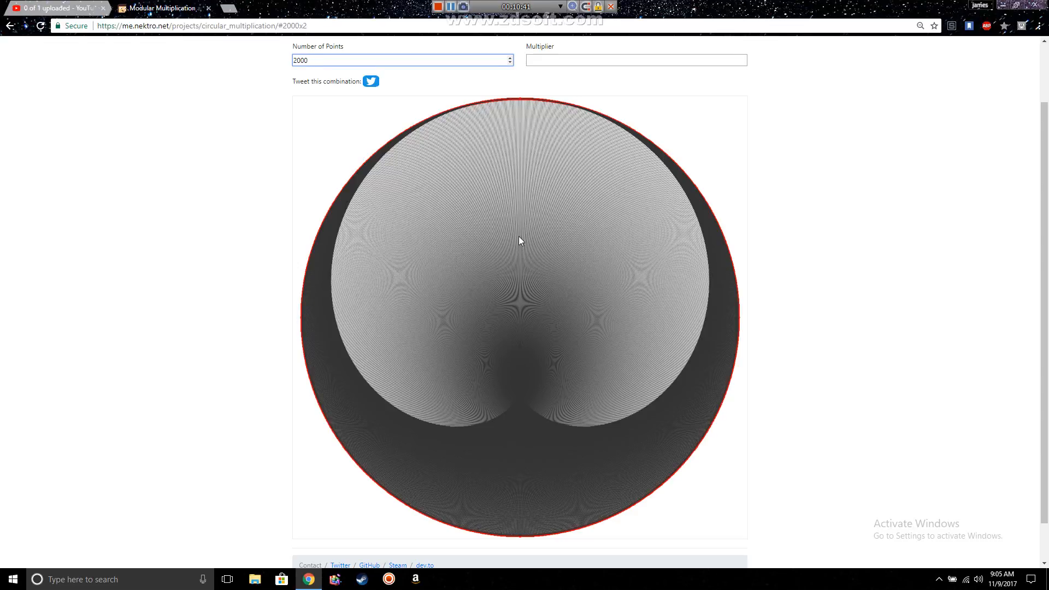
{"action": "left_click", "coordinate": [401, 59]}
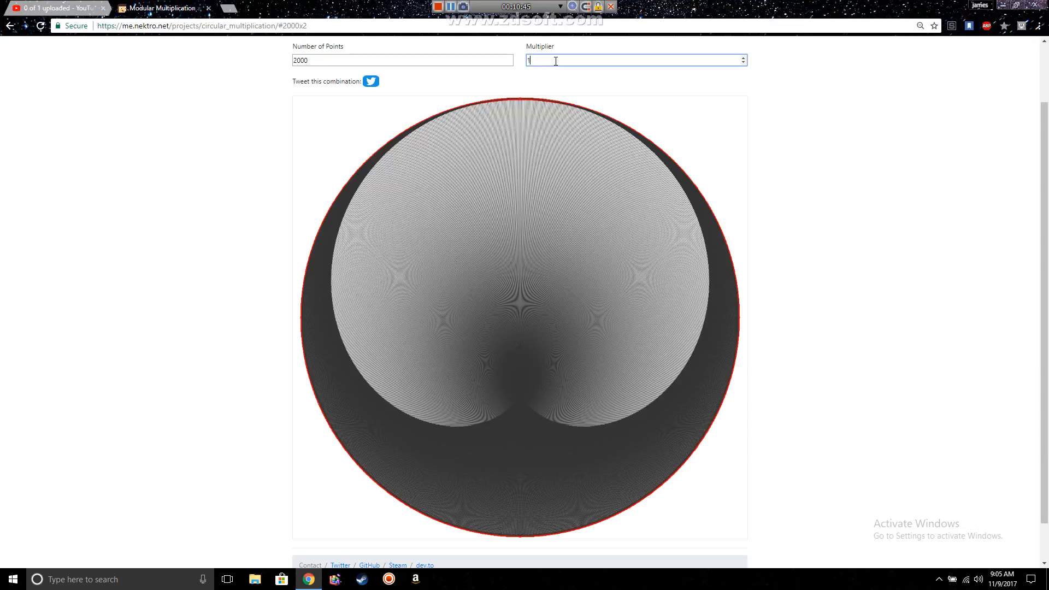
{"action": "type", "text": "0"}
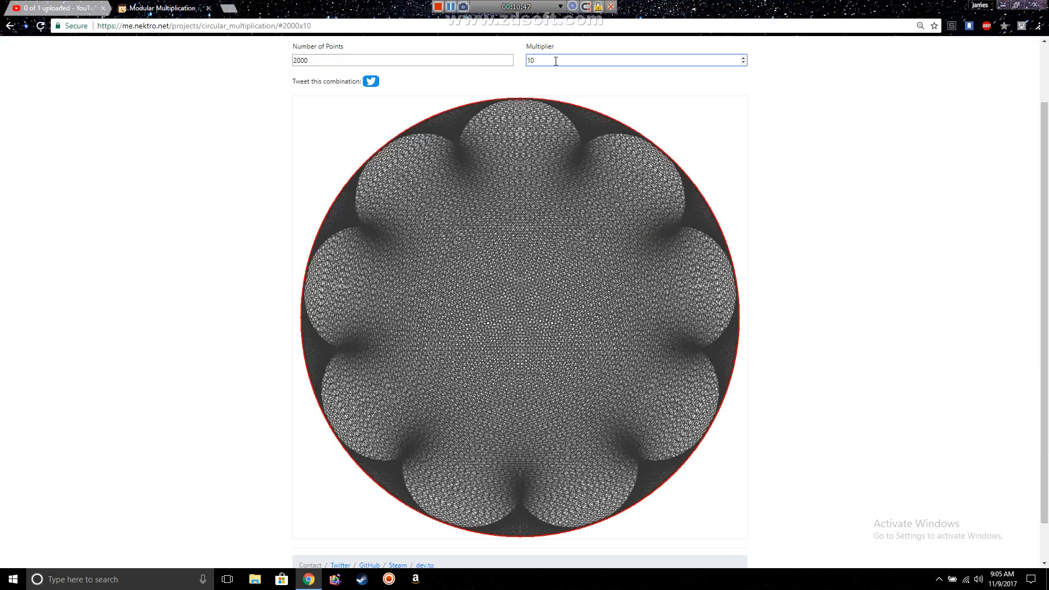
{"action": "mouse_move", "coordinate": [848, 90]}
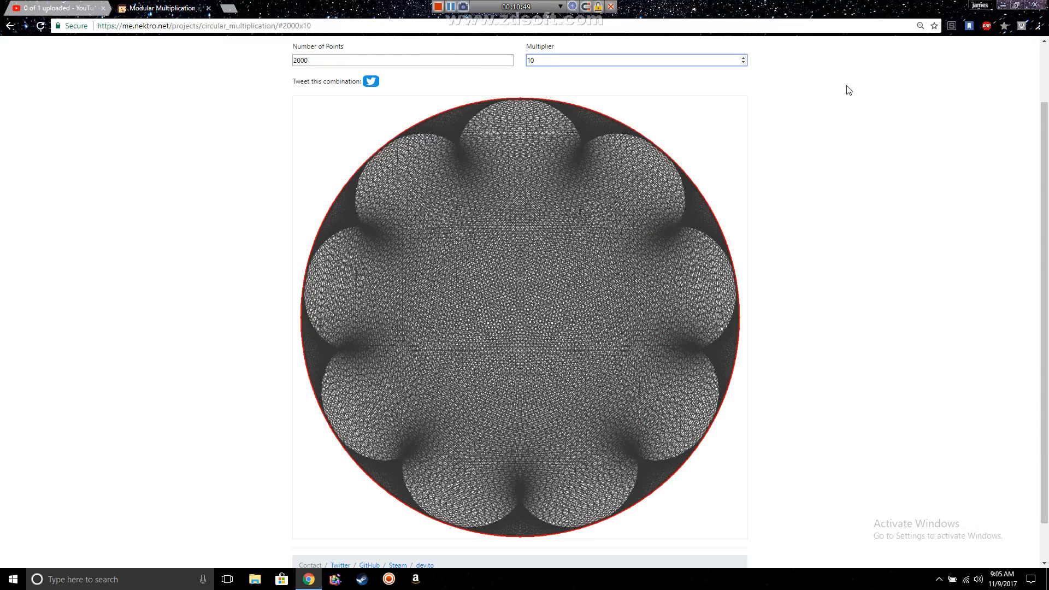
{"action": "left_click", "coordinate": [1042, 25]}
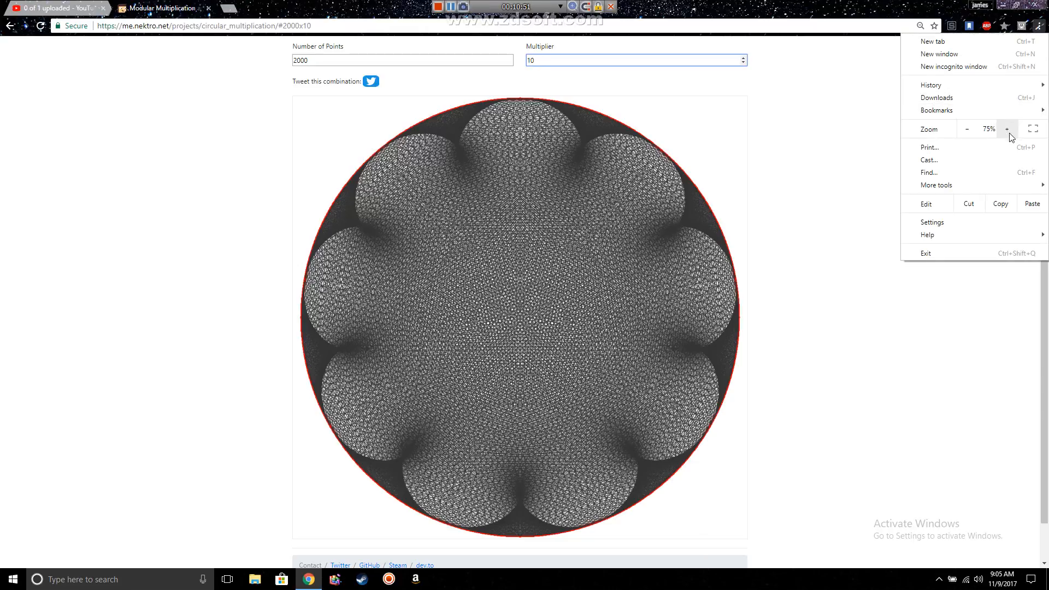
Enlarge the page twice with Chrome's Zoom + and apply multiplier 100 to the 2000-point circle.
{"action": "left_click", "coordinate": [1006, 129]}
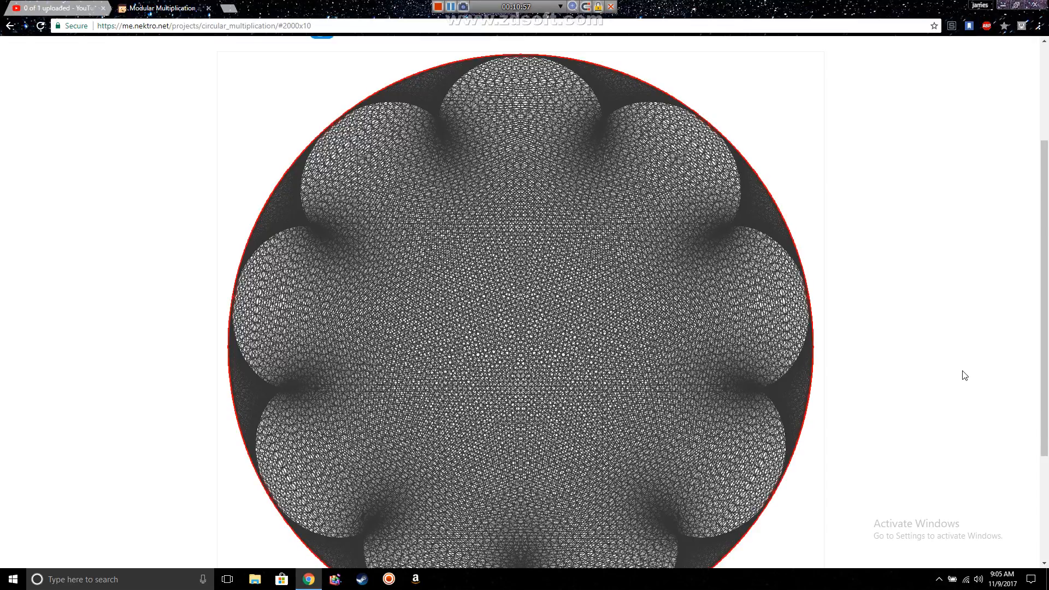
{"action": "scroll", "scroll_direction": "up", "scroll_amount": 3}
{"action": "type", "text": "100"}
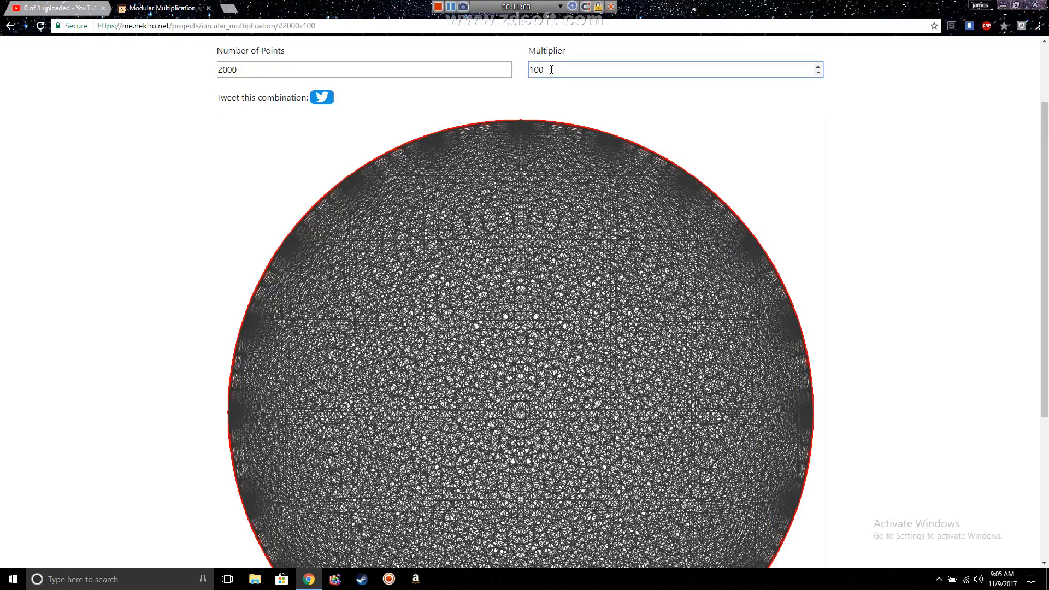
{"action": "mouse_move", "coordinate": [441, 324]}
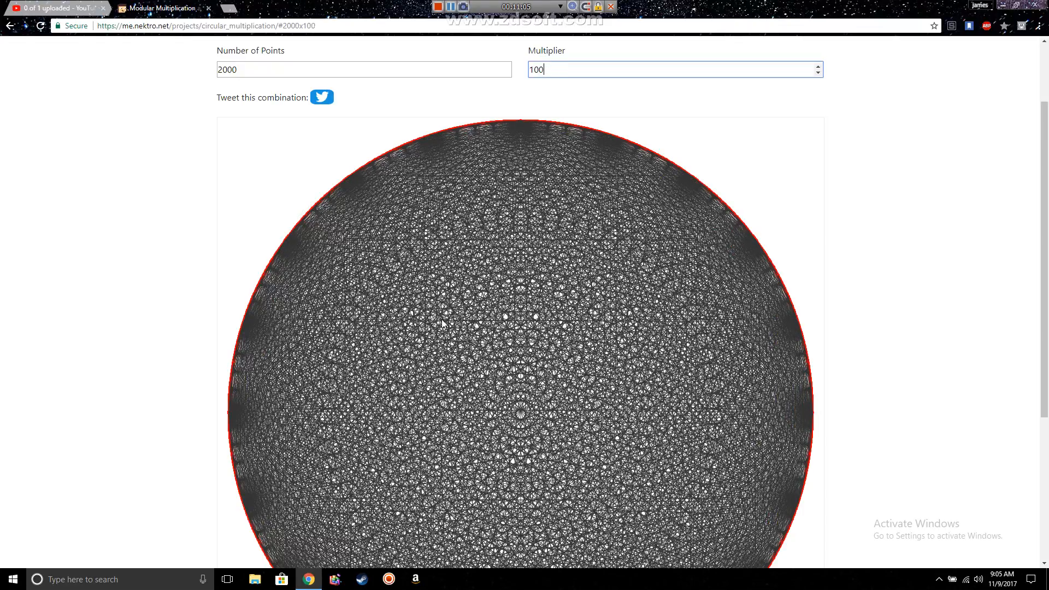
{"action": "left_click", "coordinate": [1039, 25]}
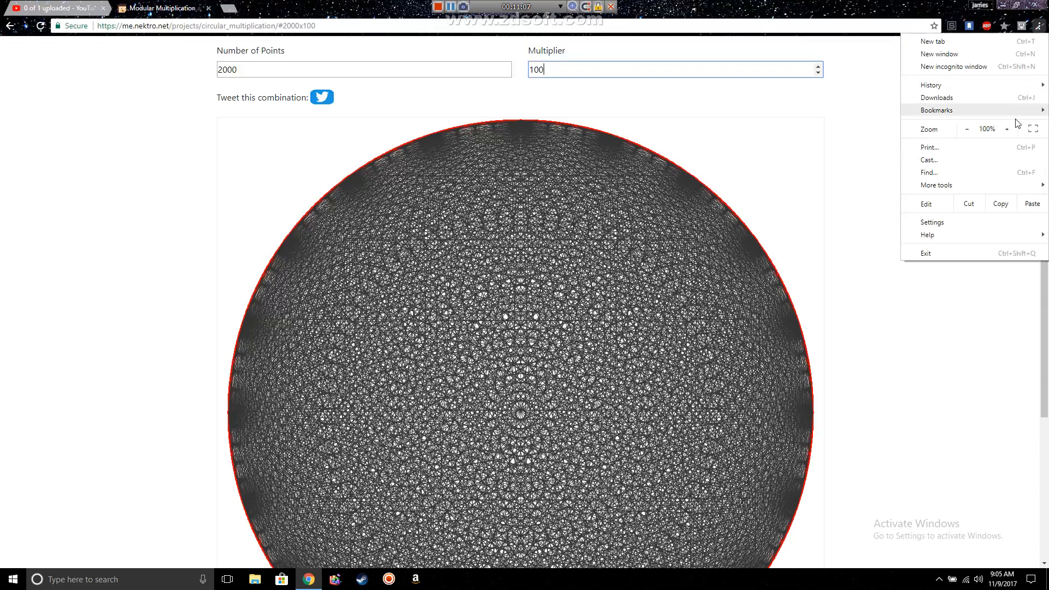
{"action": "left_click", "coordinate": [1006, 128]}
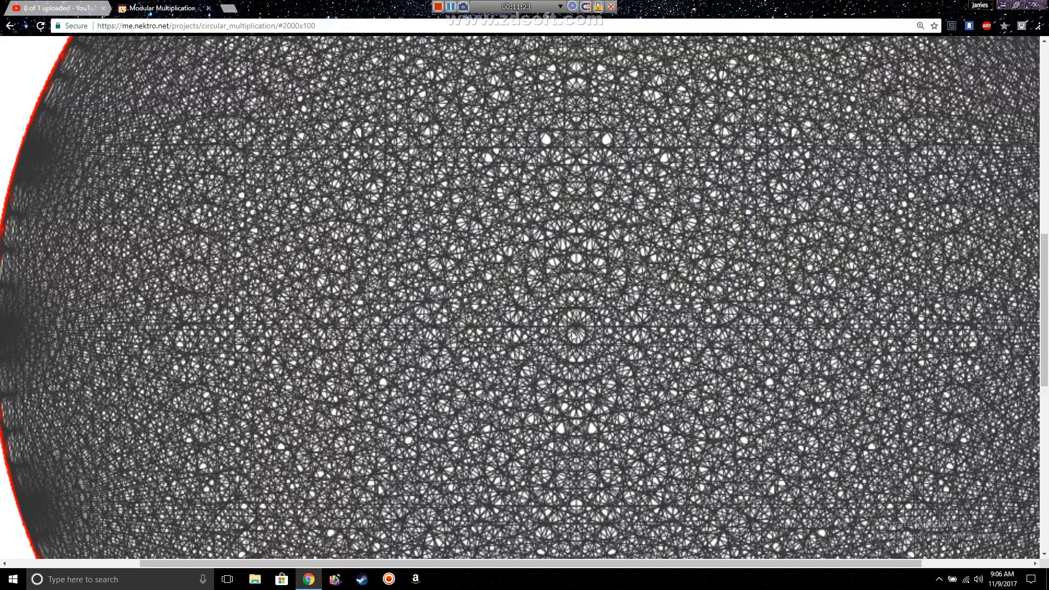
{"action": "mouse_move", "coordinate": [547, 419]}
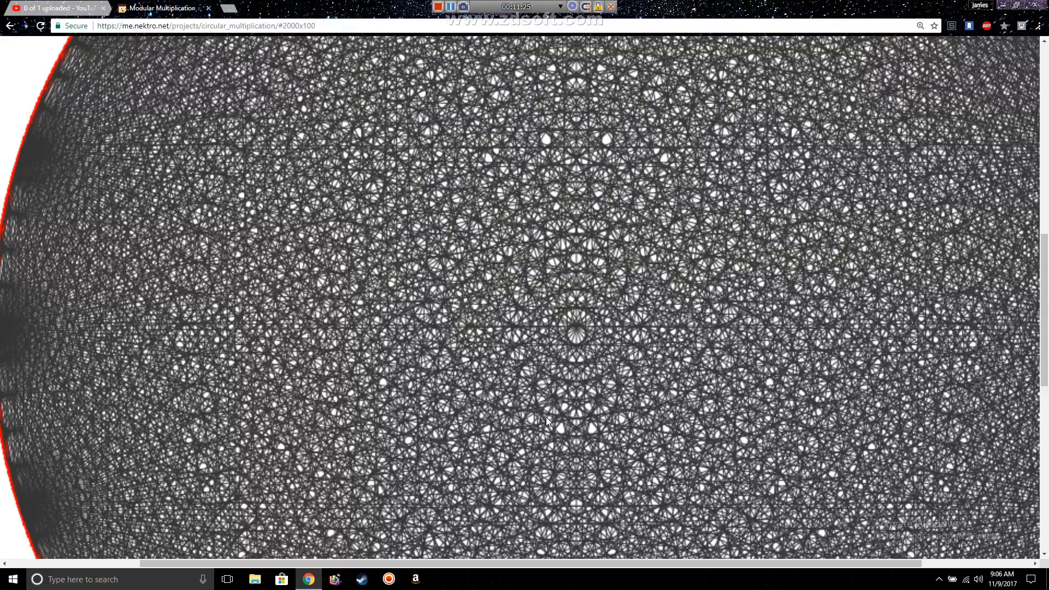
Scroll around the magnified drawing to inspect the dense lattice of tiny rings.
{"action": "scroll", "scroll_direction": "right", "scroll_amount": 3}
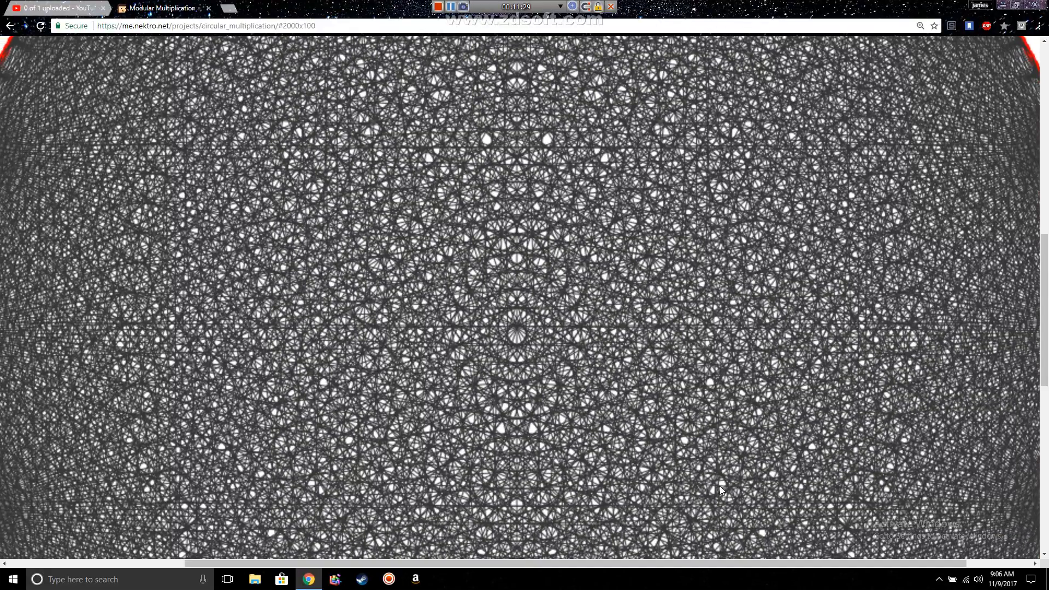
{"action": "scroll", "scroll_direction": "down", "scroll_amount": 3}
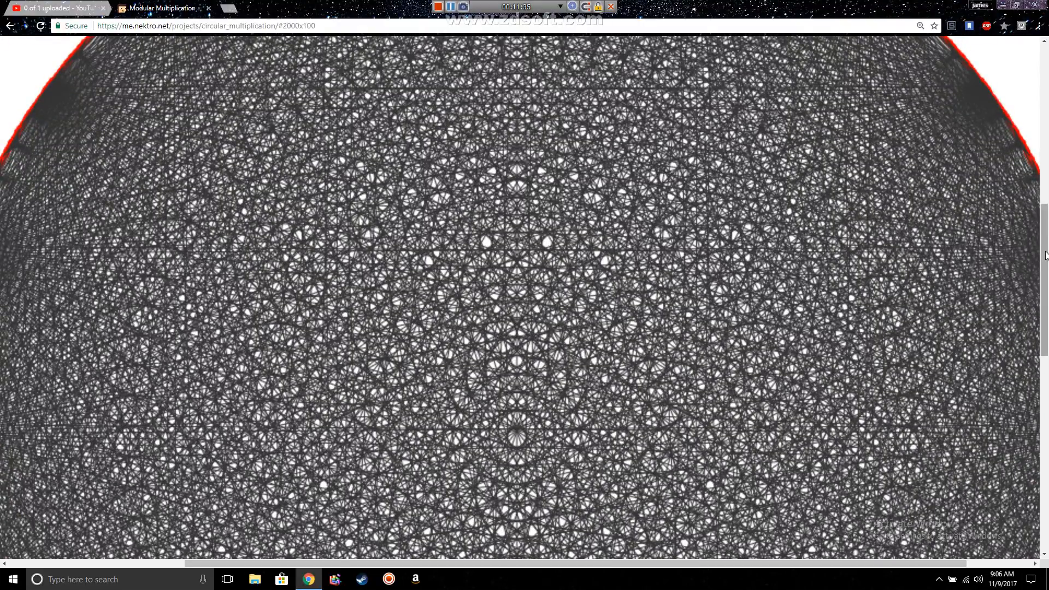
{"action": "scroll", "scroll_direction": "up", "scroll_amount": 3}
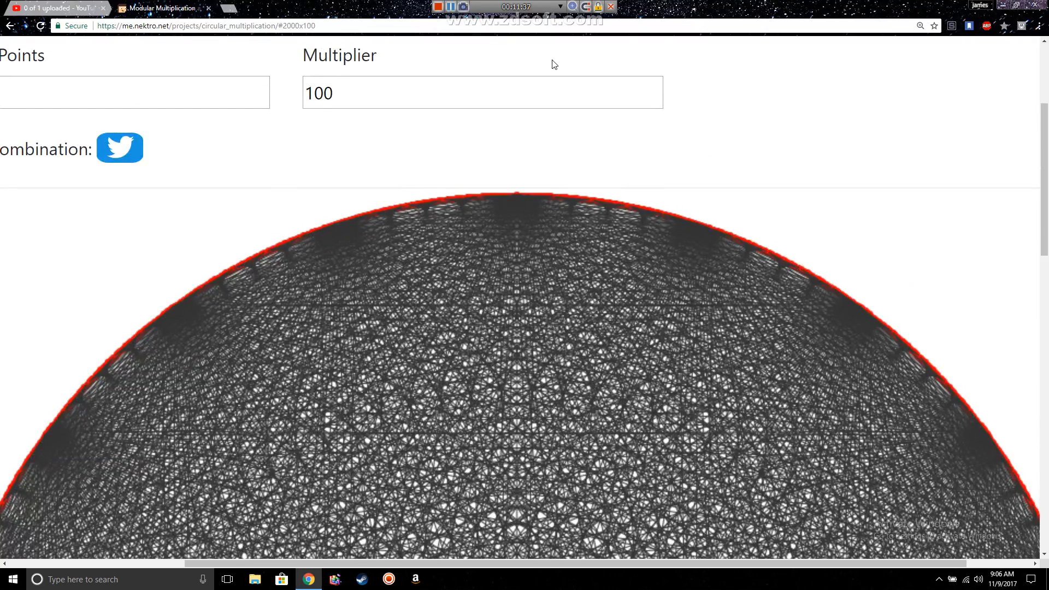
Set the multiplier to 999, then nudge it up to 1000 on the 2000-point circle.
{"action": "left_click", "coordinate": [435, 92]}
{"action": "type", "text": "999"}
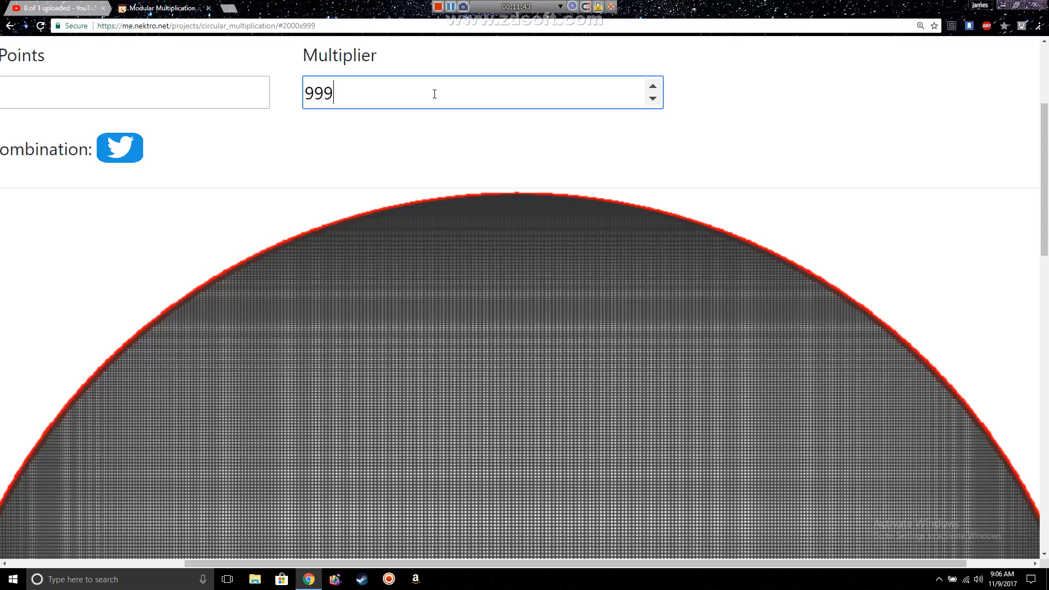
{"action": "left_click", "coordinate": [186, 248]}
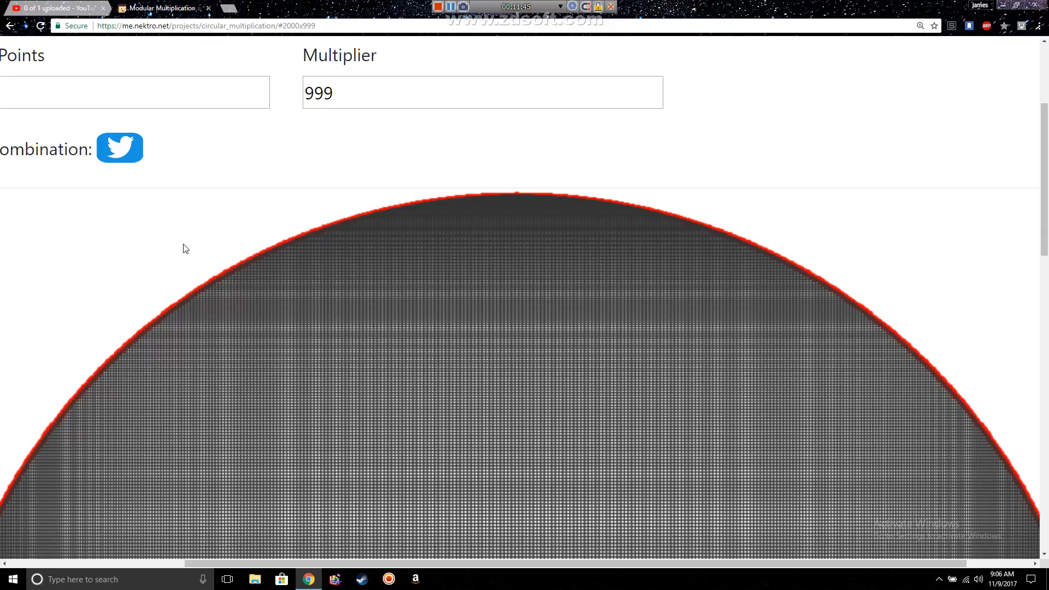
{"action": "scroll", "scroll_direction": "up", "scroll_amount": 3}
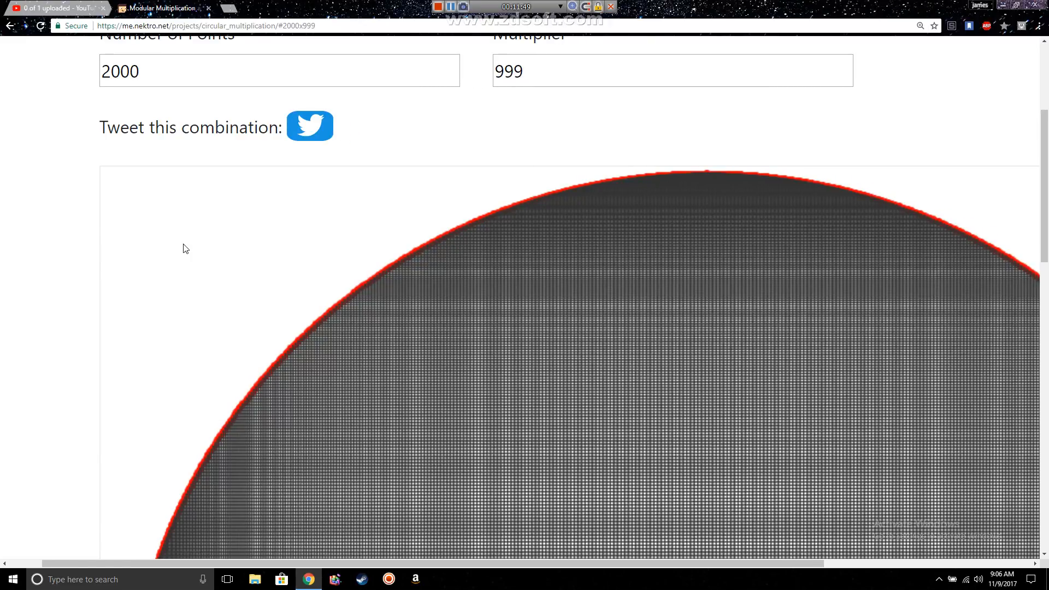
{"action": "scroll", "scroll_direction": "up", "scroll_amount": 3}
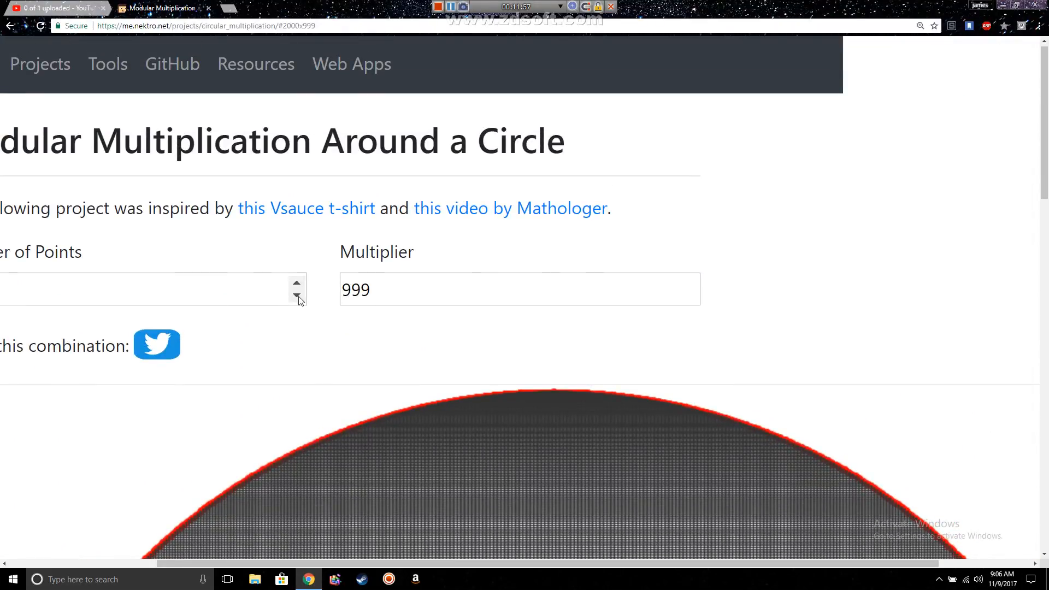
{"action": "left_click", "coordinate": [689, 283]}
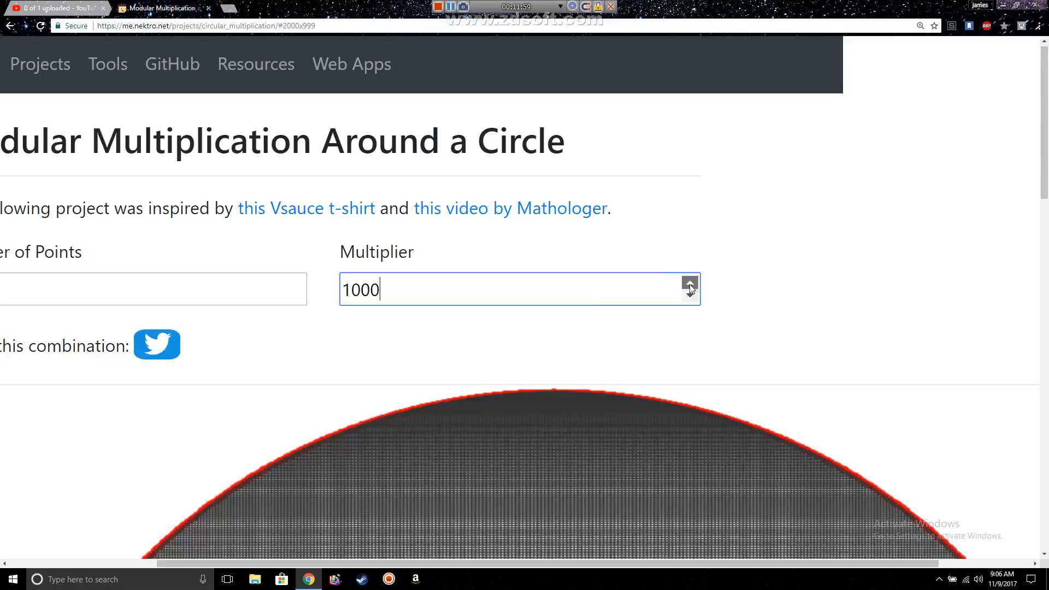
{"action": "left_click", "coordinate": [689, 282]}
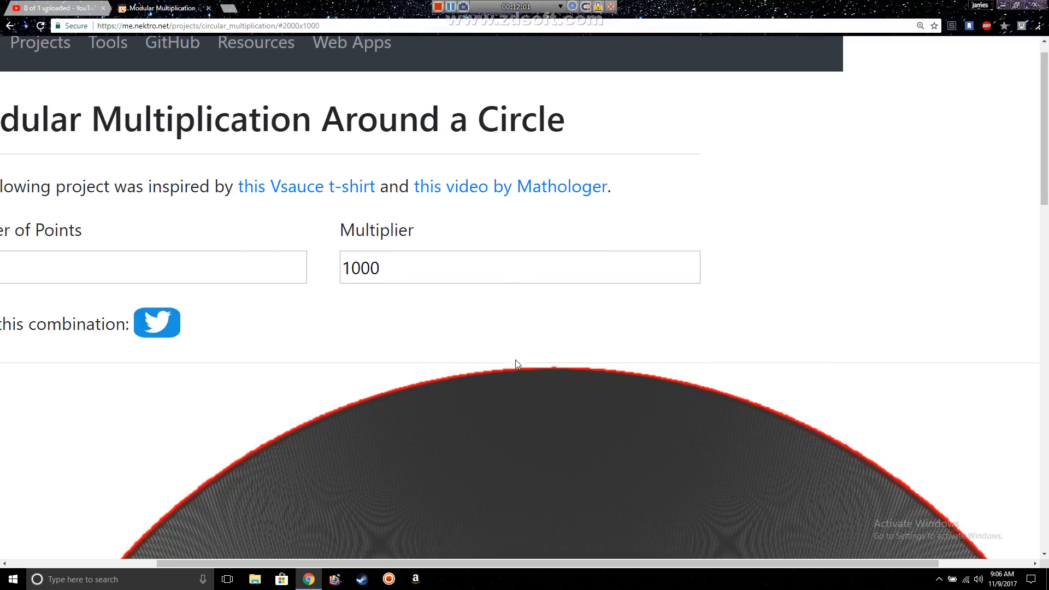
Scroll over the moiré lattice, then shrink the page back to 100% zoom.
{"action": "scroll", "scroll_direction": "down", "scroll_amount": 3}
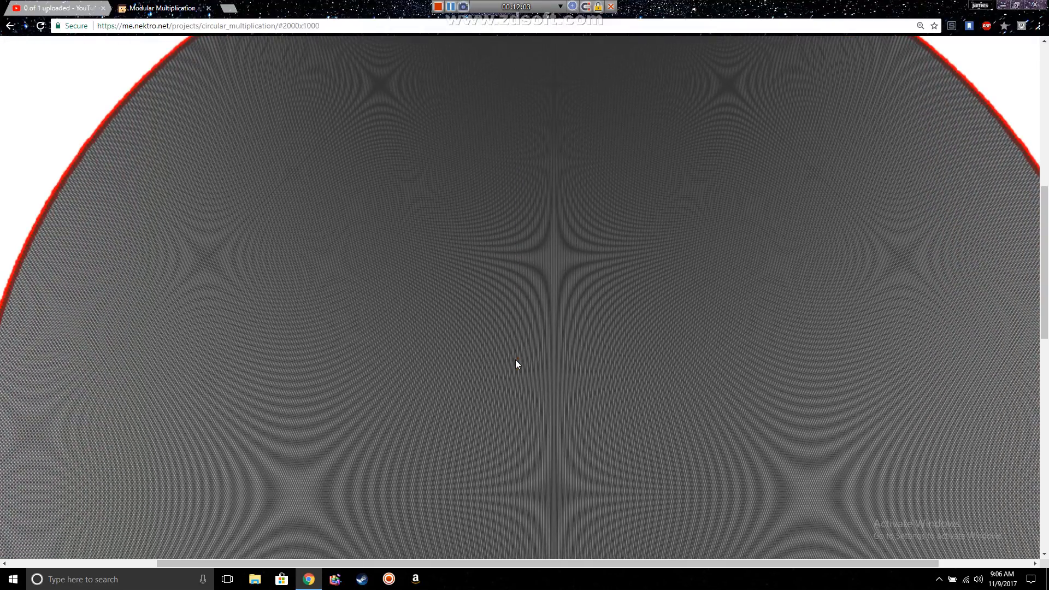
{"action": "scroll", "scroll_direction": "down", "scroll_amount": 3}
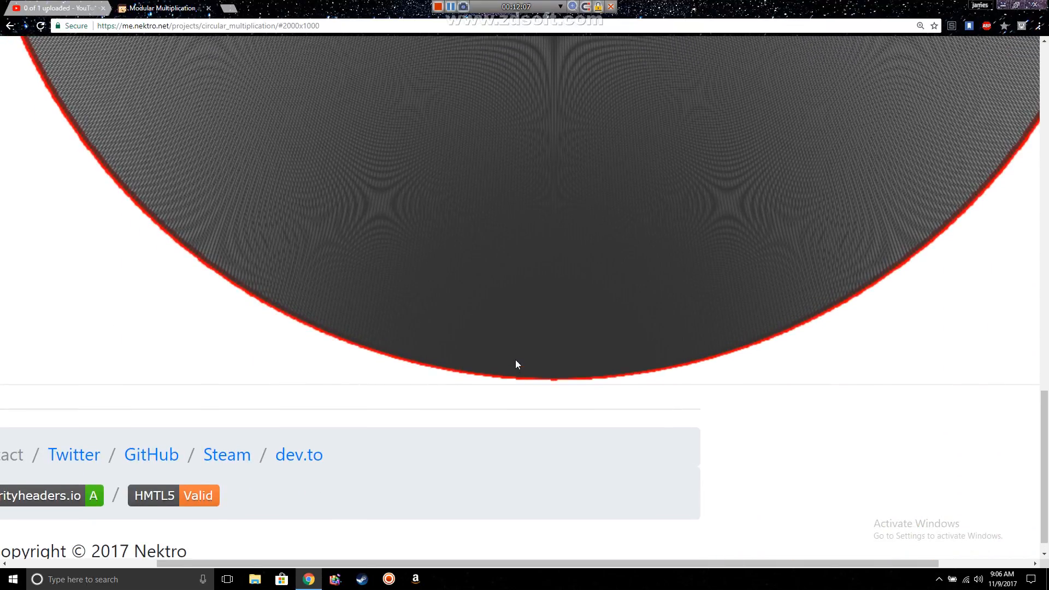
{"action": "scroll", "scroll_direction": "up", "scroll_amount": 3}
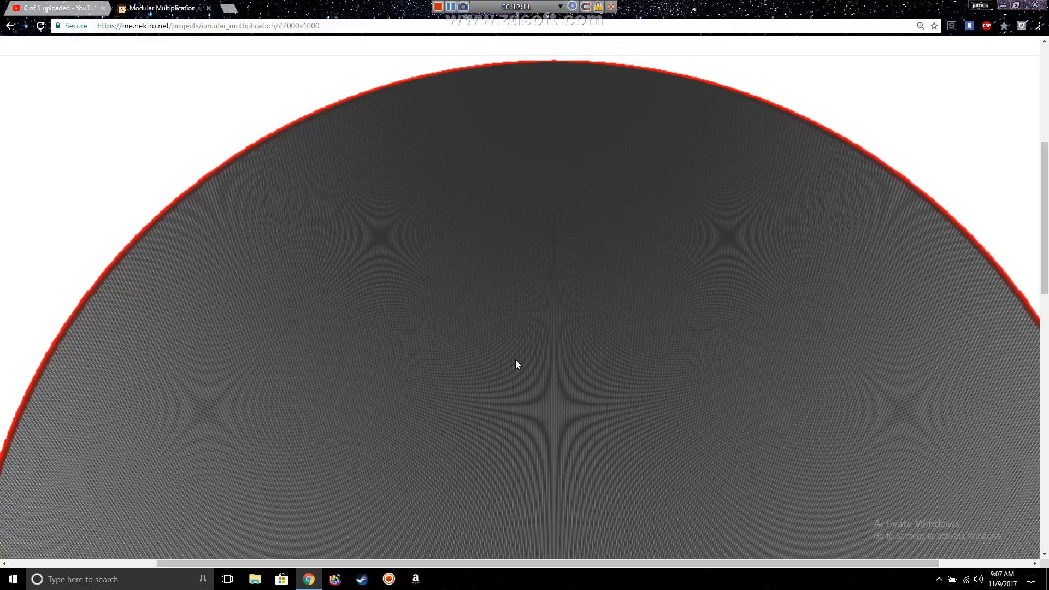
{"action": "scroll", "scroll_direction": "up", "scroll_amount": 3}
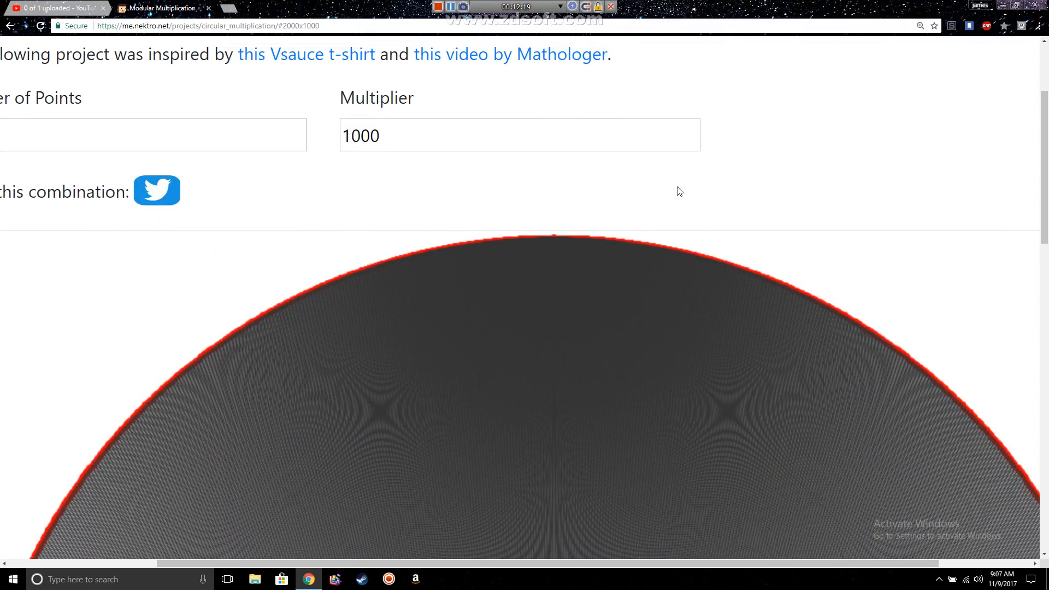
{"action": "left_click", "coordinate": [1041, 25]}
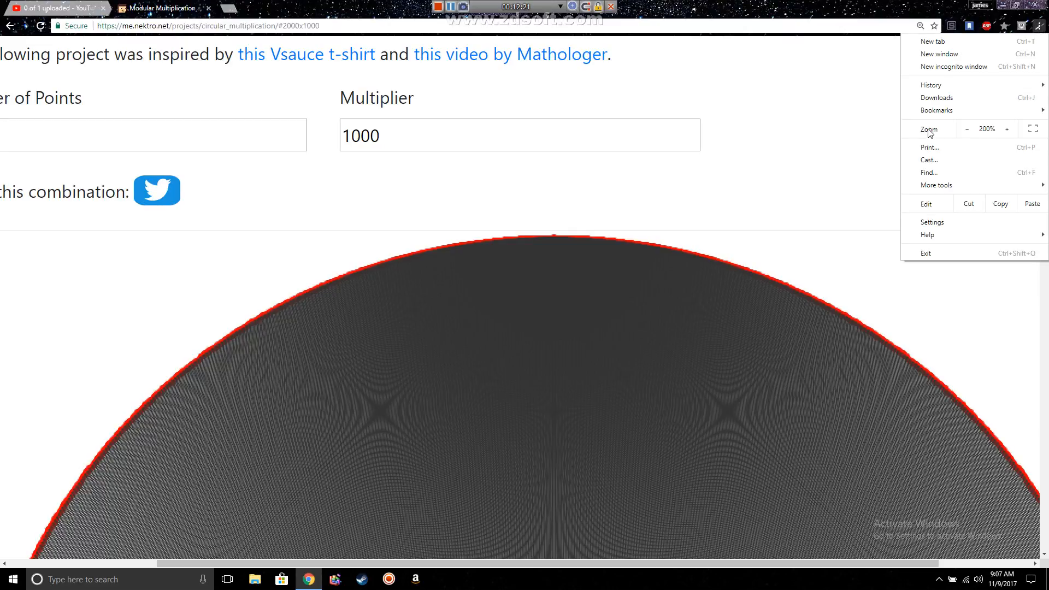
{"action": "left_click", "coordinate": [966, 129]}
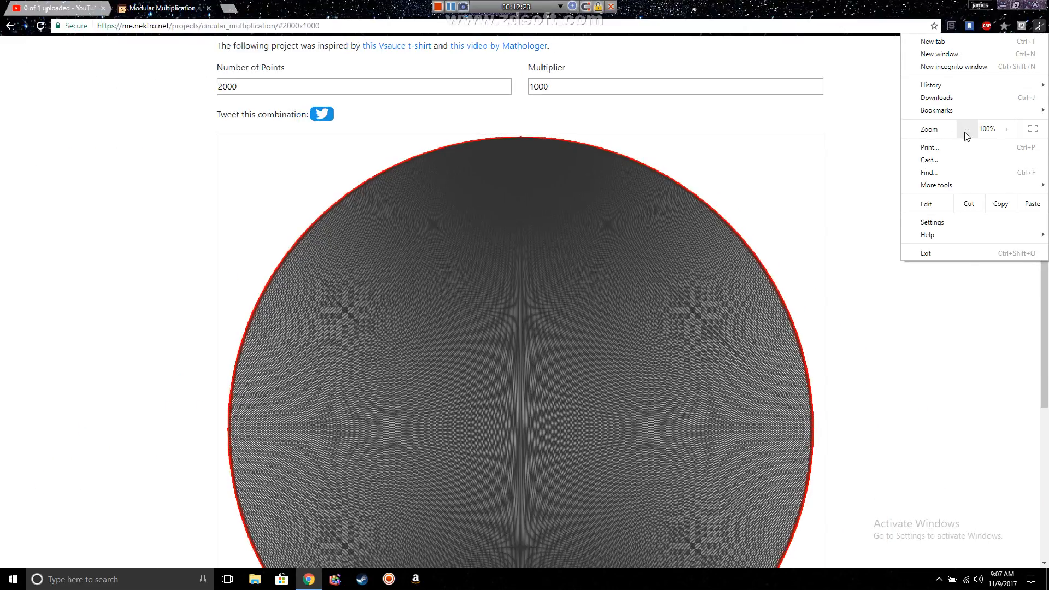